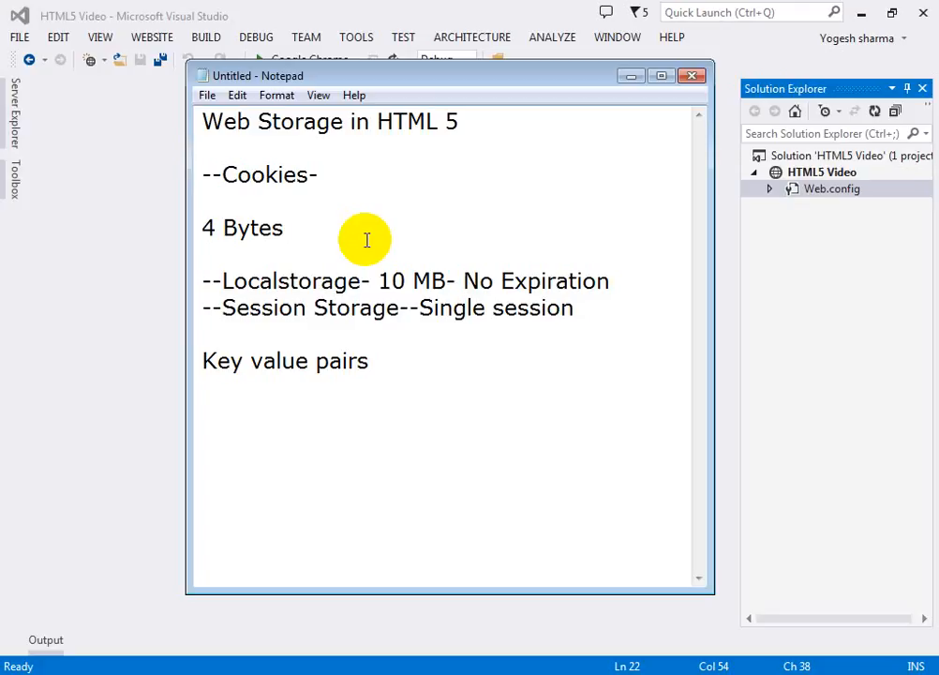
{"action": "mouse_move", "coordinate": [352, 281]}
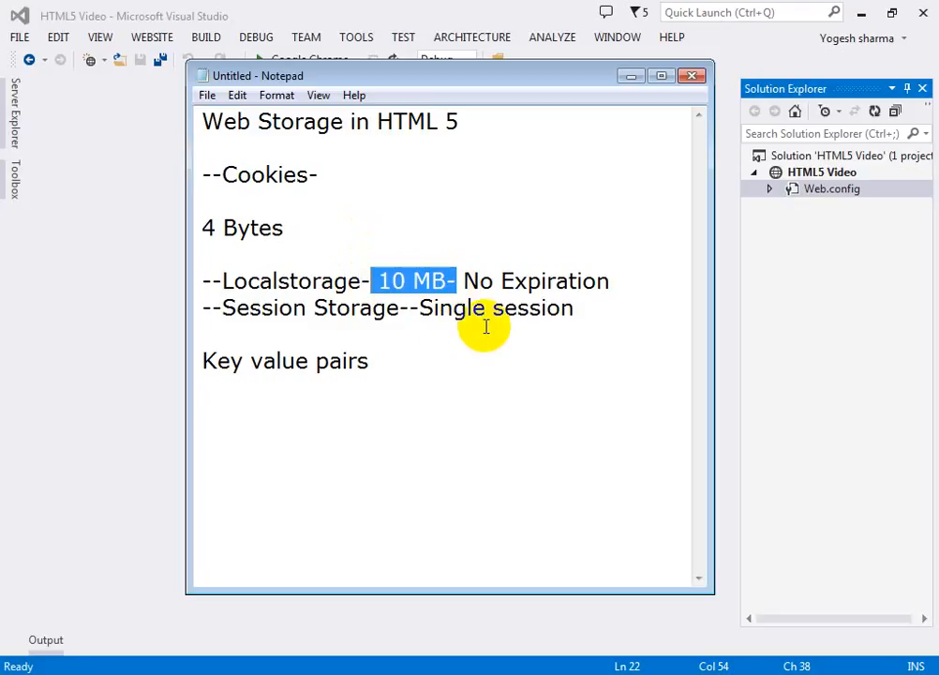
Add a new HTML Page named localstorage to the HTML5 Video project.
{"action": "left_click_drag", "start_coordinate": [461, 281], "coordinate": [607, 282]}
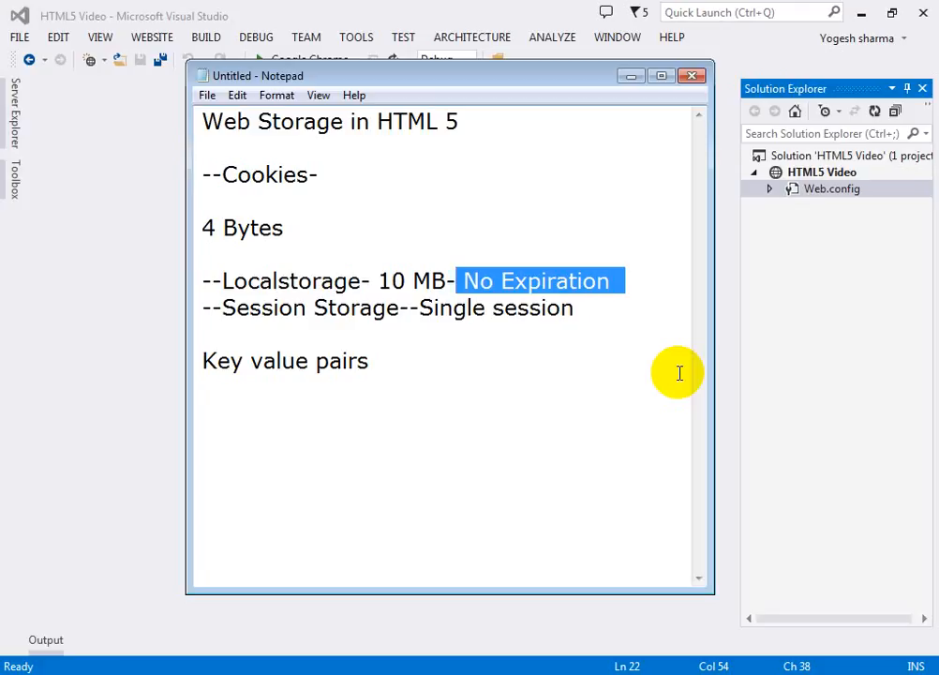
{"action": "mouse_move", "coordinate": [593, 326]}
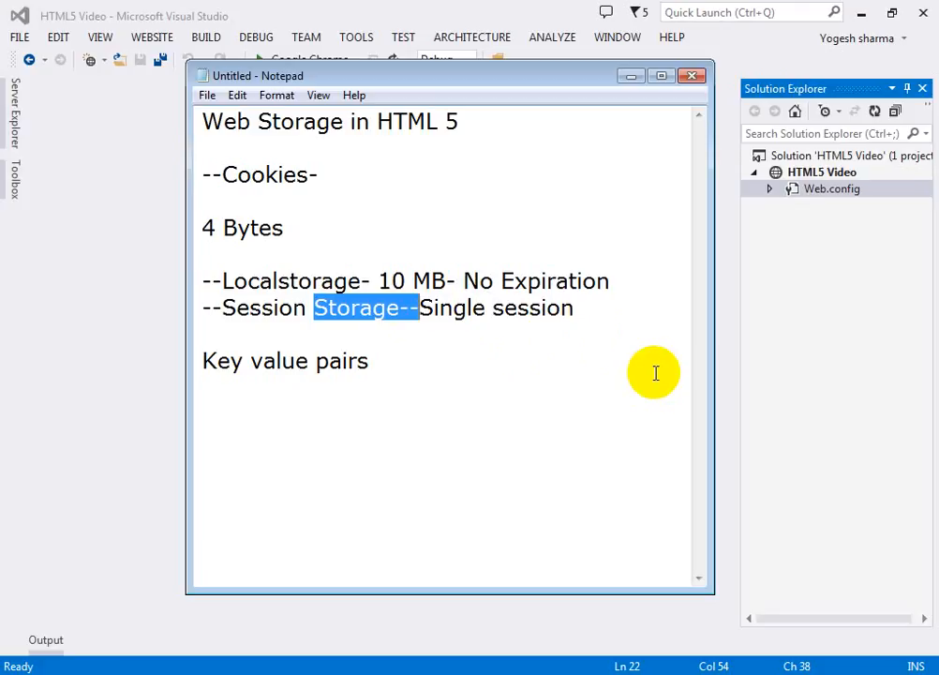
{"action": "mouse_move", "coordinate": [432, 366]}
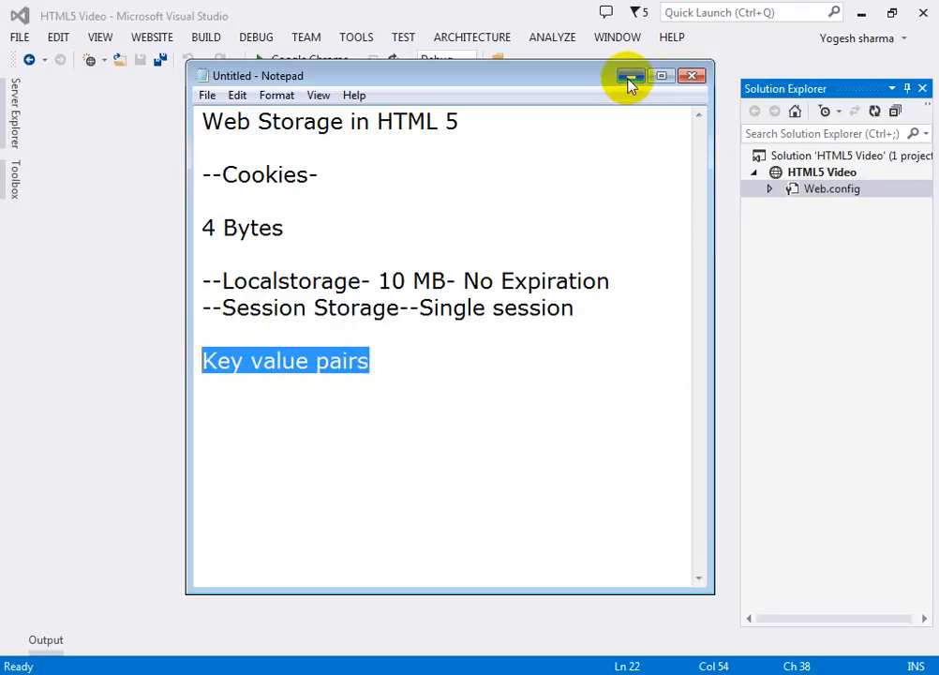
{"action": "left_click", "coordinate": [630, 75]}
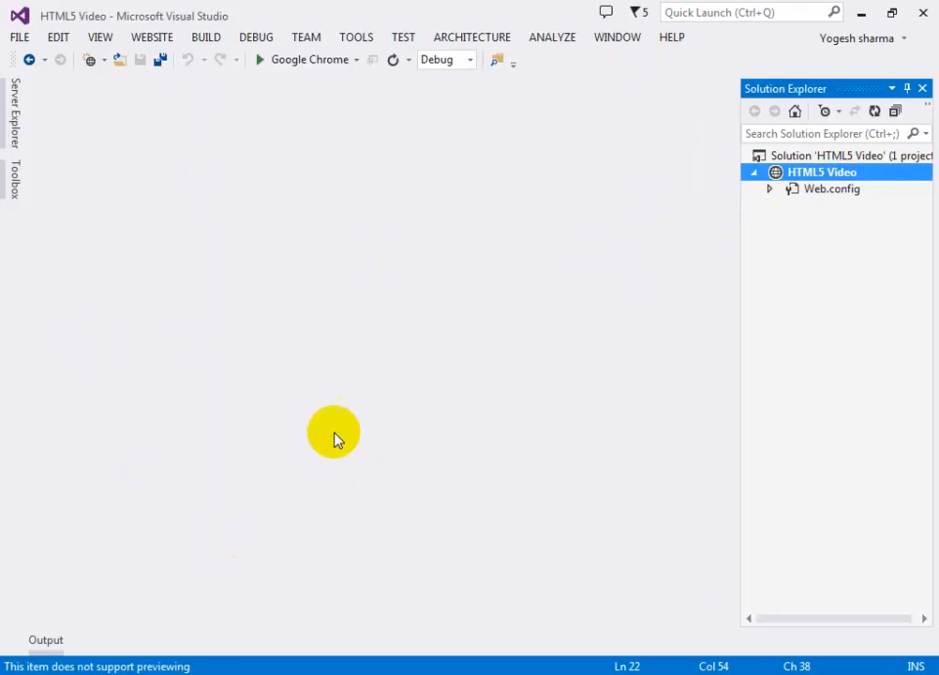
{"action": "mouse_move", "coordinate": [342, 514]}
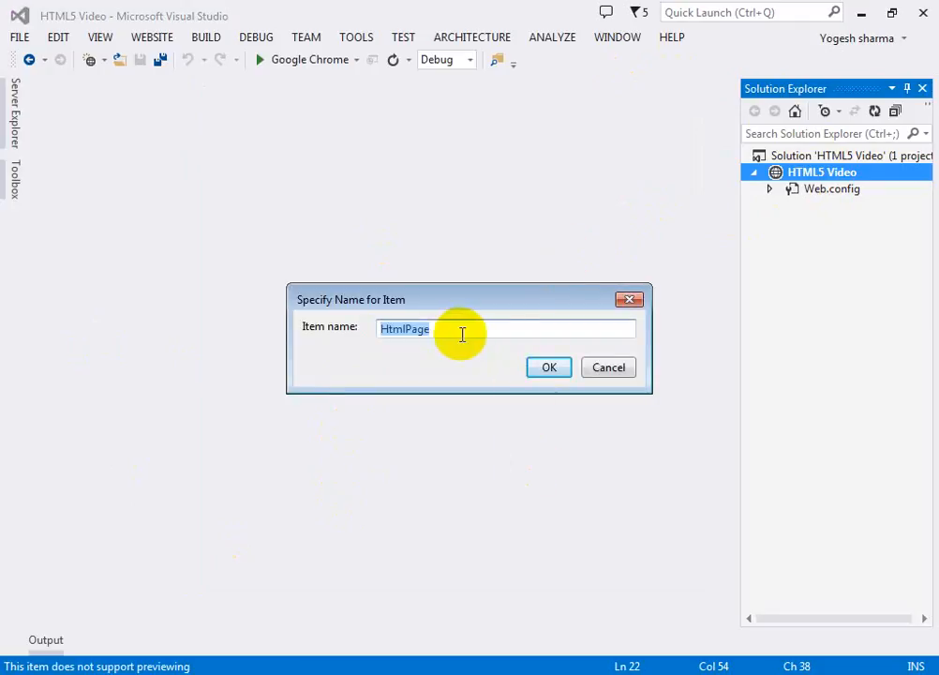
{"action": "type", "text": "locals"}
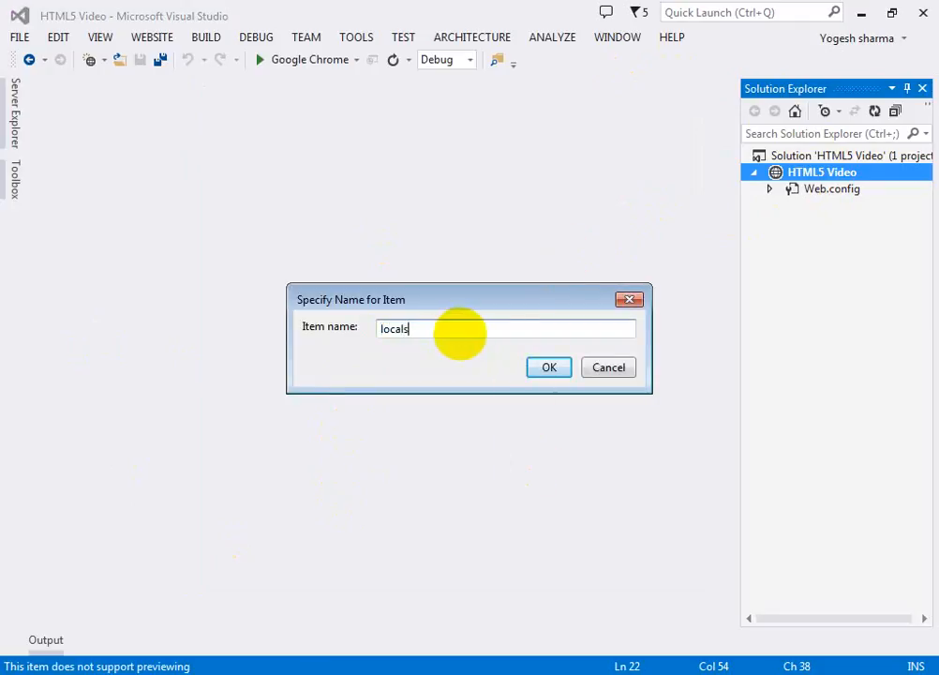
{"action": "left_click", "coordinate": [549, 366]}
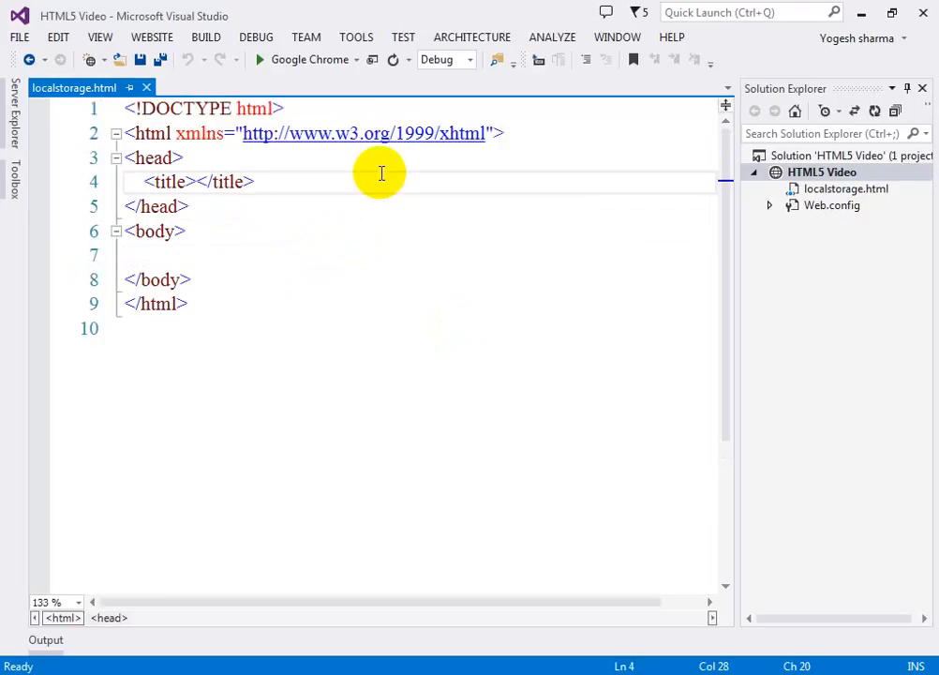
Add a head script with an if(localStorage) ... else skeleton.
{"action": "type", "text": "<script>"}
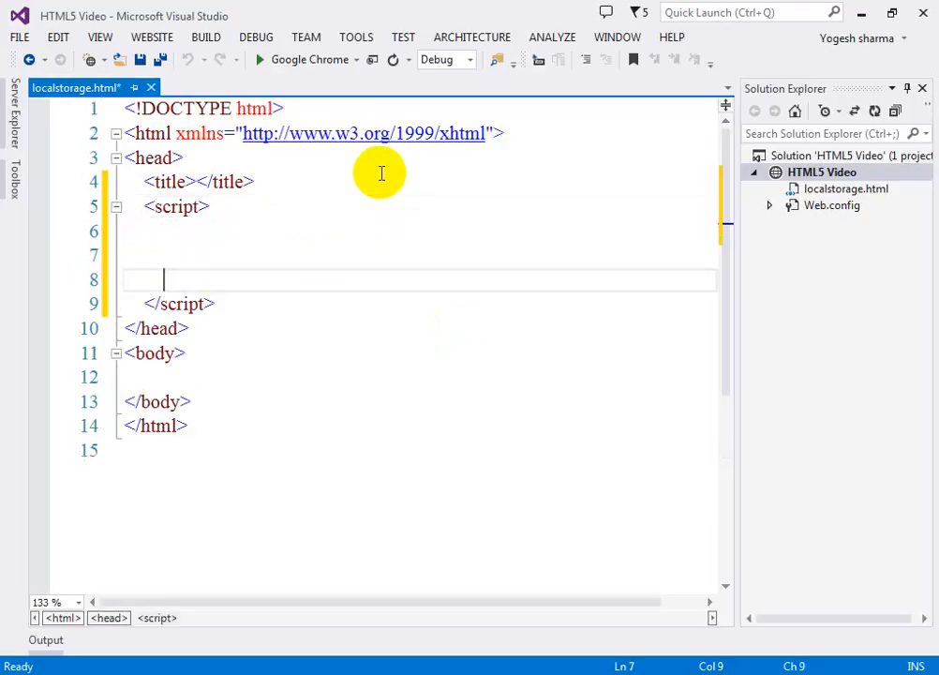
{"action": "type", "text": "if("}
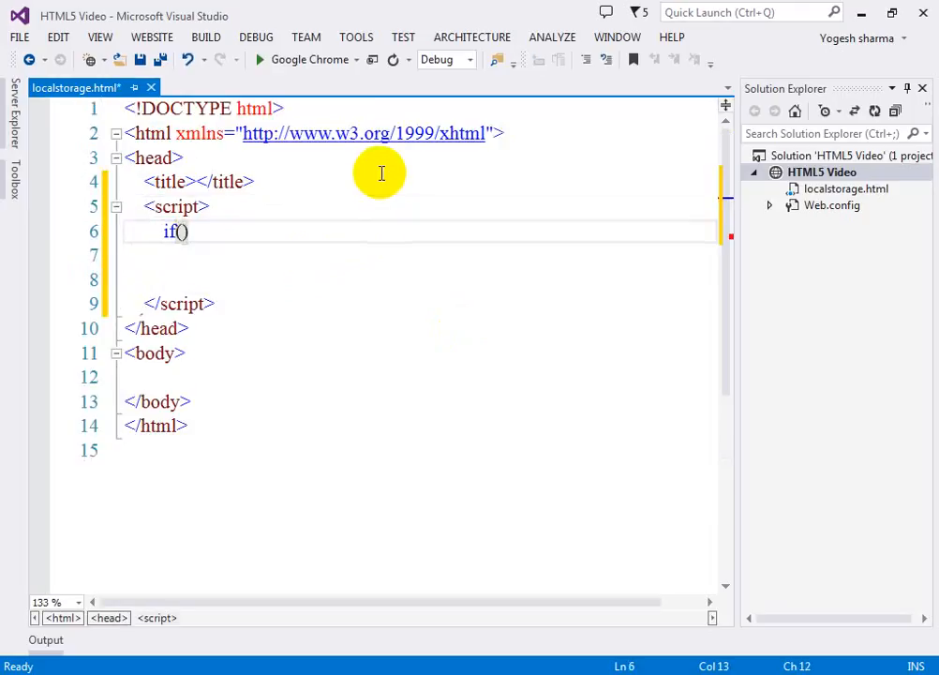
{"action": "type", "text": "localStorage"}
{"action": "left_click", "coordinate": [418, 255]}
{"action": "type", "text": "{"}
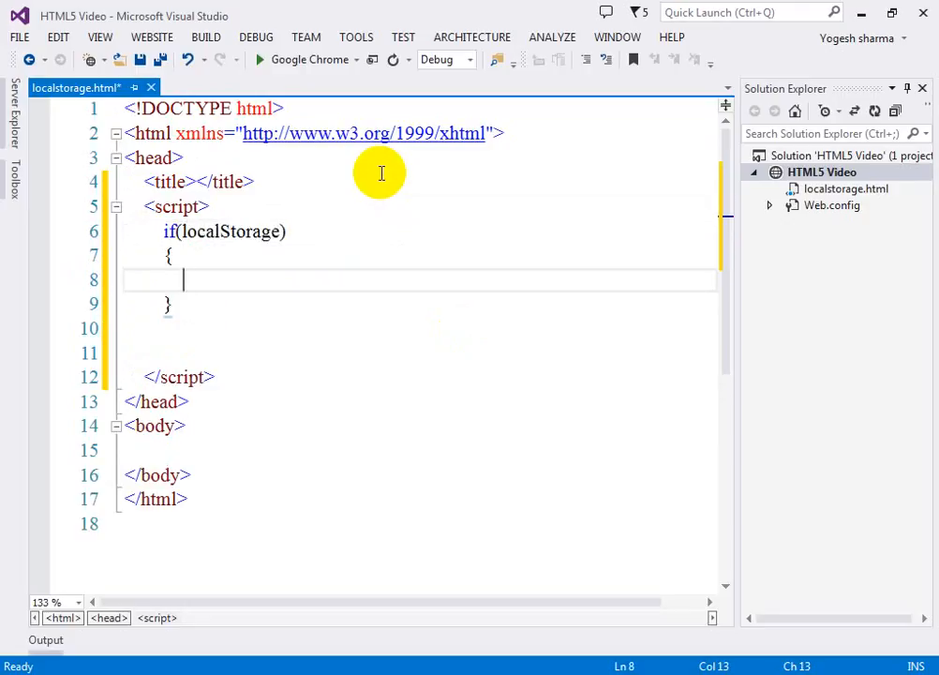
{"action": "type", "text": "}else"}
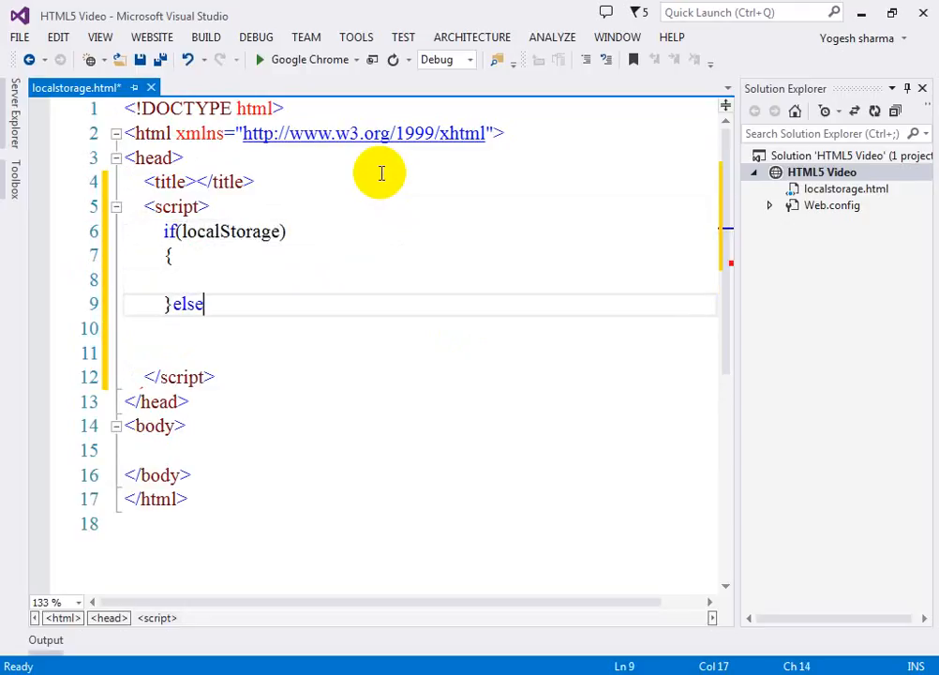
{"action": "type", "text": "{"}
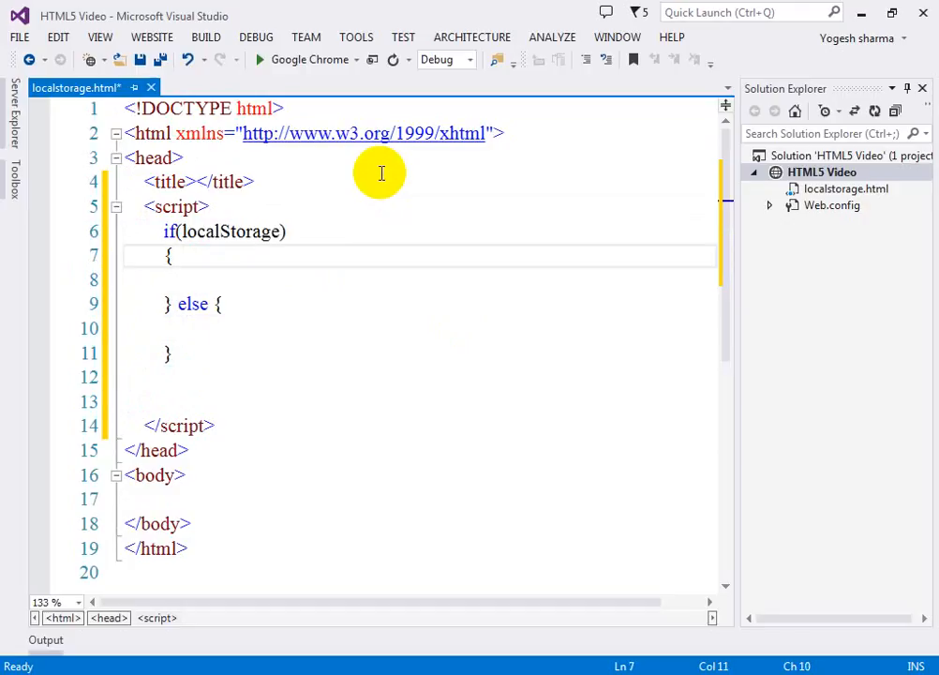
{"action": "key", "text": "enter"}
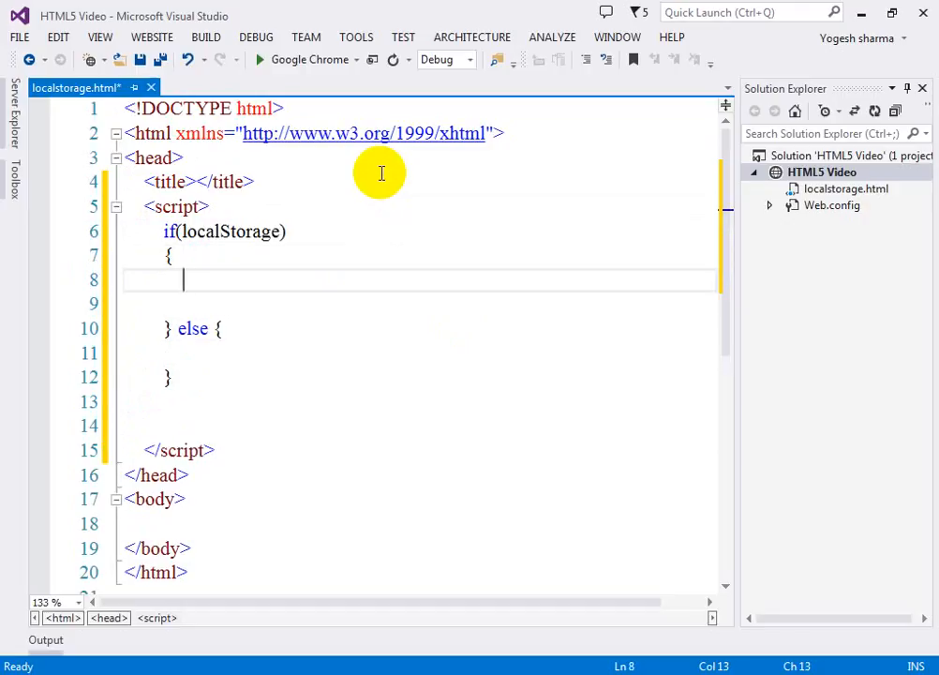
Write 'Local storage are supported' in the if branch and 'not supported' in the else branch via document.write.
{"action": "type", "text": "docu"}
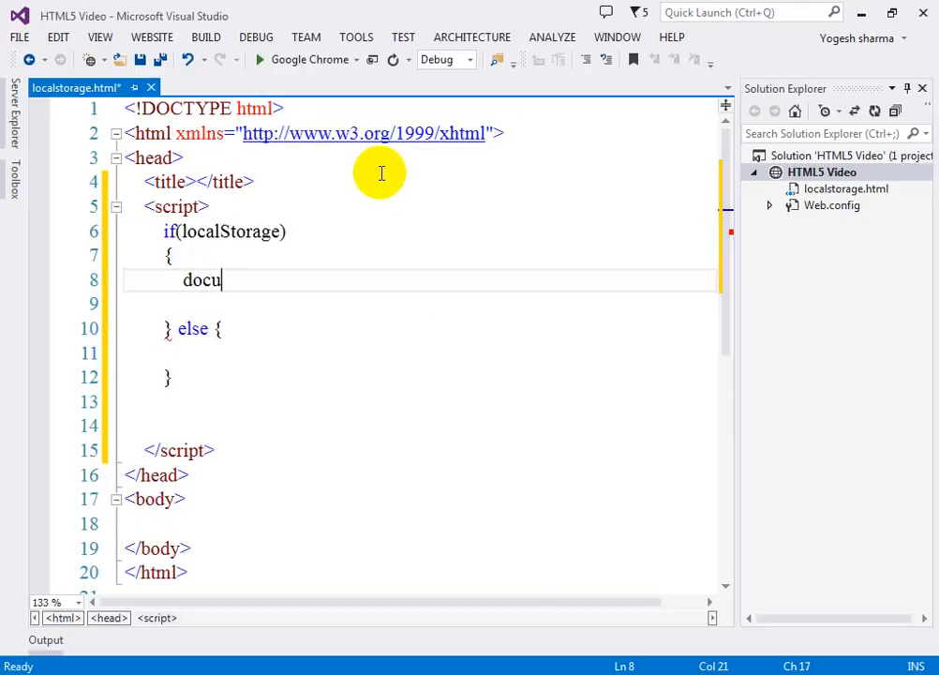
{"action": "type", "text": "ment"}
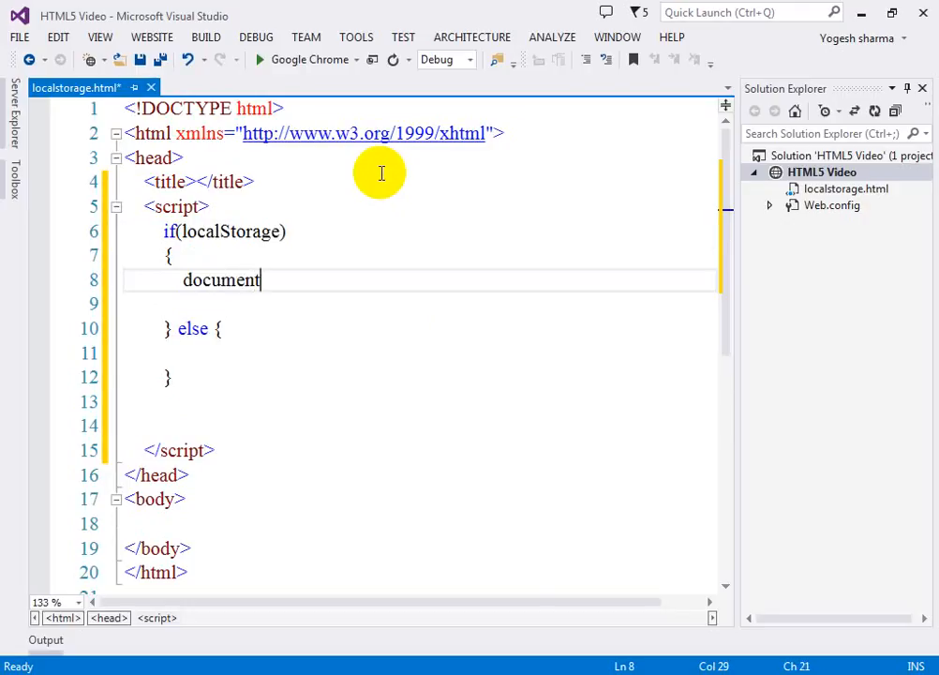
{"action": "type", "text": "w"}
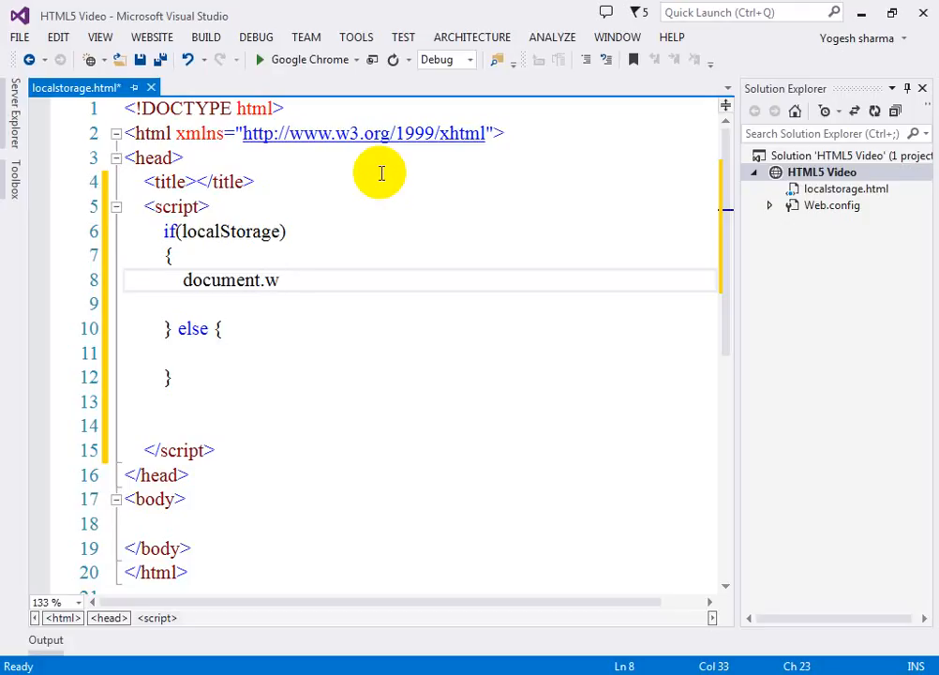
{"action": "type", "text": "rite()"}
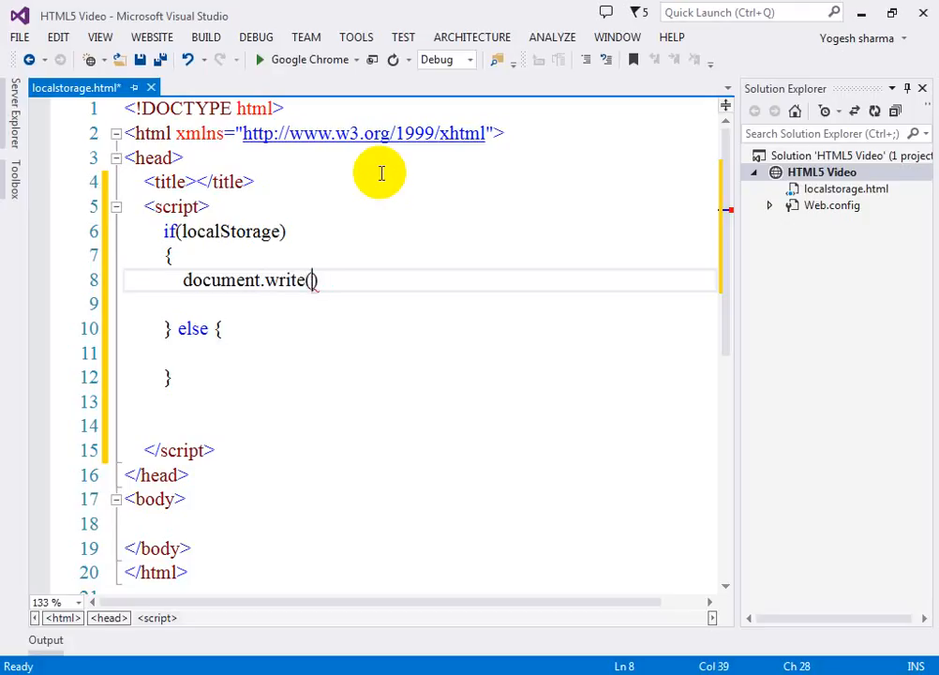
{"action": "type", "text": "'L"}
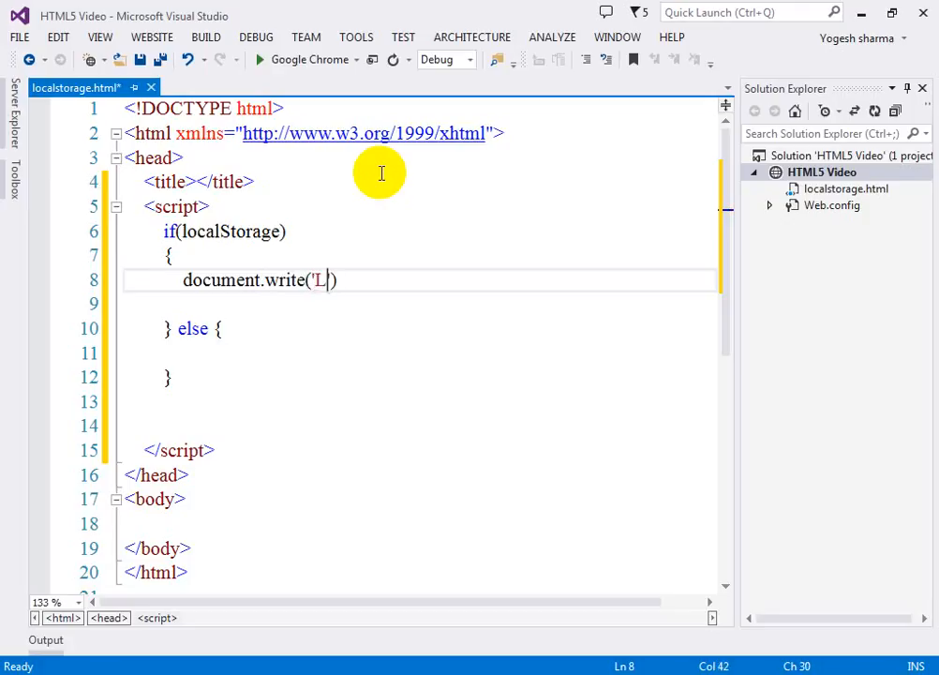
{"action": "type", "text": "ocal storage ar"}
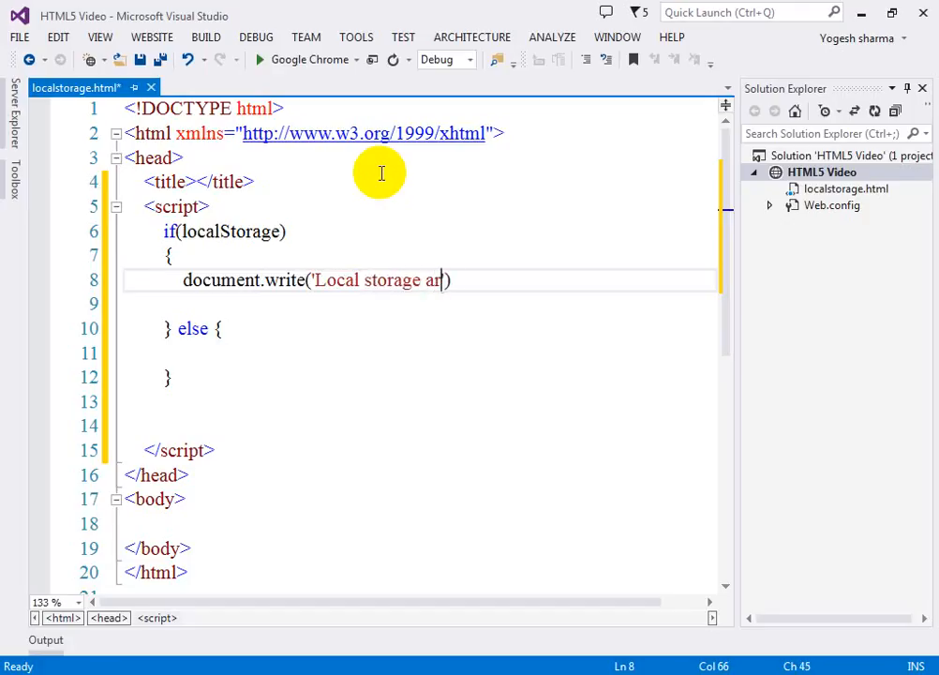
{"action": "type", "text": "e supprted"}
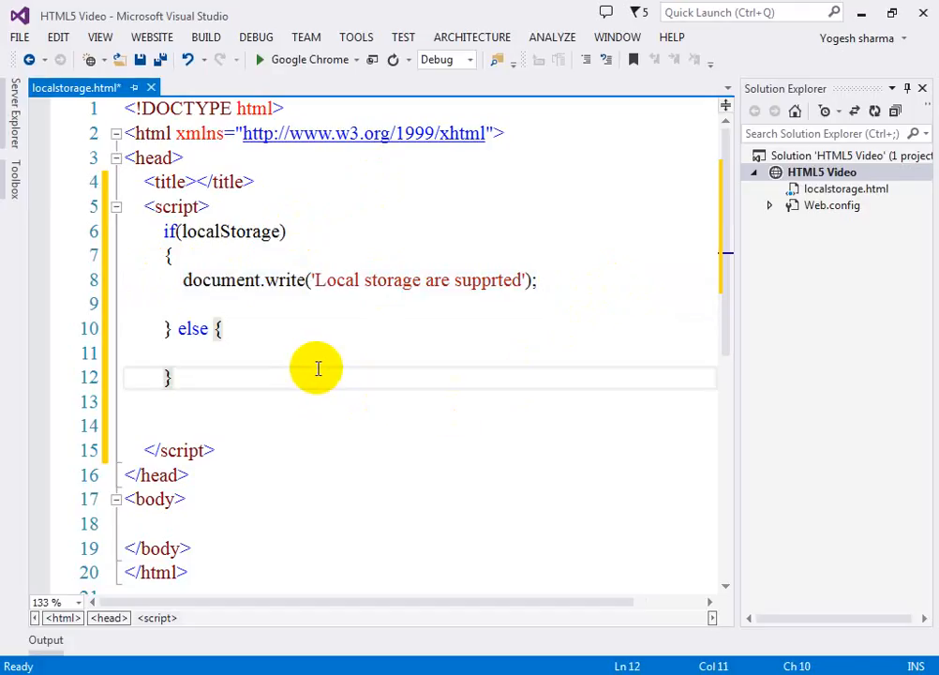
{"action": "type", "text": "document.write('Local storage are supprted');"}
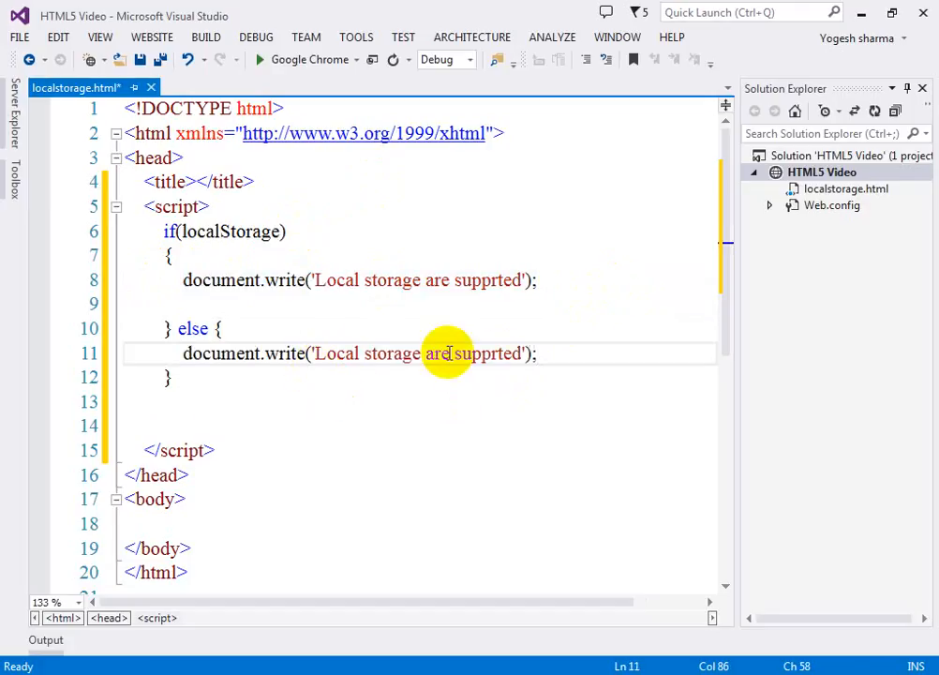
{"action": "type", "text": "not"}
{"action": "left_click", "coordinate": [418, 525]}
{"action": "type", "text": "<input type=\"type\" name=\"name\" value=\"\" />"}
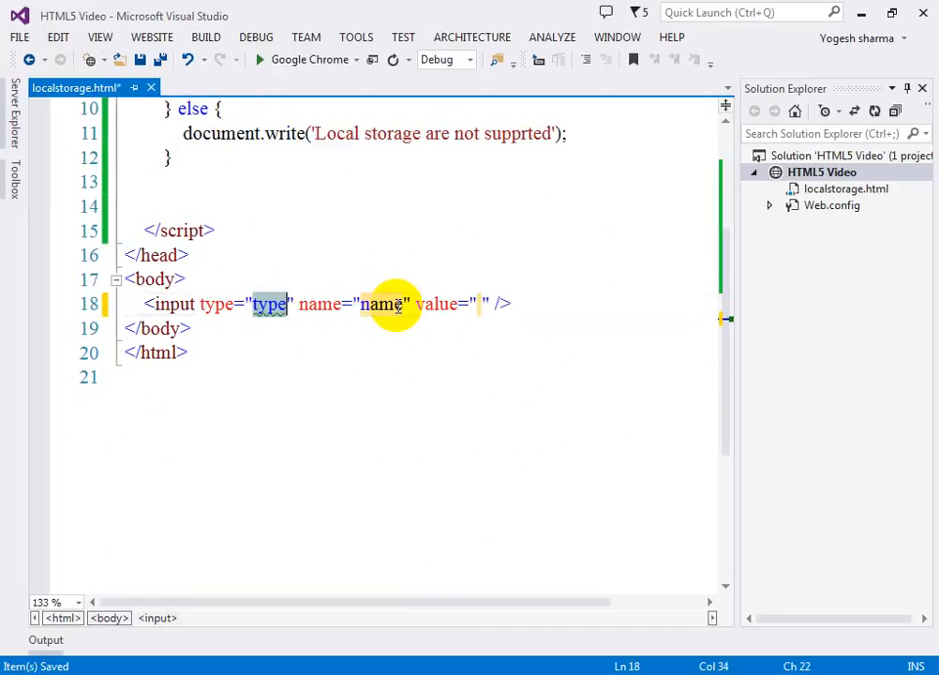
Make the text input id txt_username with name username.
{"action": "key", "text": "Delete"}
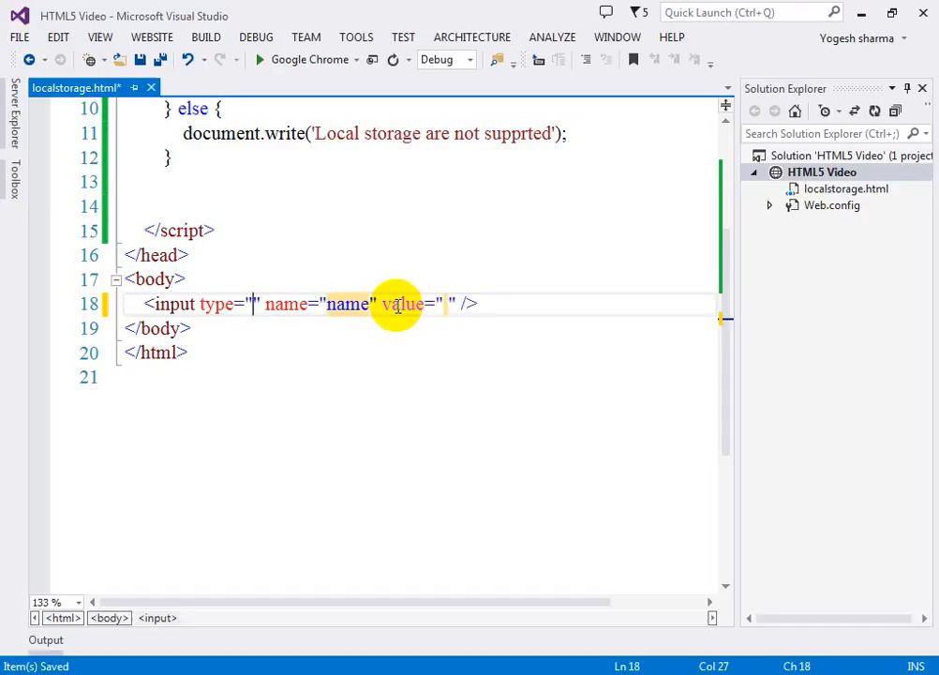
{"action": "type", "text": "text io"}
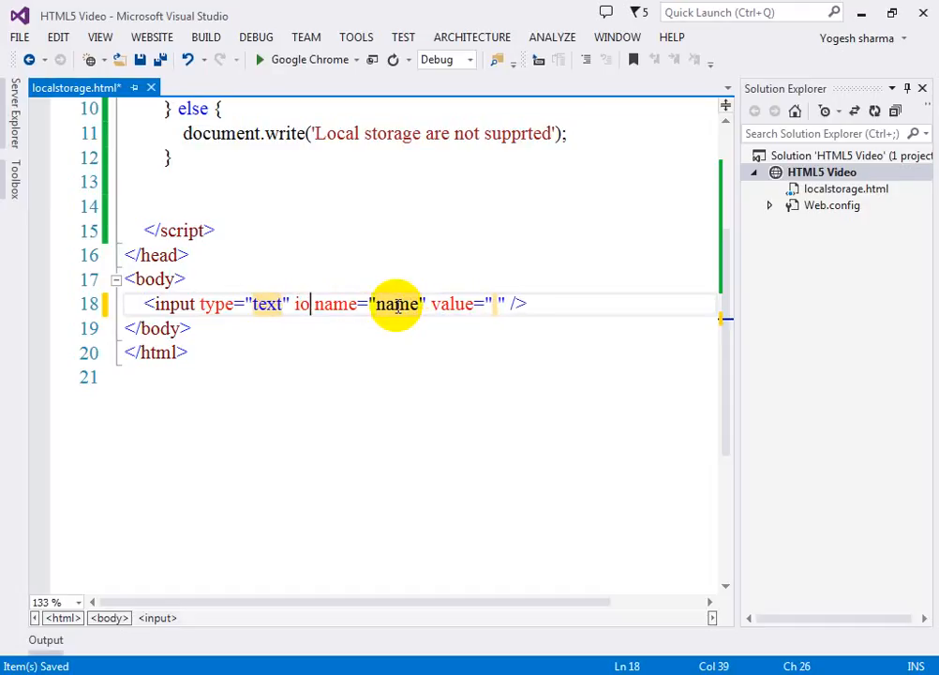
{"action": "type", "text": "d=\"\""}
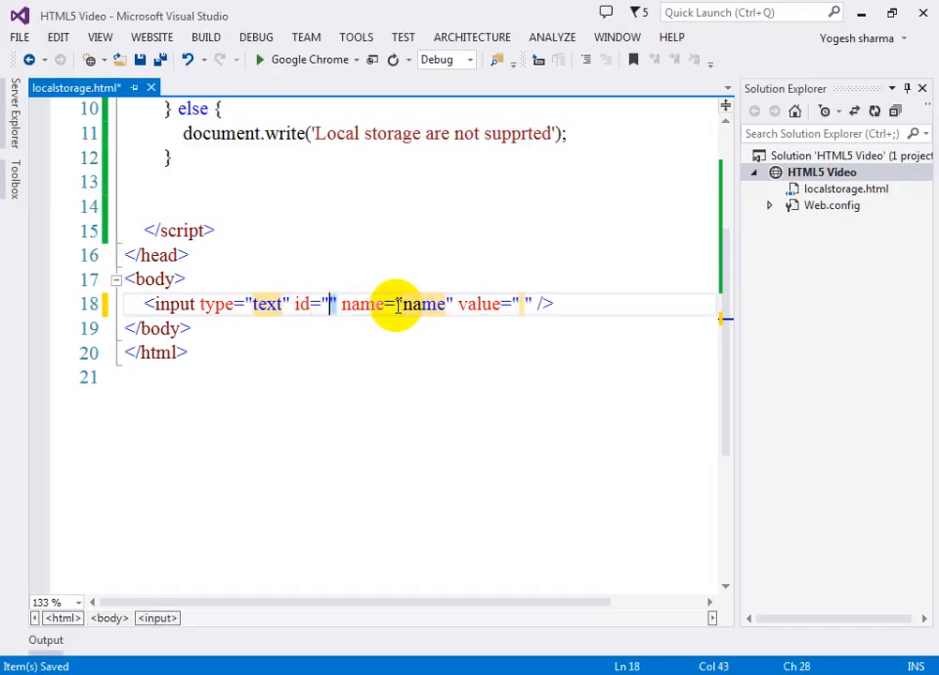
{"action": "type", "text": "txt"}
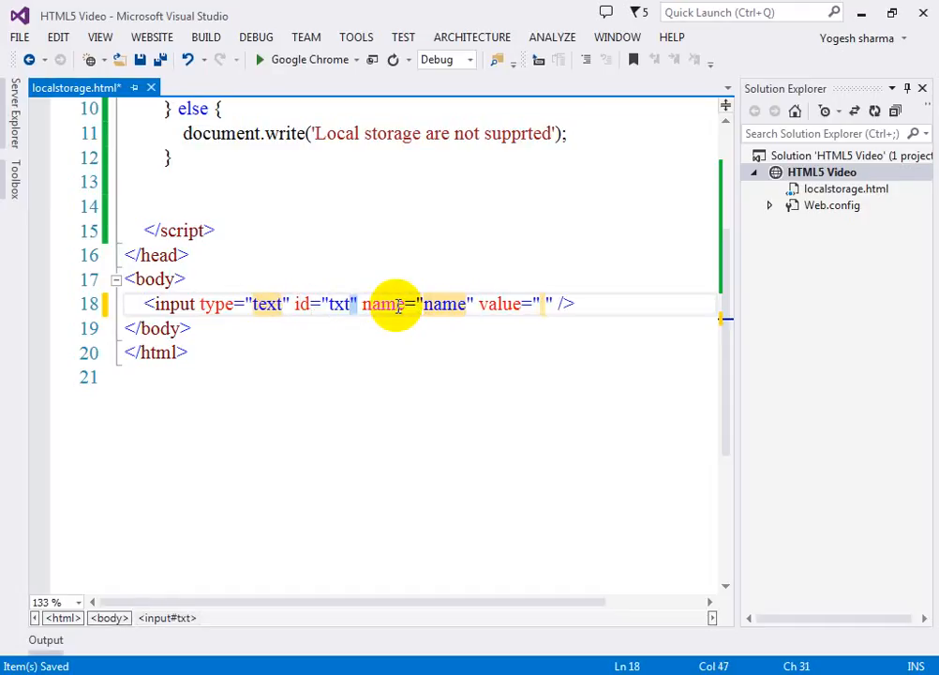
{"action": "type", "text": "_username"}
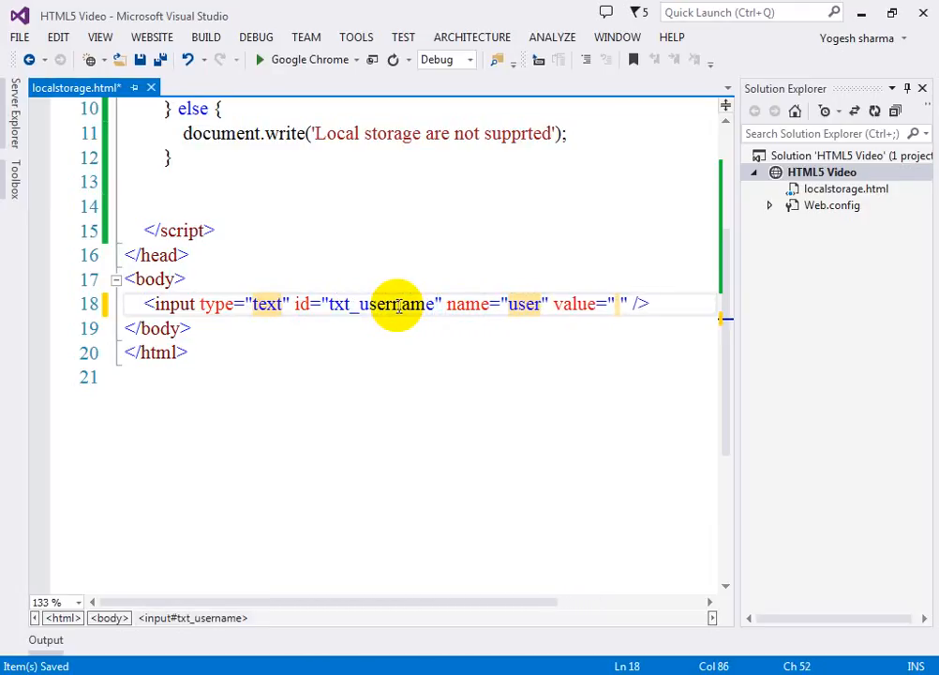
{"action": "type", "text": "n"}
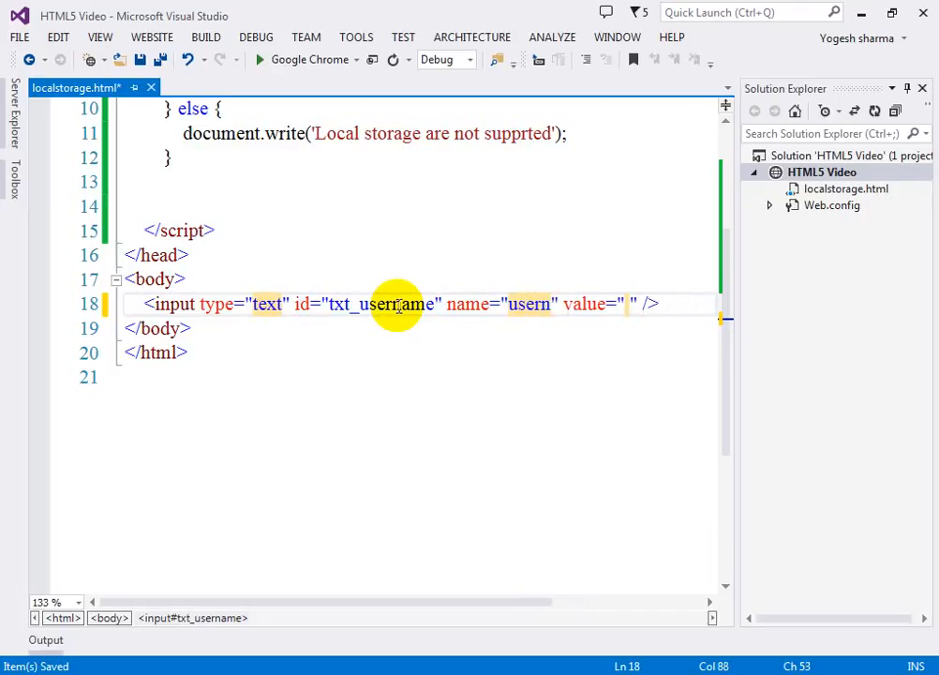
{"action": "type", "text": "ame"}
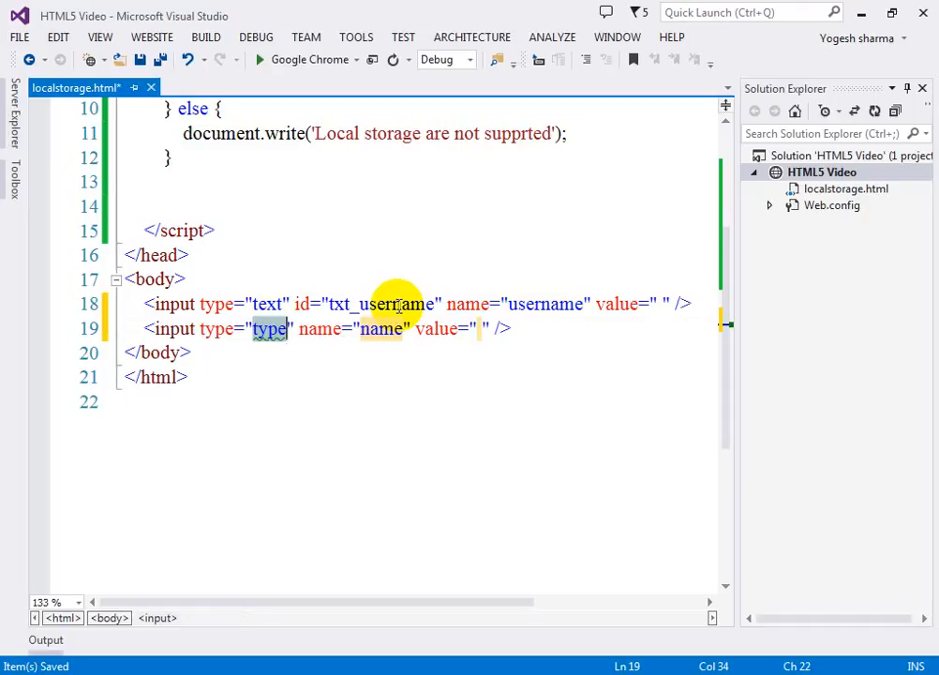
Add a button input whose onclick runs storedata() with a Store value.
{"action": "type", "text": "button"}
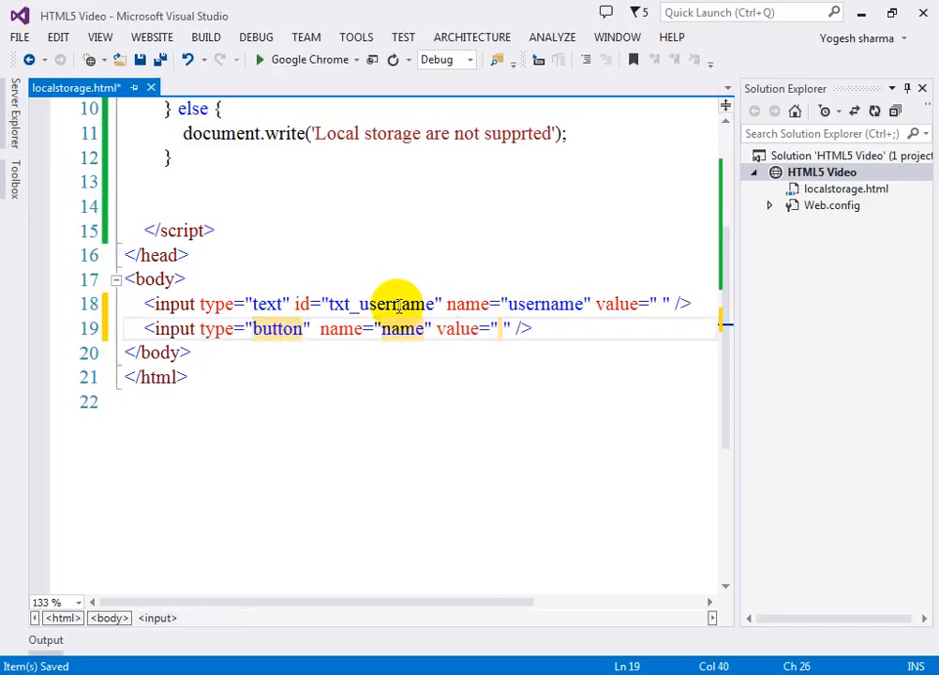
{"action": "type", "text": "onclick=\""}
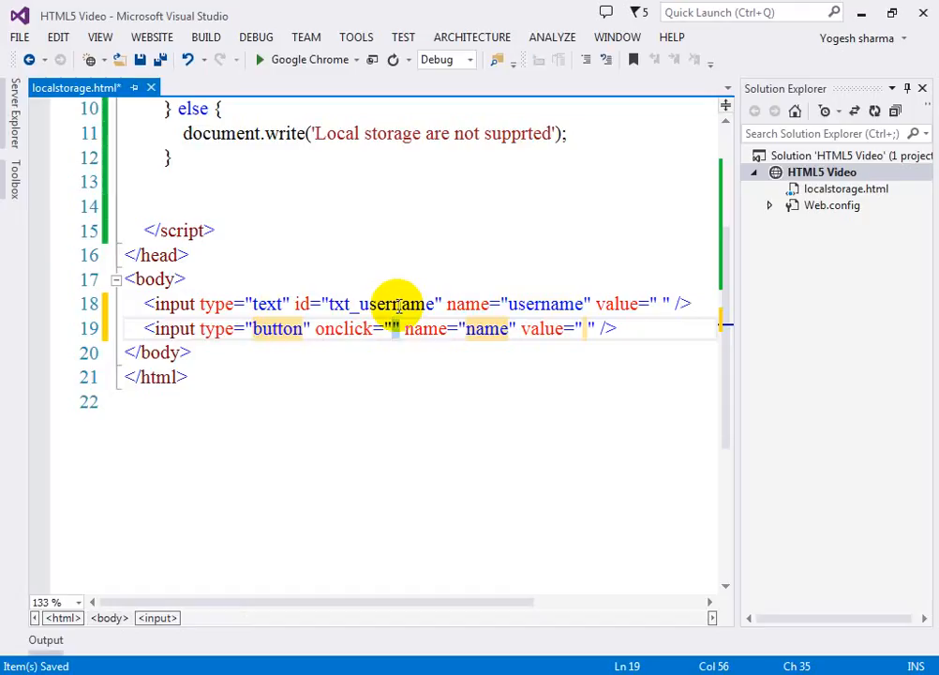
{"action": "type", "text": "storedata"}
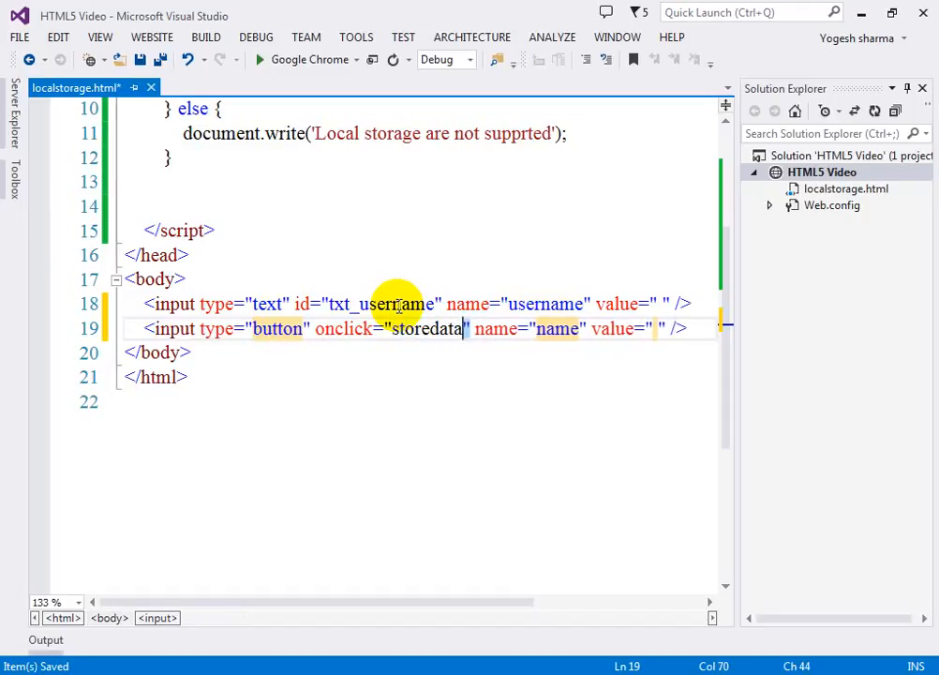
{"action": "type", "text": "()"}
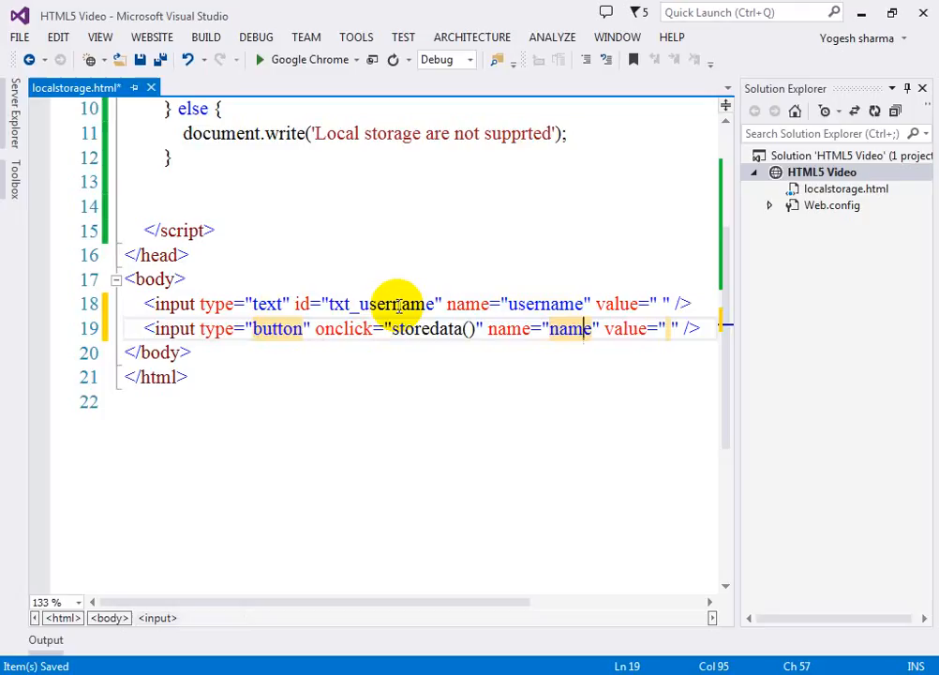
{"action": "type", "text": "Store"}
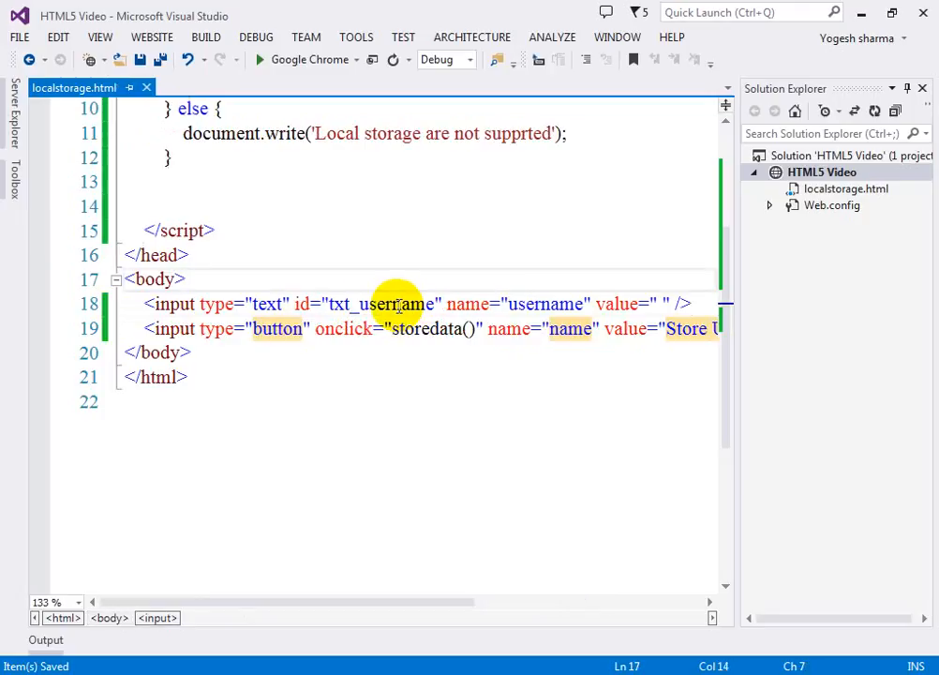
Add <span id="span1"></span> on a new line below the button.
{"action": "key", "text": "enter"}
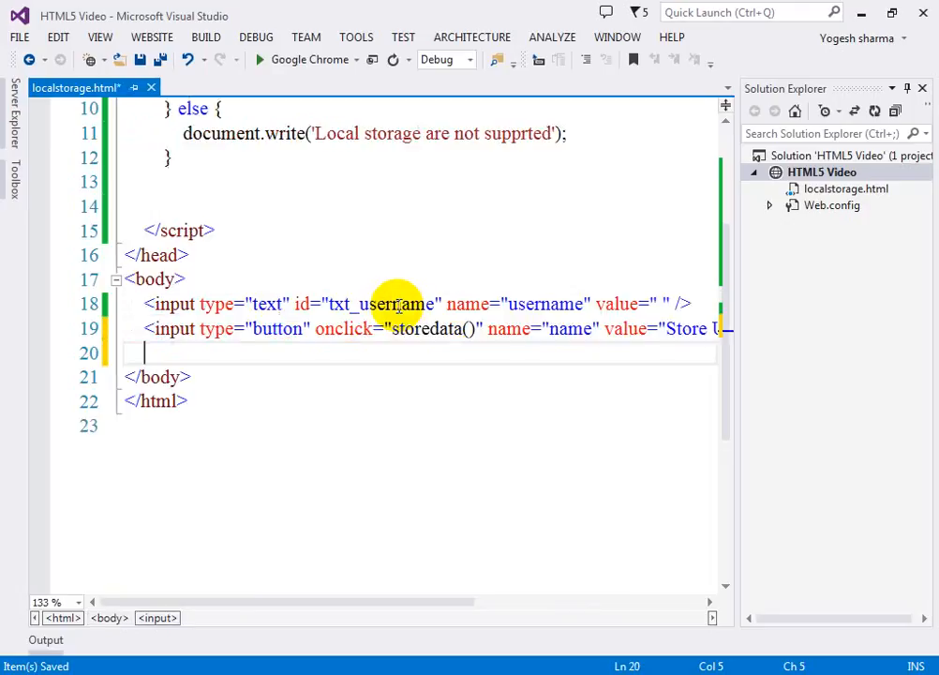
{"action": "type", "text": "<"}
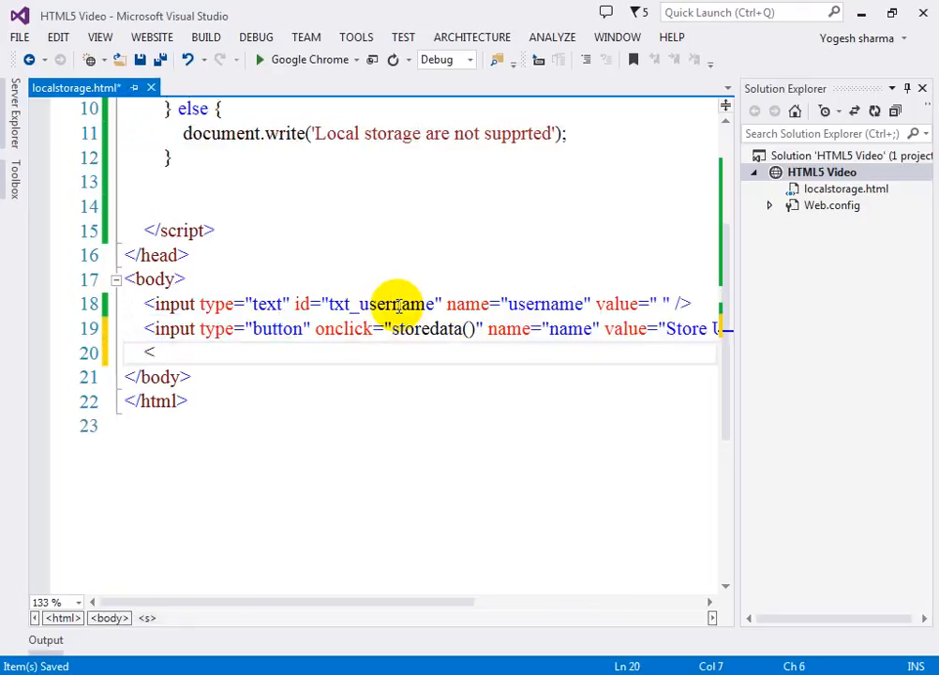
{"action": "type", "text": "spa"}
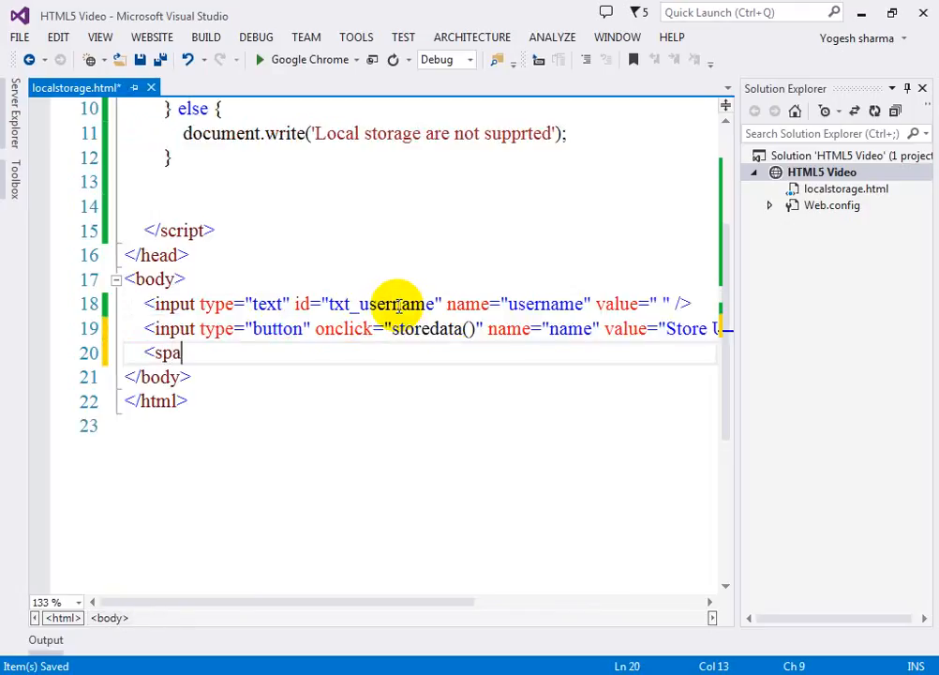
{"action": "type", "text": "n id=\"span1\"></span>"}
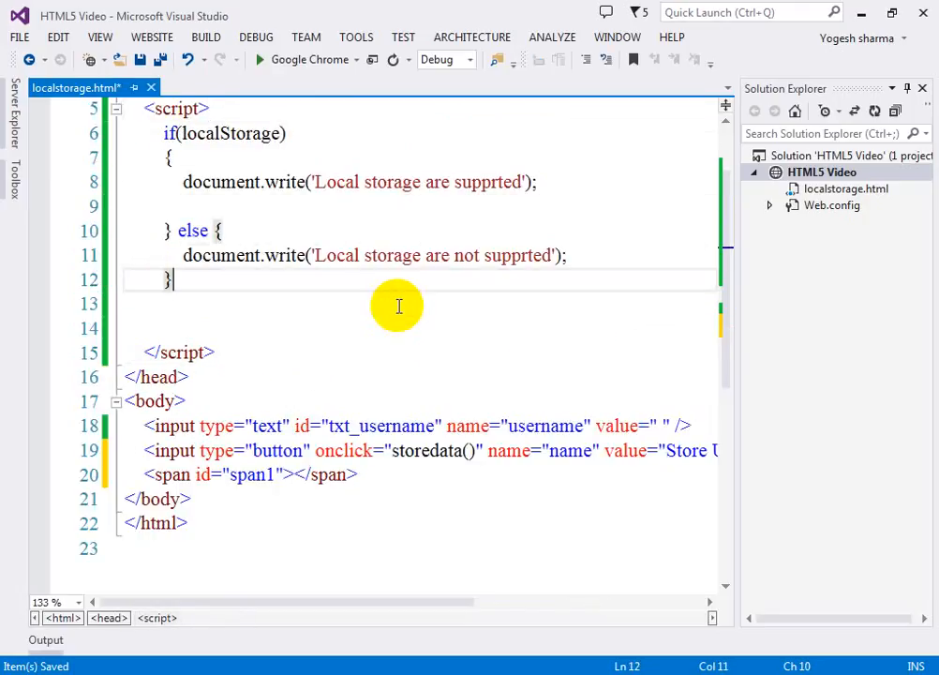
Declare function storedata() below the if-else block.
{"action": "key", "text": "enter"}
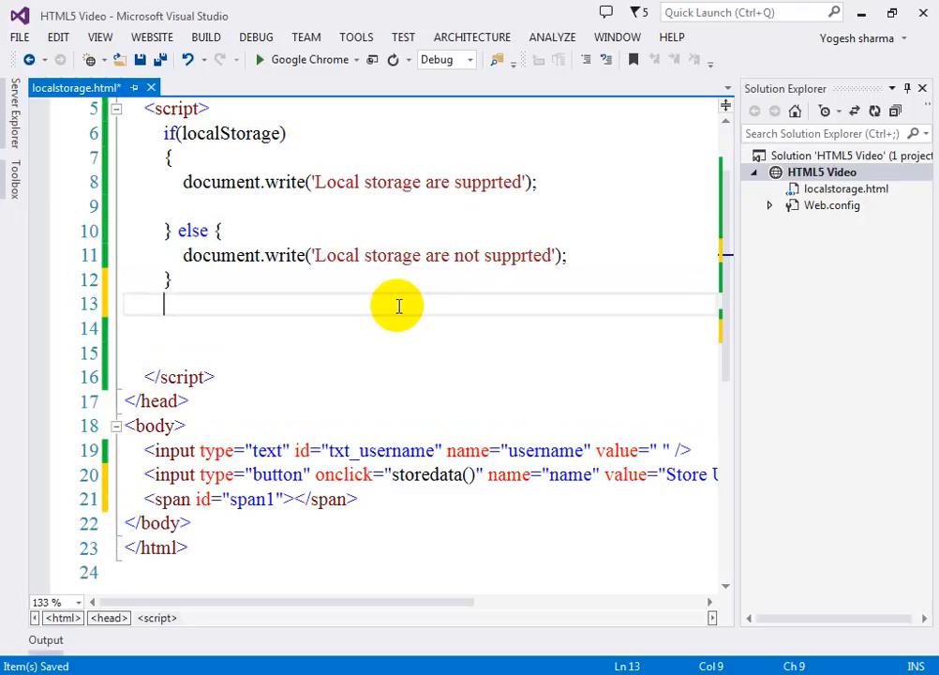
{"action": "type", "text": "pub"}
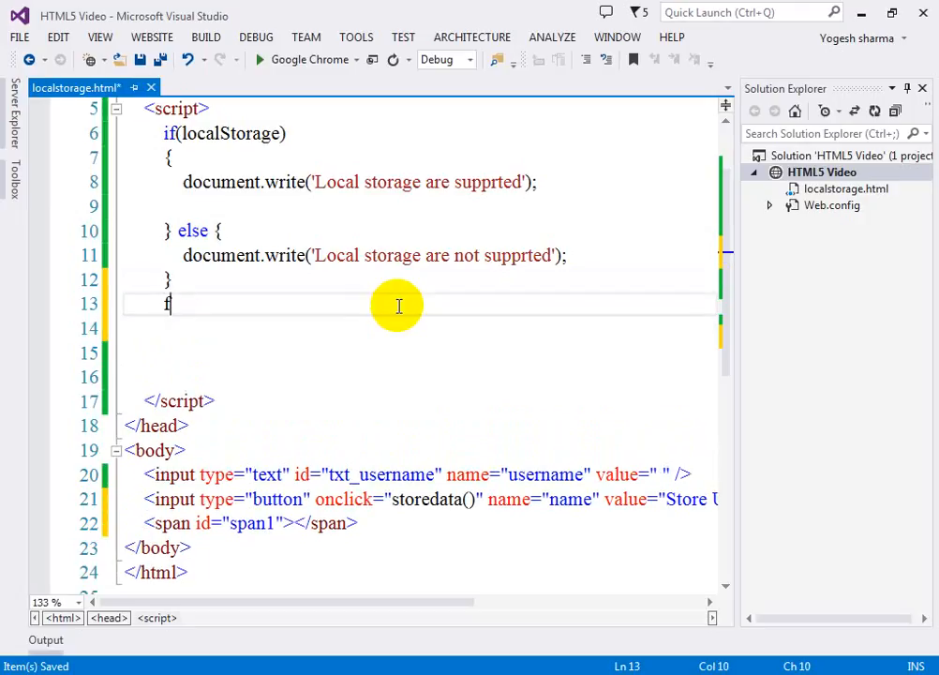
{"action": "type", "text": "unction sd"}
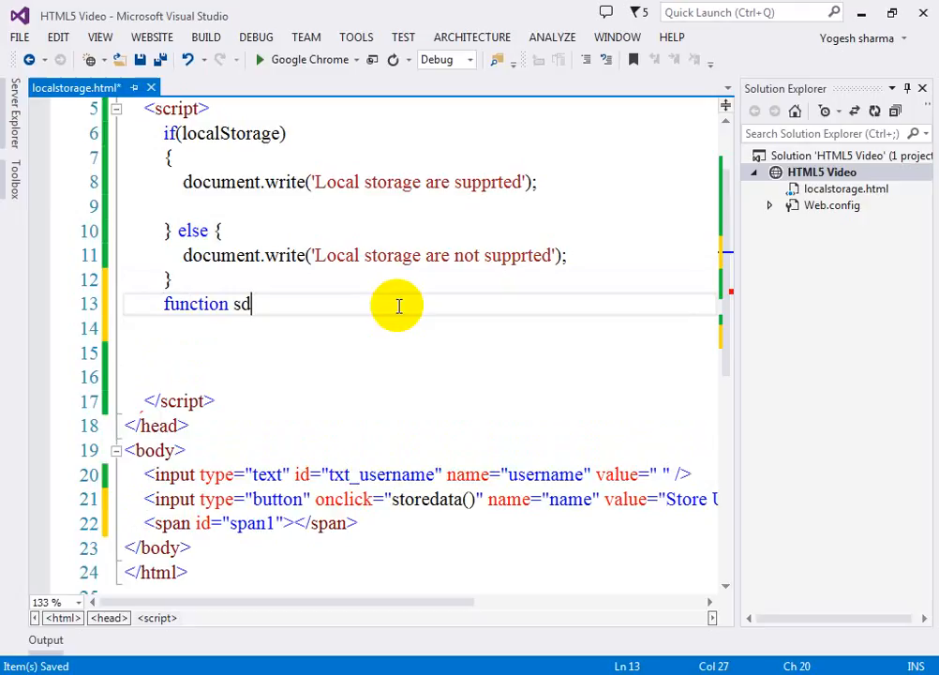
{"action": "type", "text": "tr"}
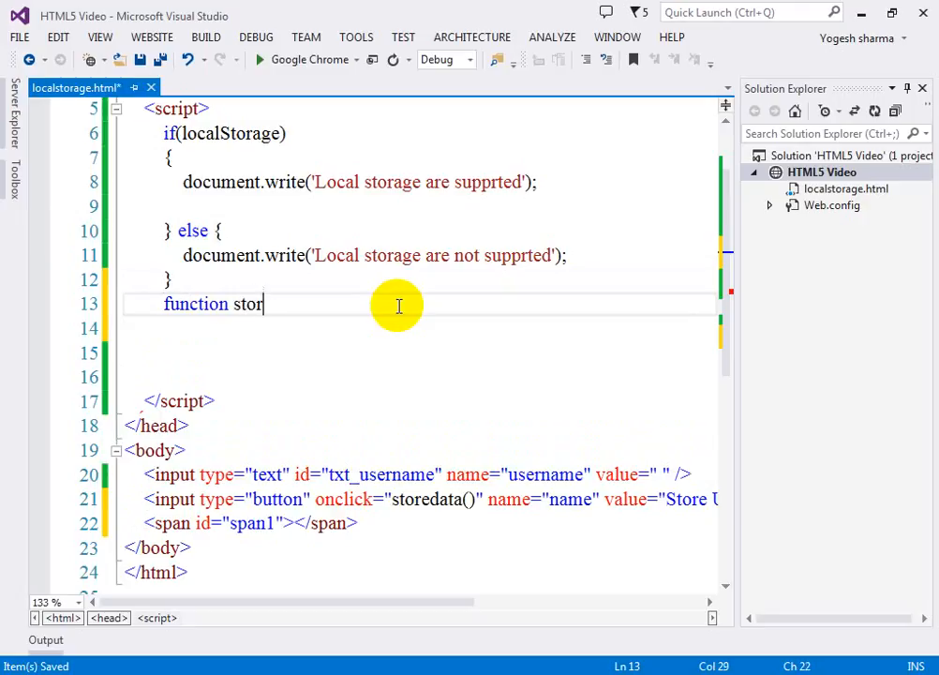
{"action": "type", "text": "edata()"}
{"action": "left_click", "coordinate": [418, 328]}
{"action": "type", "text": "{"}
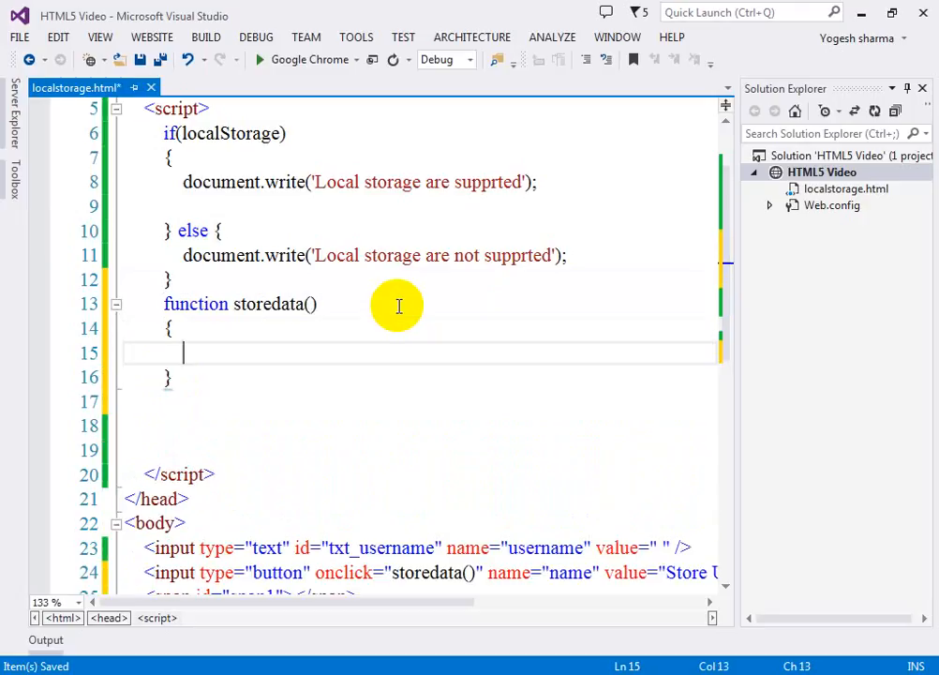
Set localStorage.username to document.getElementById('txt_username').value inside storedata.
{"action": "type", "text": "localStorage"}
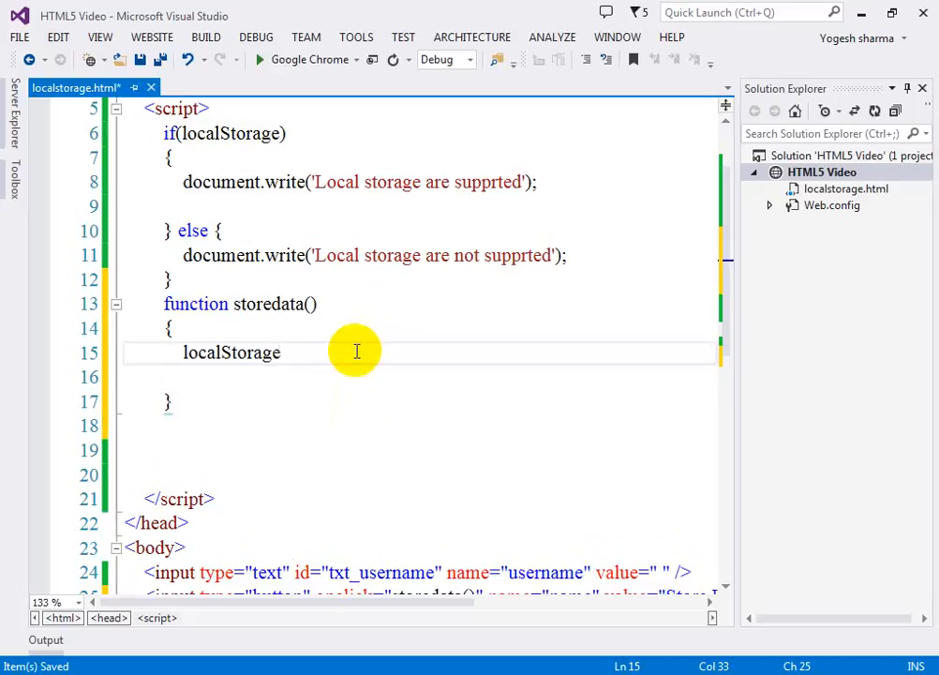
{"action": "type", "text": ".username"}
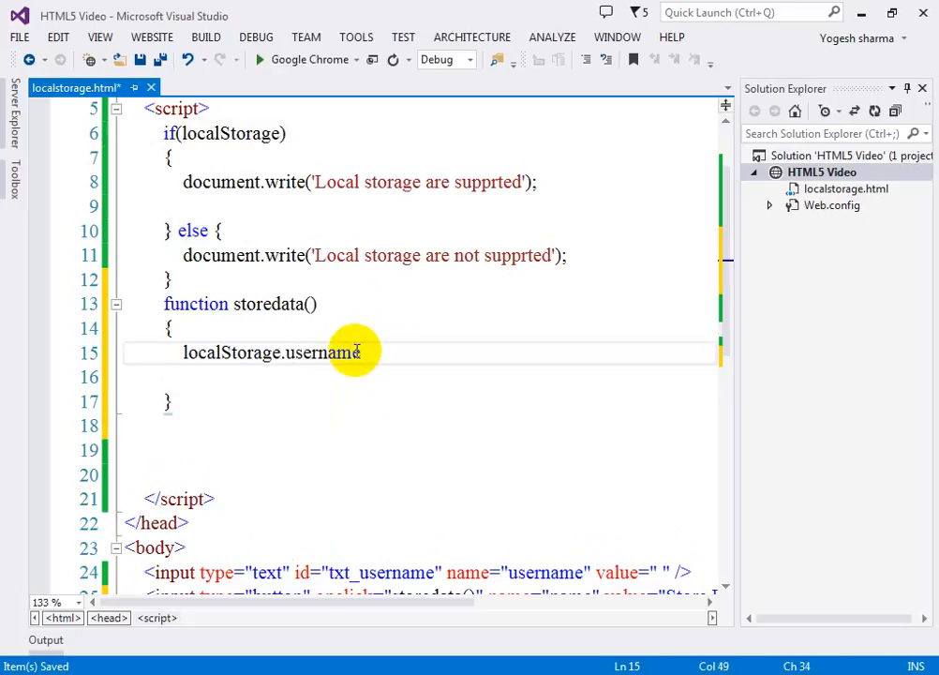
{"action": "type", "text": "= do"}
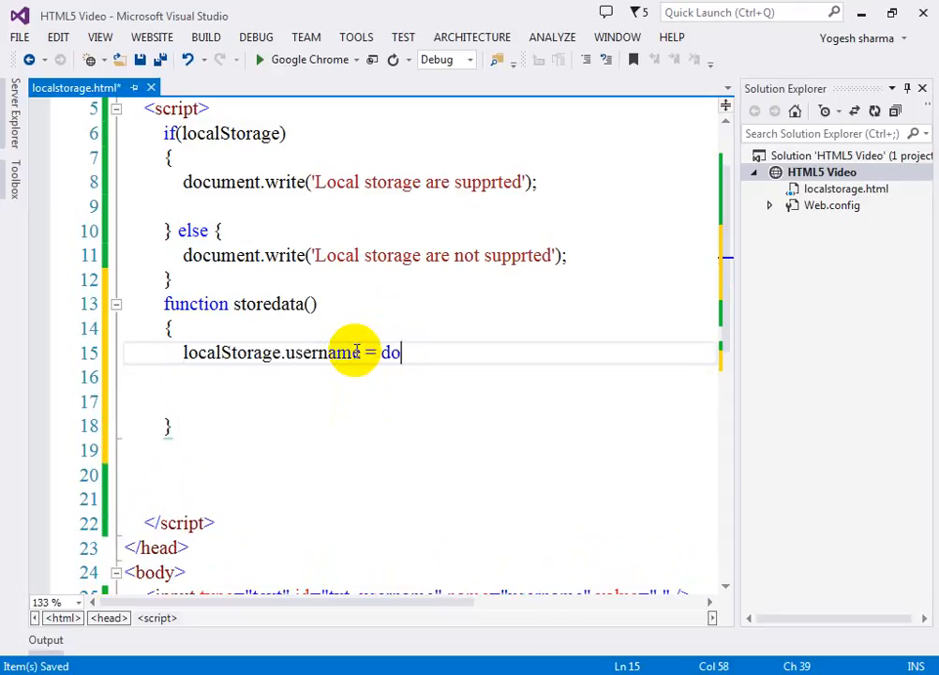
{"action": "type", "text": "cu"}
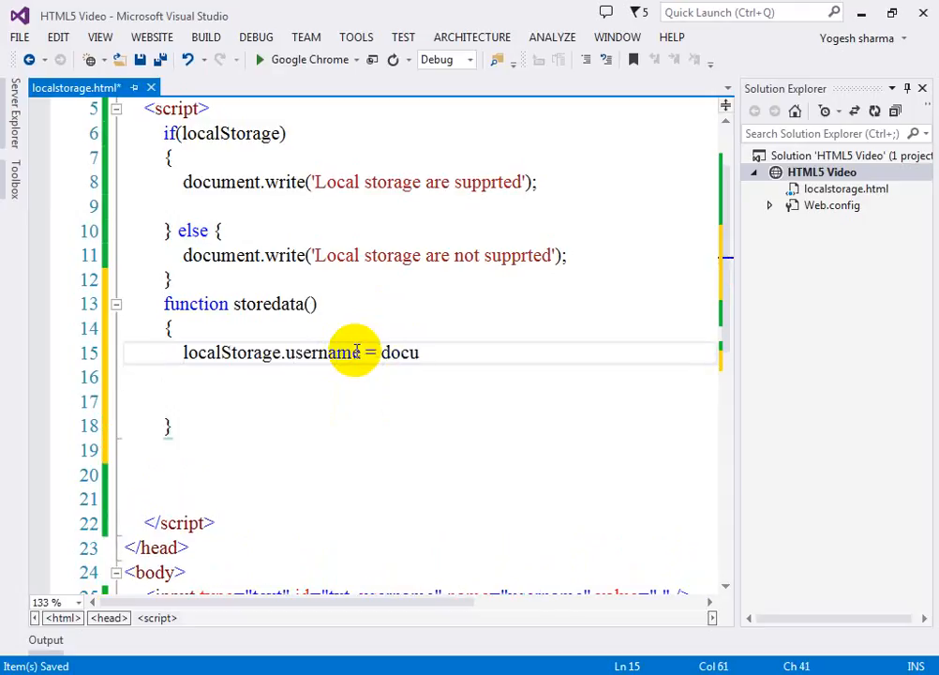
{"action": "type", "text": "men"}
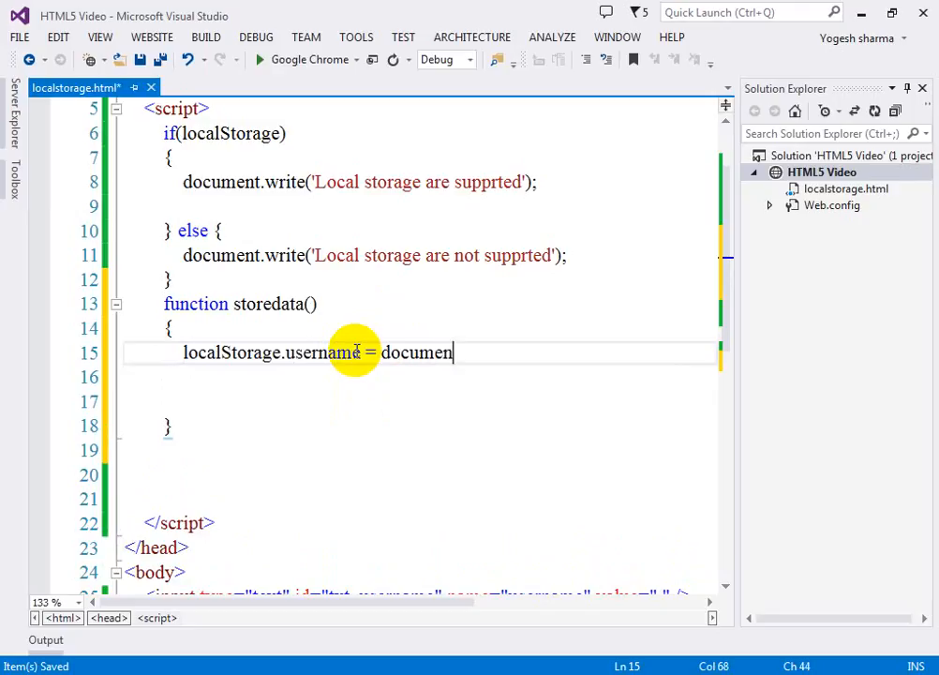
{"action": "type", "text": ".getElementById('"}
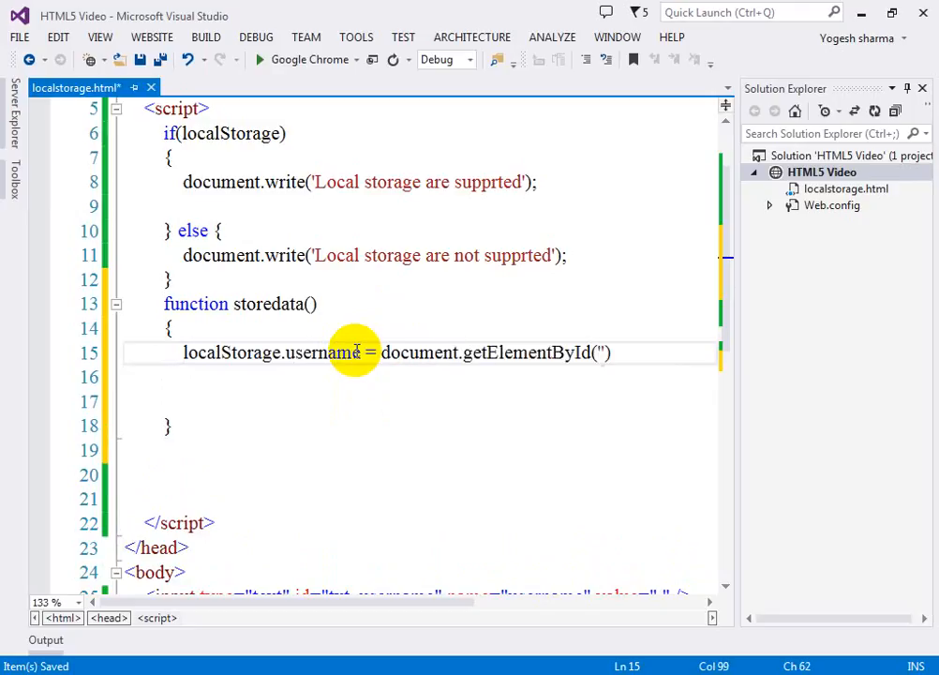
{"action": "type", "text": "txt"}
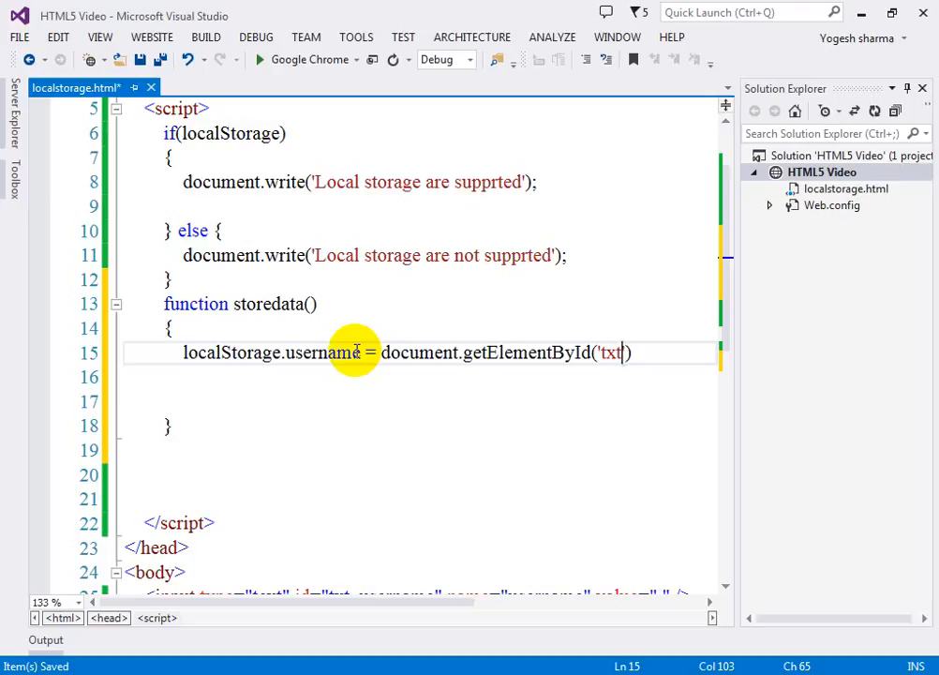
{"action": "type", "text": "_username"}
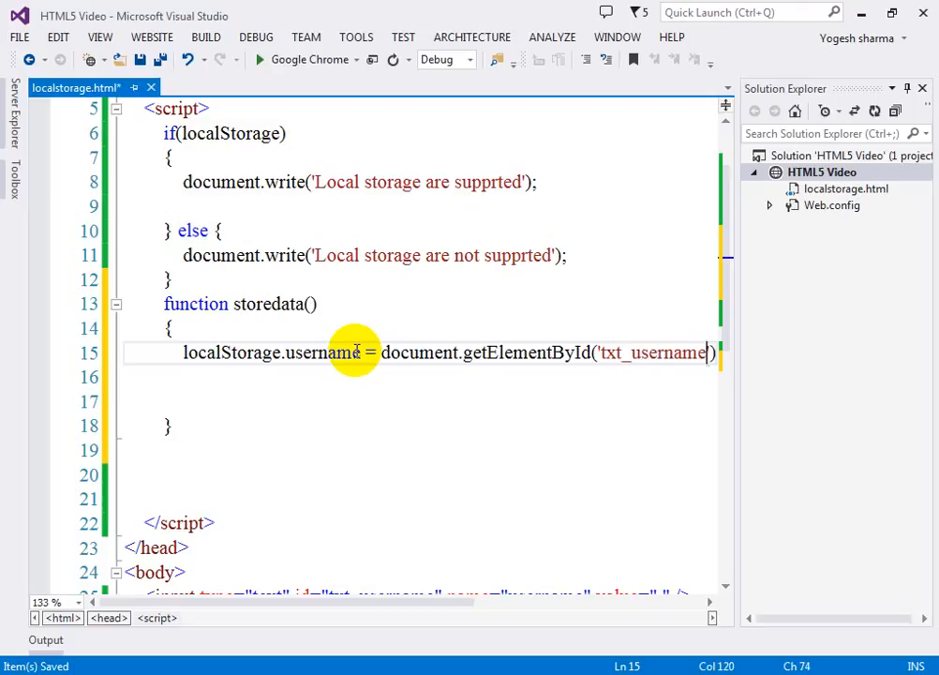
{"action": "type", "text": ".va"}
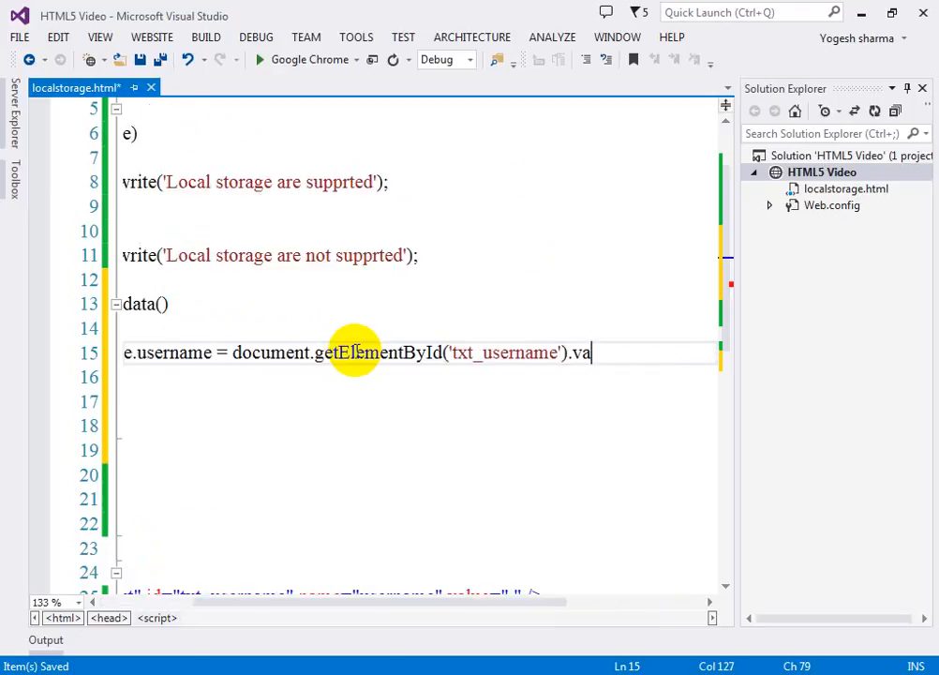
{"action": "type", "text": "lue;"}
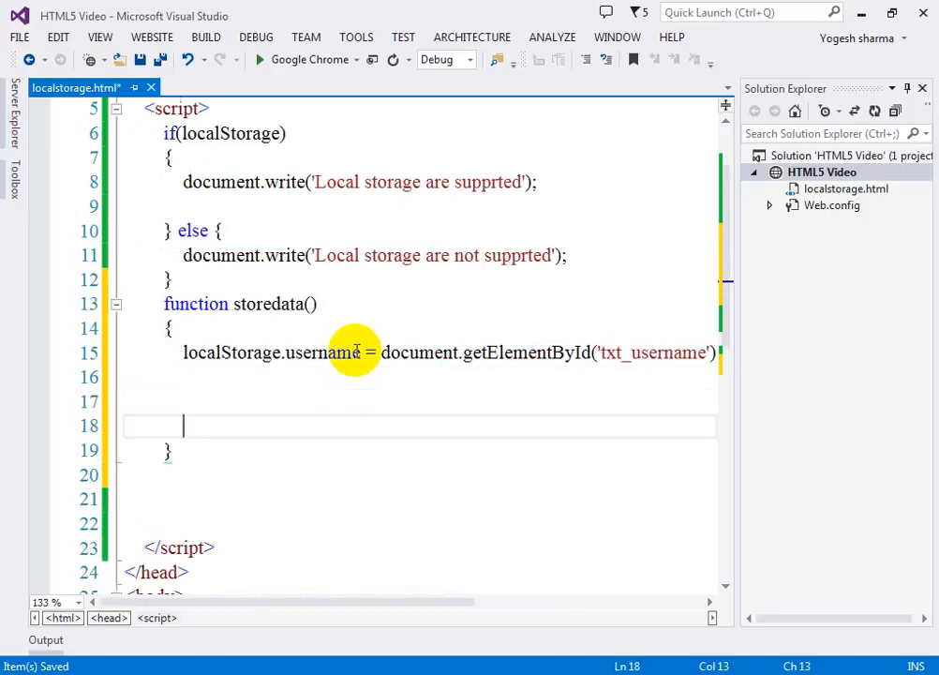
Give the body tag onload="getlocalstorage()" and return to the script below storedata.
{"action": "scroll", "scroll_direction": "down", "scroll_amount": 3}
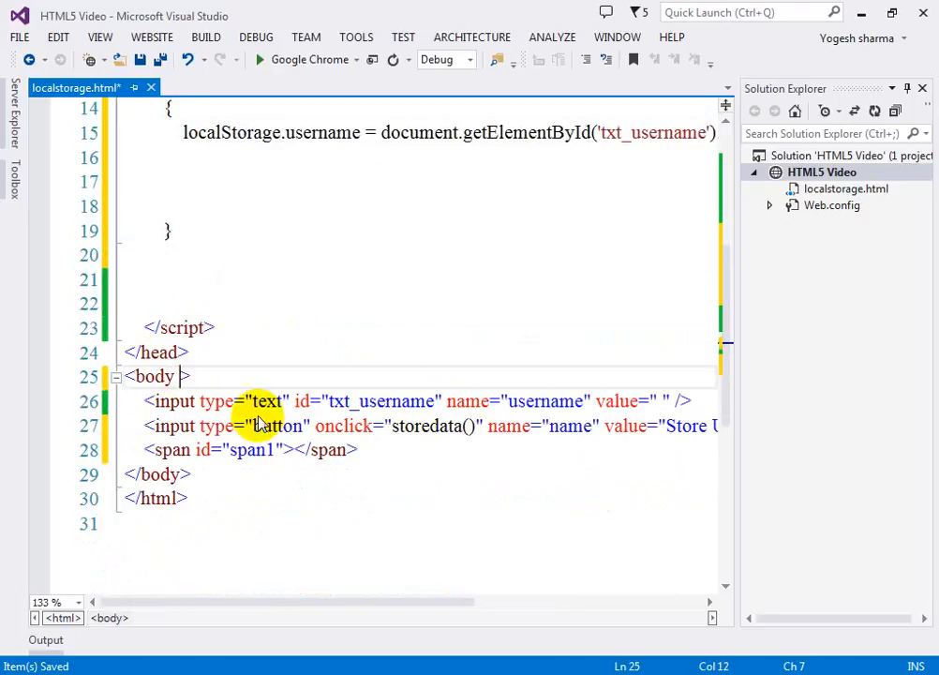
{"action": "type", "text": "on"}
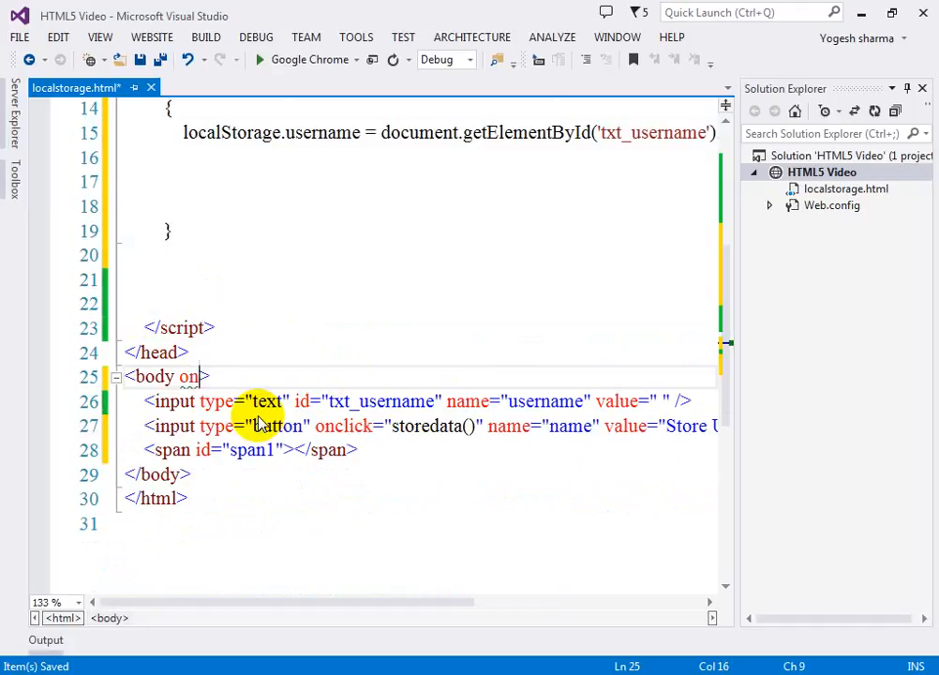
{"action": "type", "text": "l"}
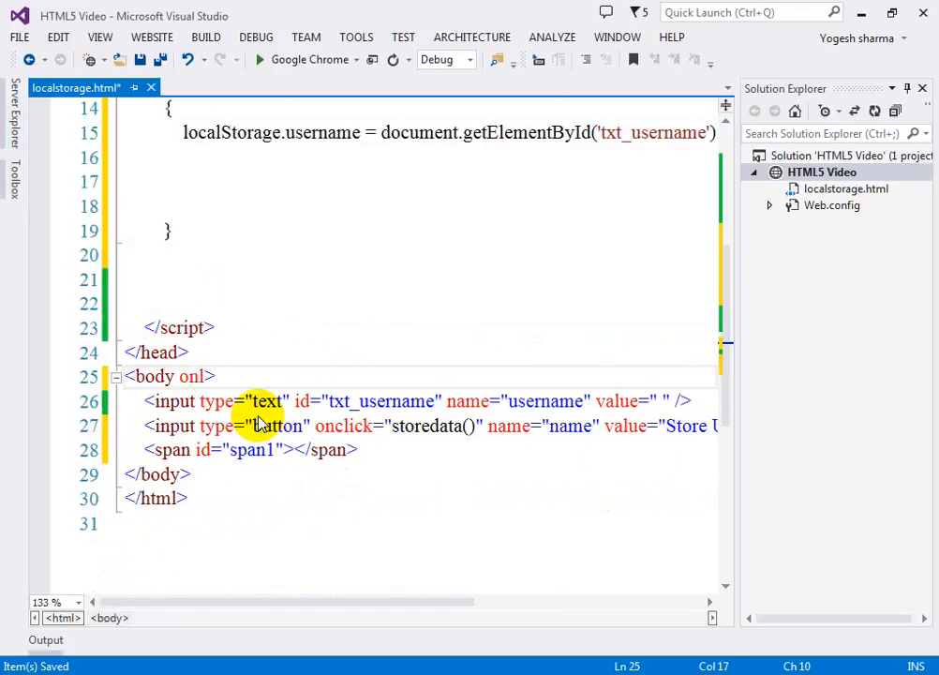
{"action": "type", "text": "onload=\"\""}
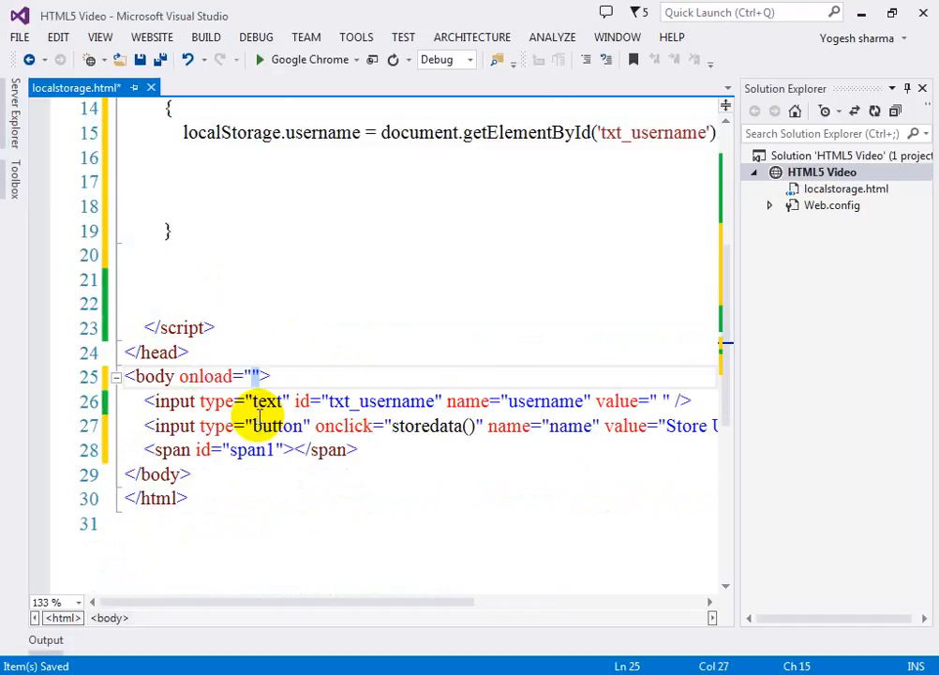
{"action": "type", "text": "getlocal"}
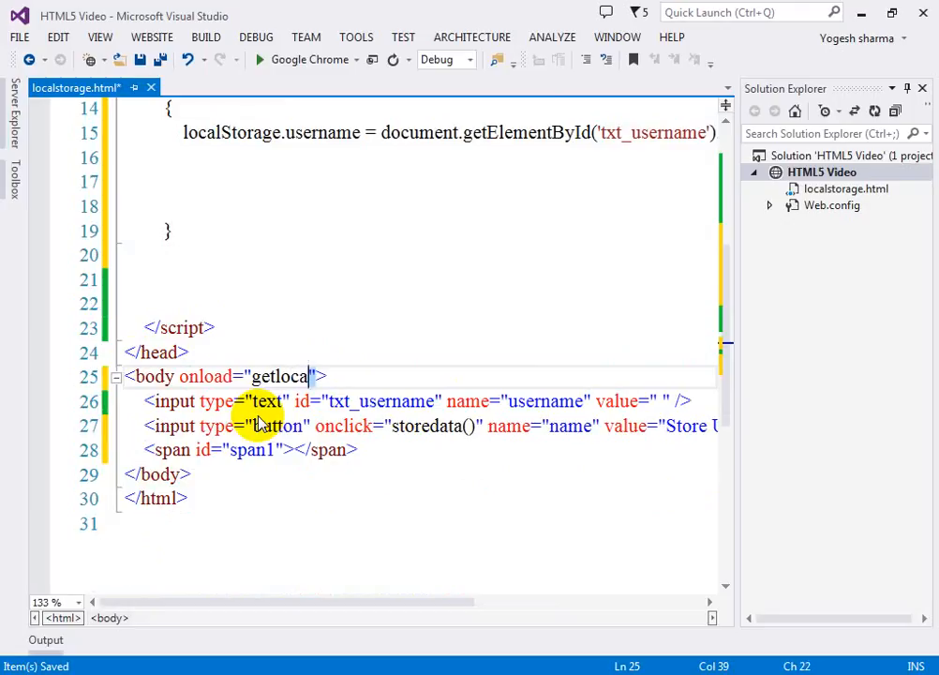
{"action": "type", "text": "store"}
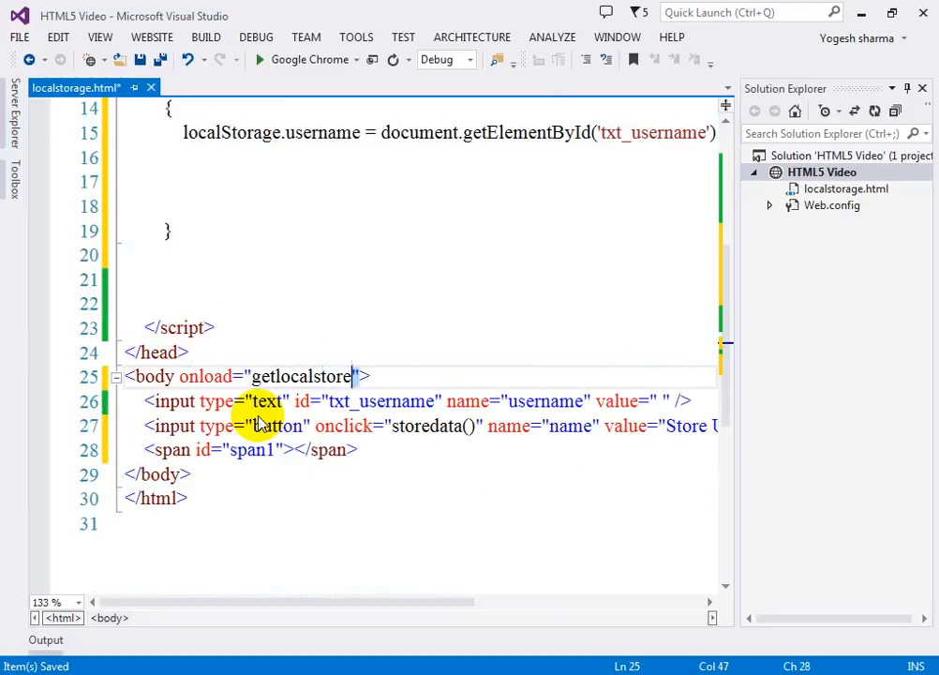
{"action": "key", "text": "Backspace"}
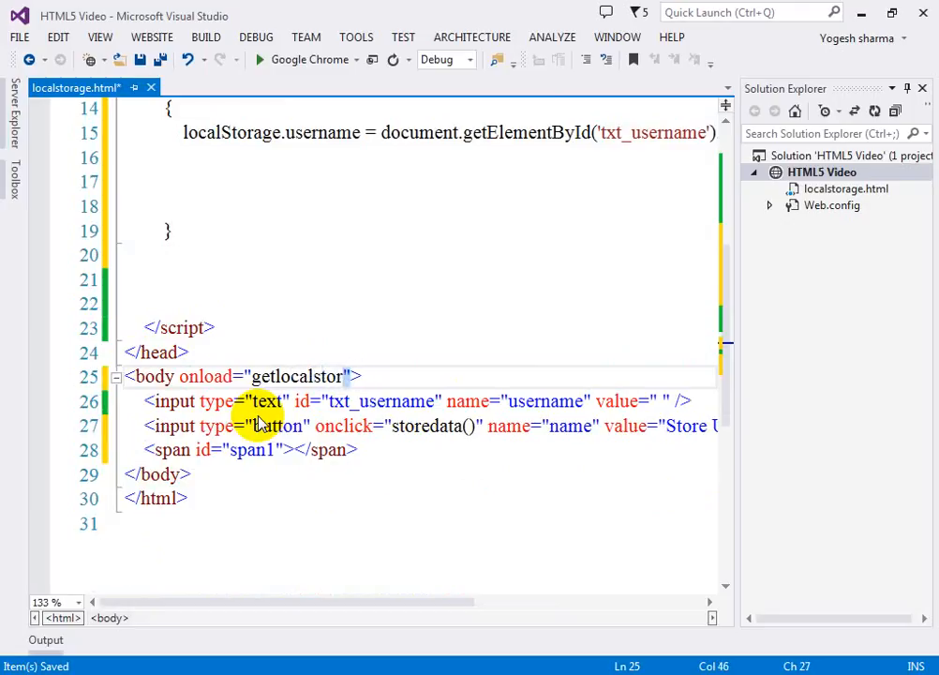
{"action": "type", "text": "age()"}
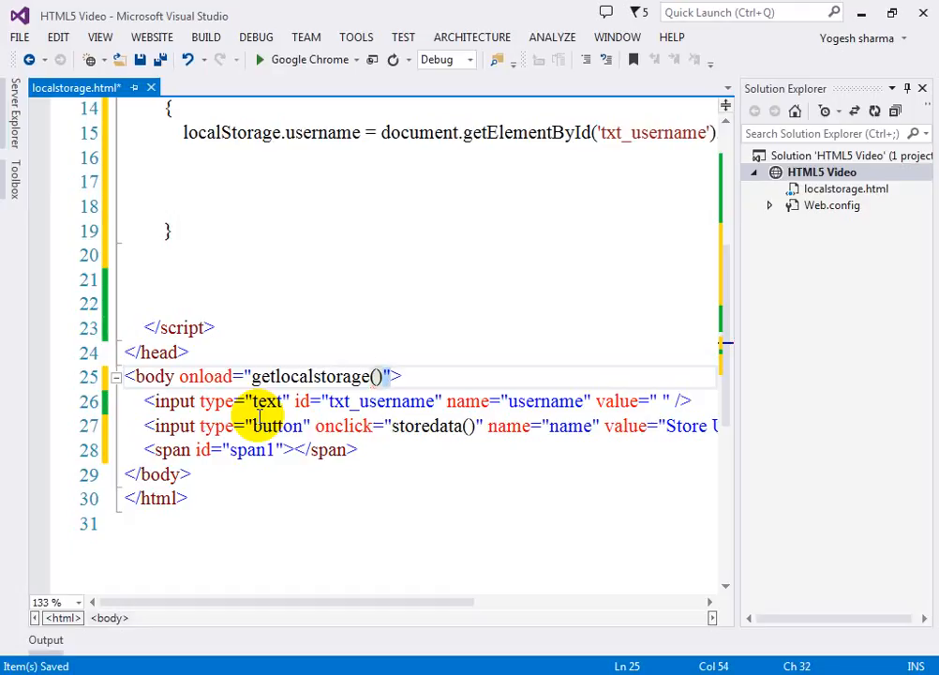
{"action": "double_click", "coordinate": [310, 376]}
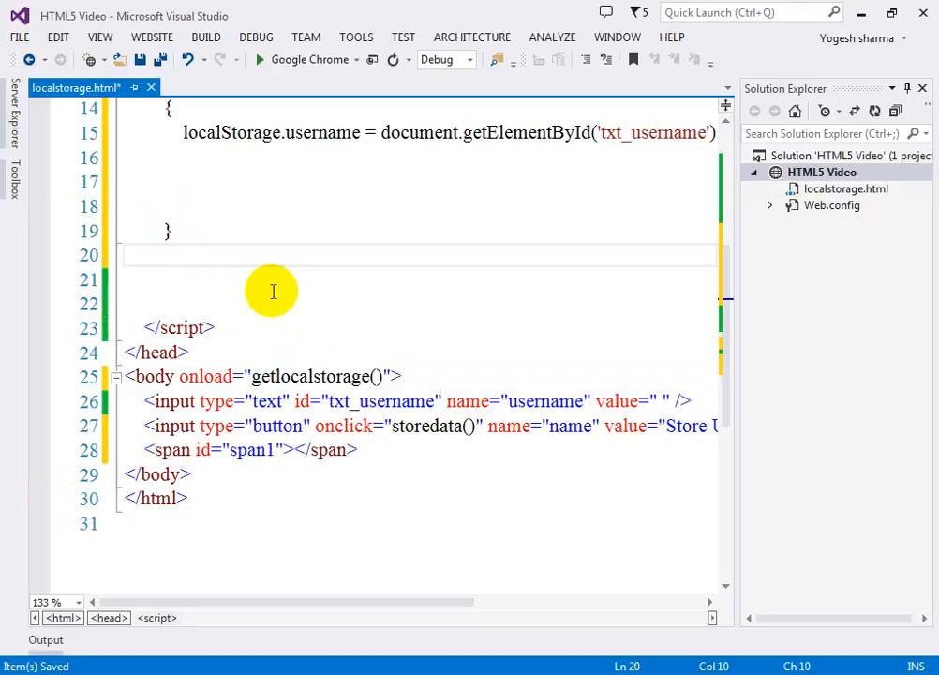
Declare function getlocalstorage() with an if(localStorage.username) check.
{"action": "type", "text": "function getlocalstorage("}
{"action": "left_click", "coordinate": [418, 281]}
{"action": "type", "text": "{"}
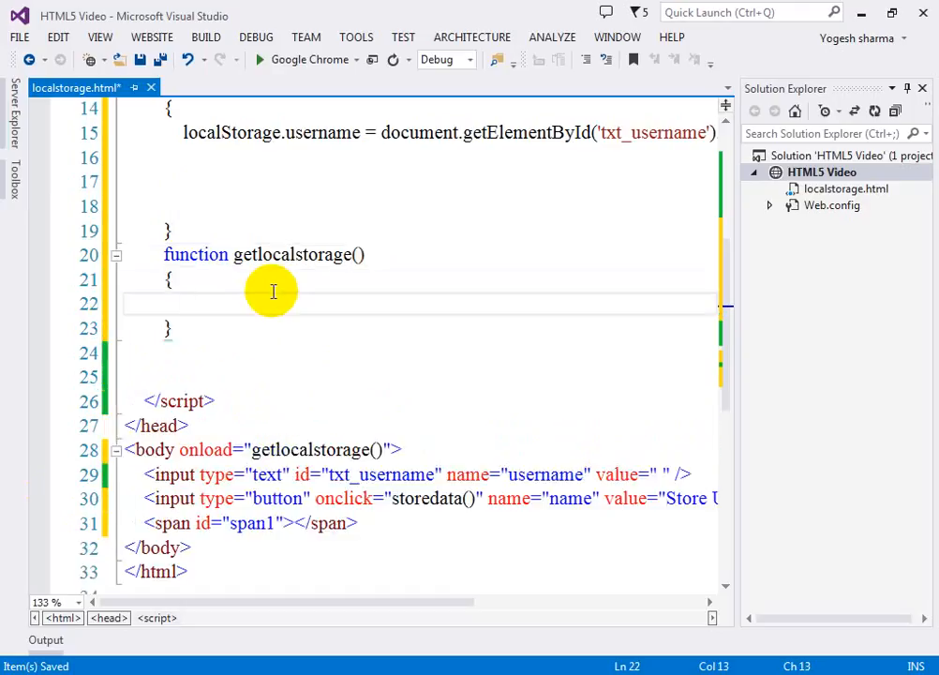
{"action": "type", "text": "if(docu"}
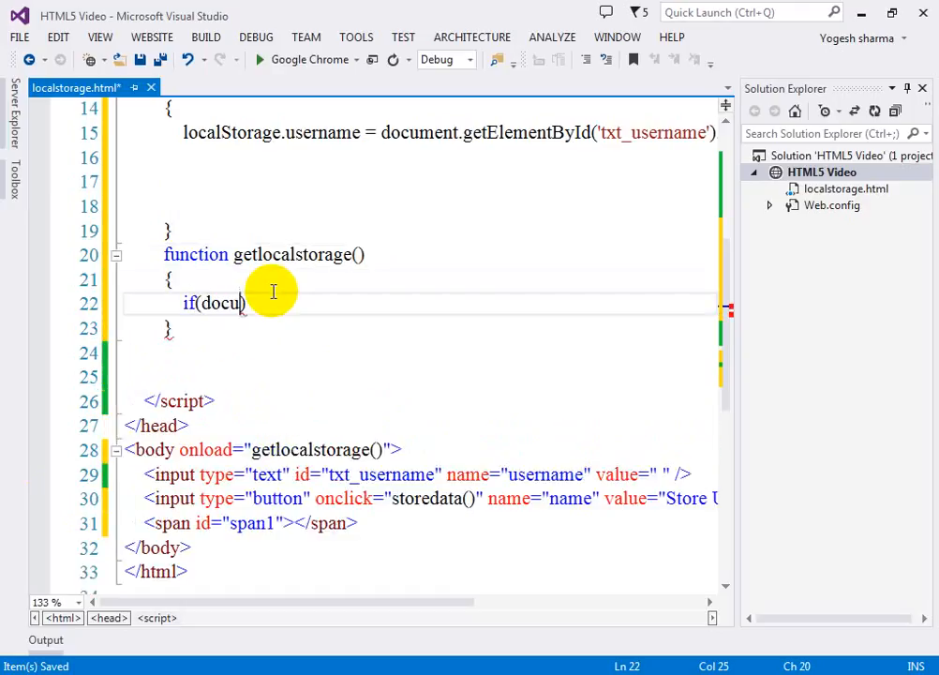
{"action": "type", "text": "ment"}
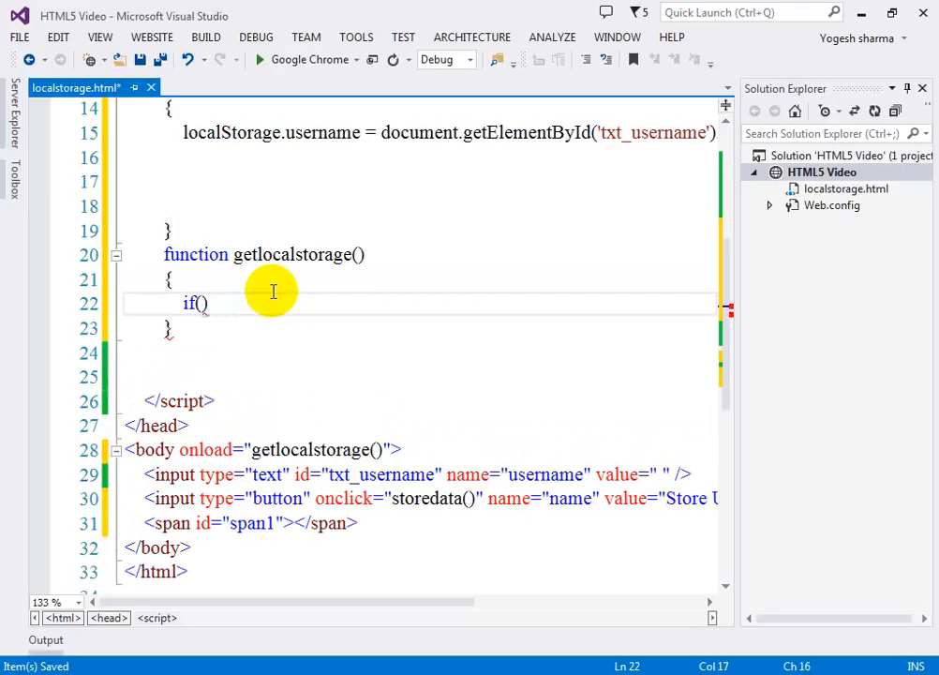
{"action": "type", "text": "localStorage"}
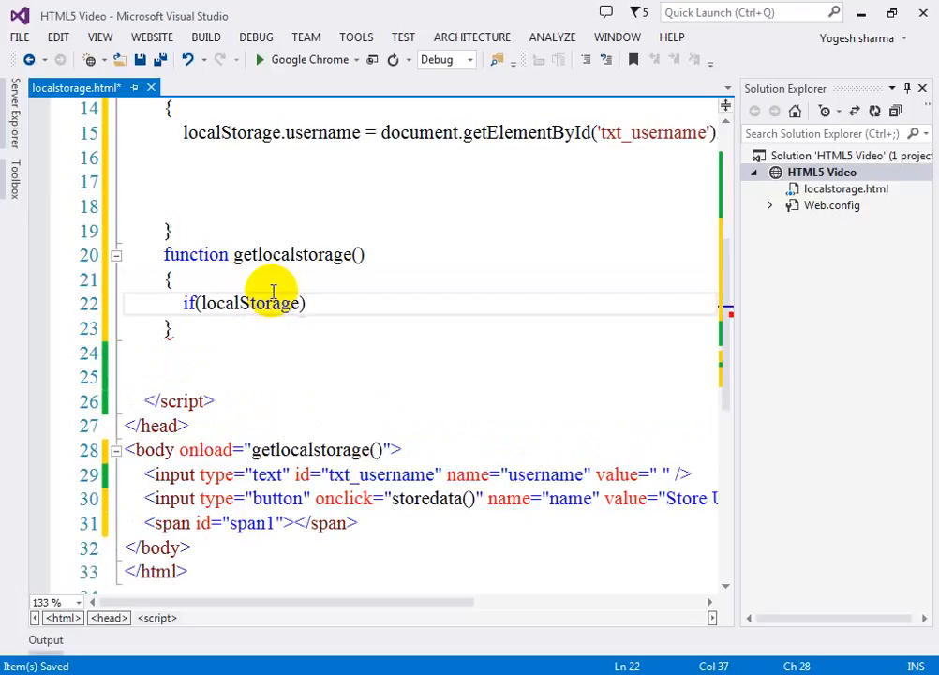
{"action": "type", "text": "us"}
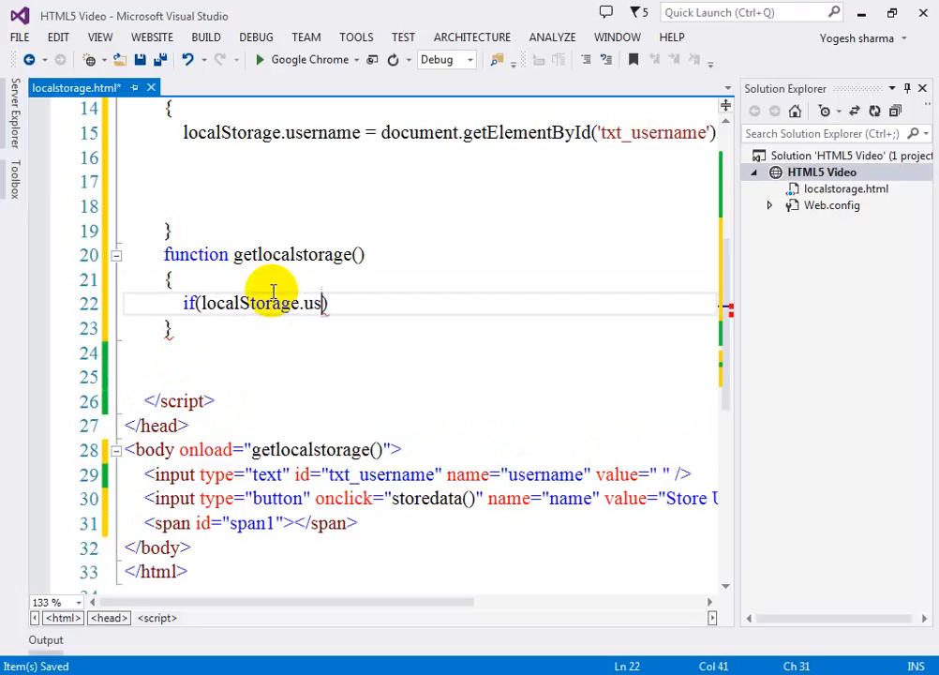
{"action": "type", "text": "ername)"}
{"action": "type", "text": "{"}
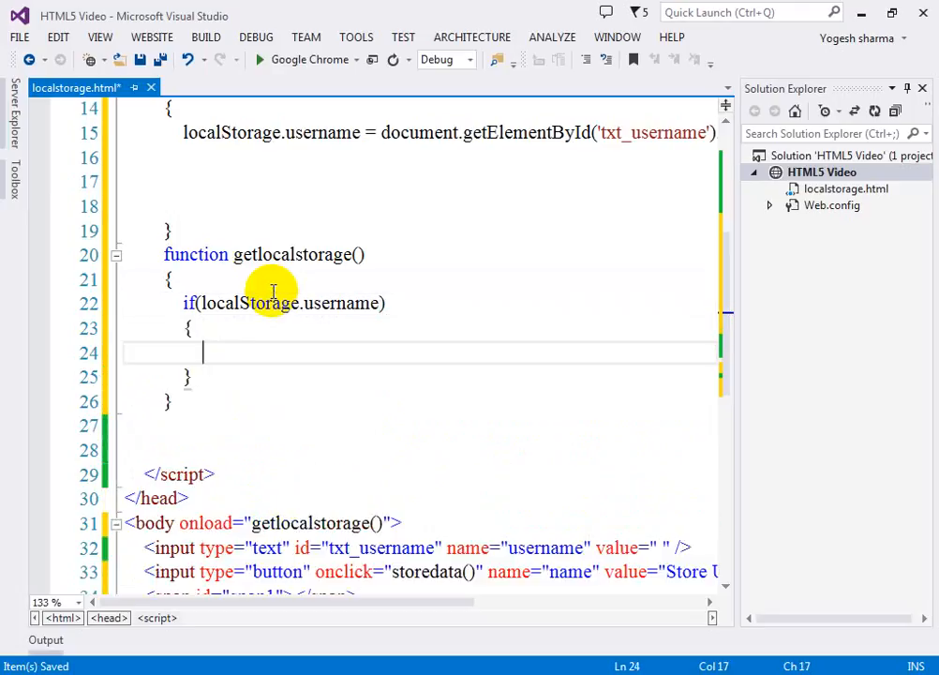
Set span1's innerHTML to localStorage.username inside the check.
{"action": "type", "text": "document.g"}
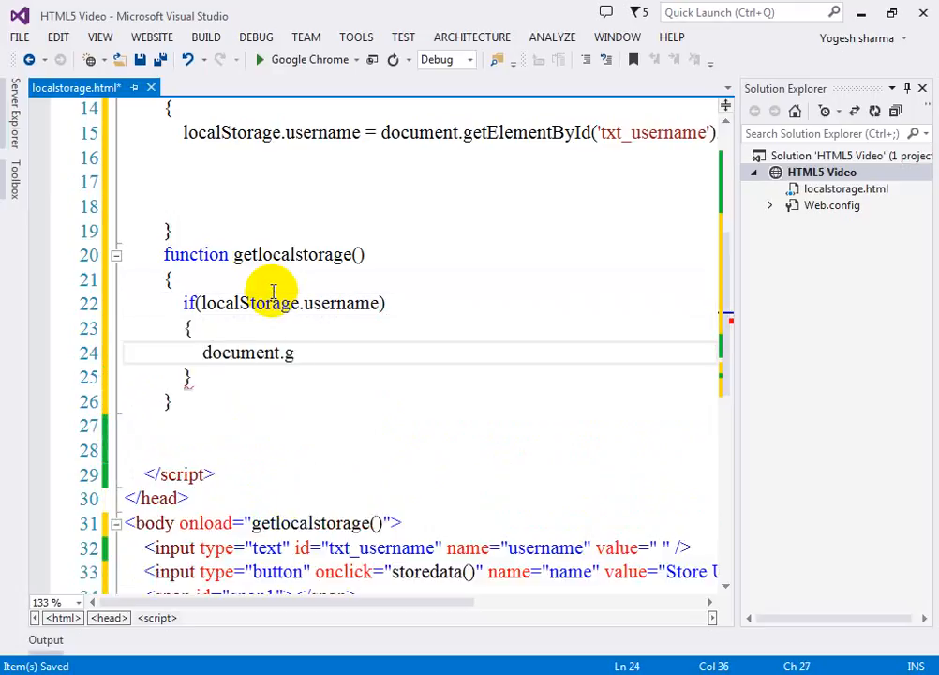
{"action": "type", "text": "etElementById('sp"}
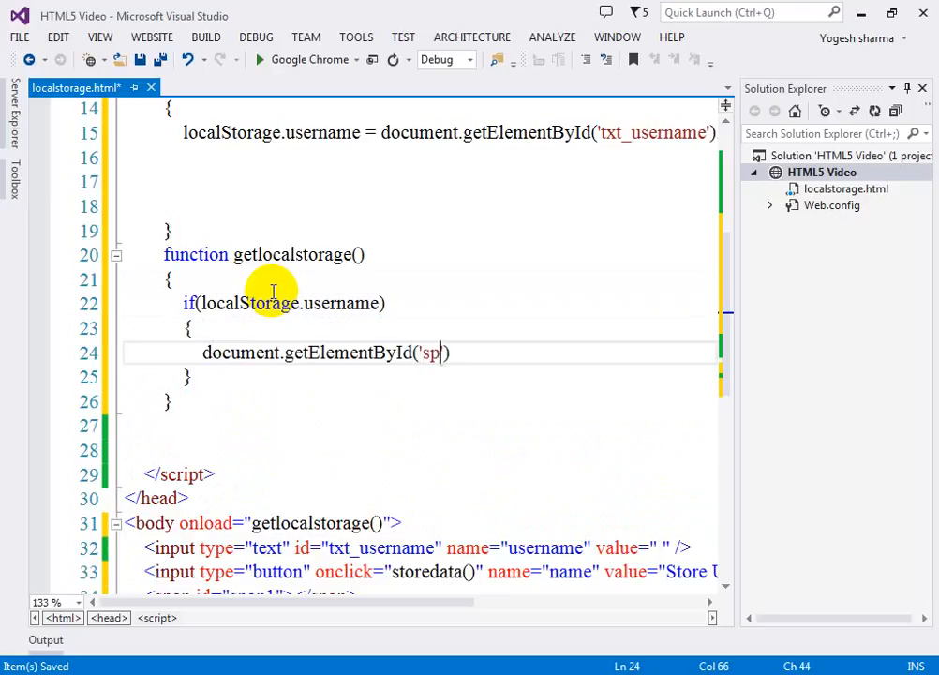
{"action": "type", "text": "an1"}
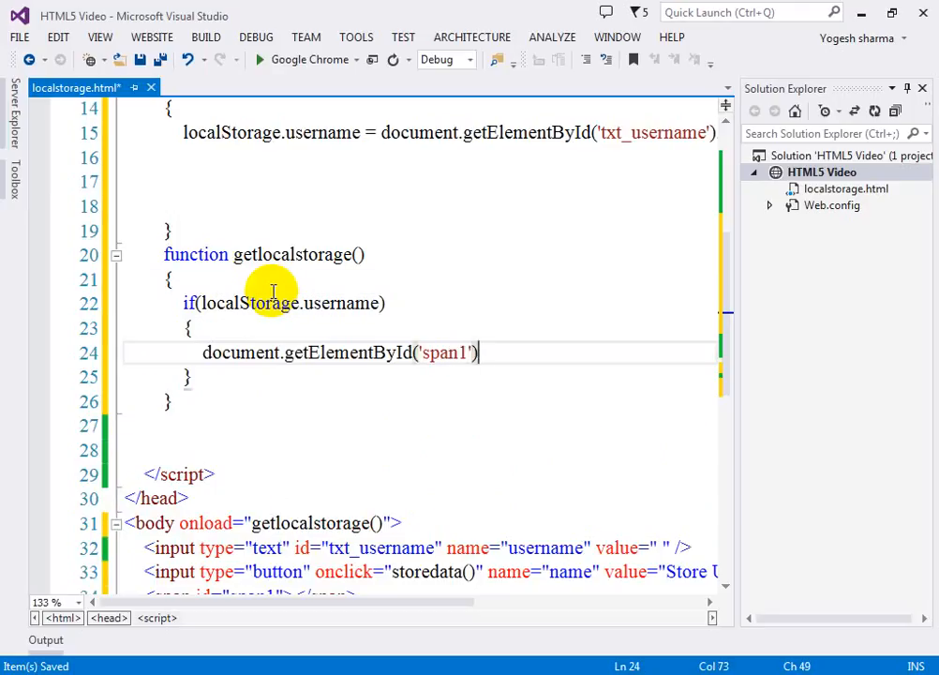
{"action": "type", "text": ".innerHTML="}
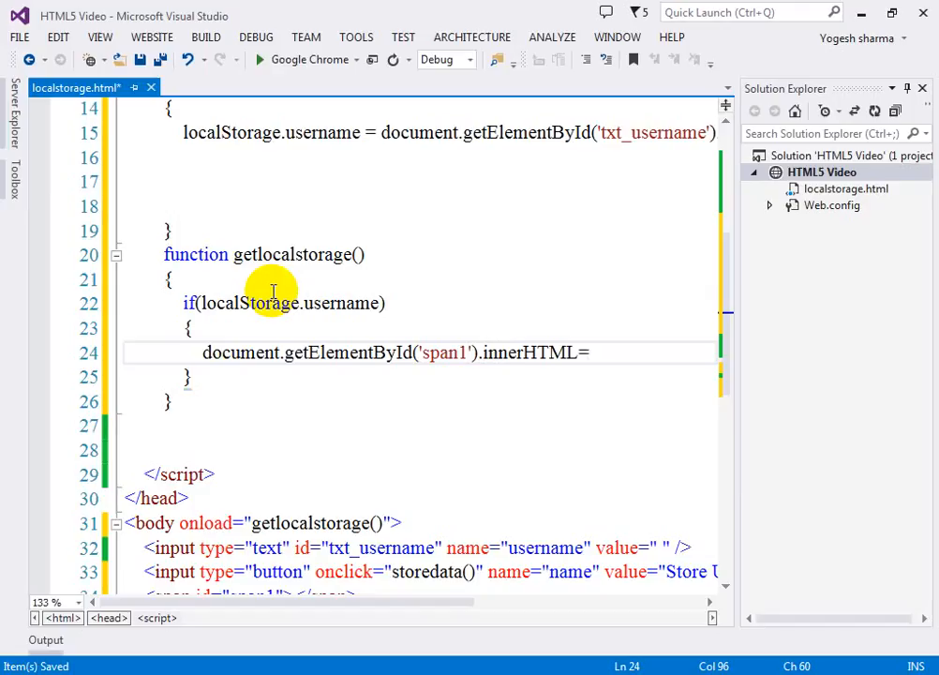
{"action": "type", "text": "loc"}
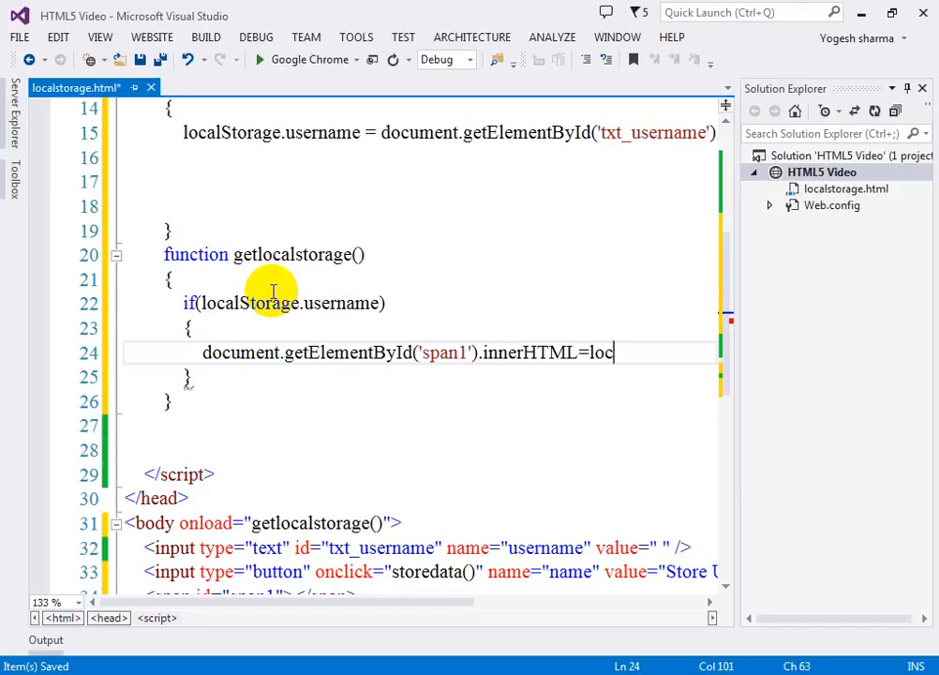
{"action": "type", "text": "alStorage."}
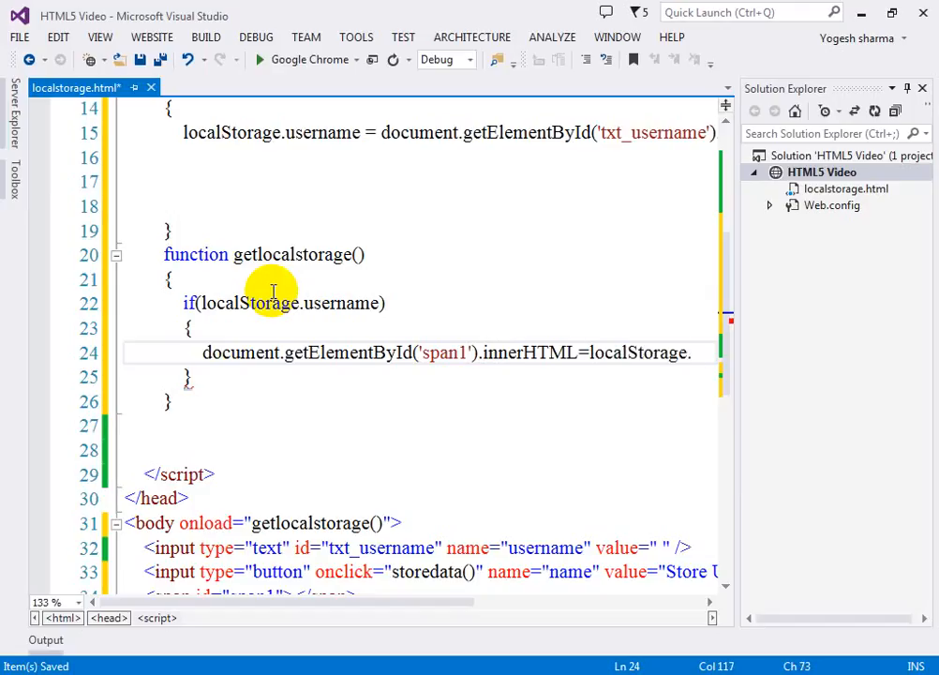
{"action": "type", "text": "username;"}
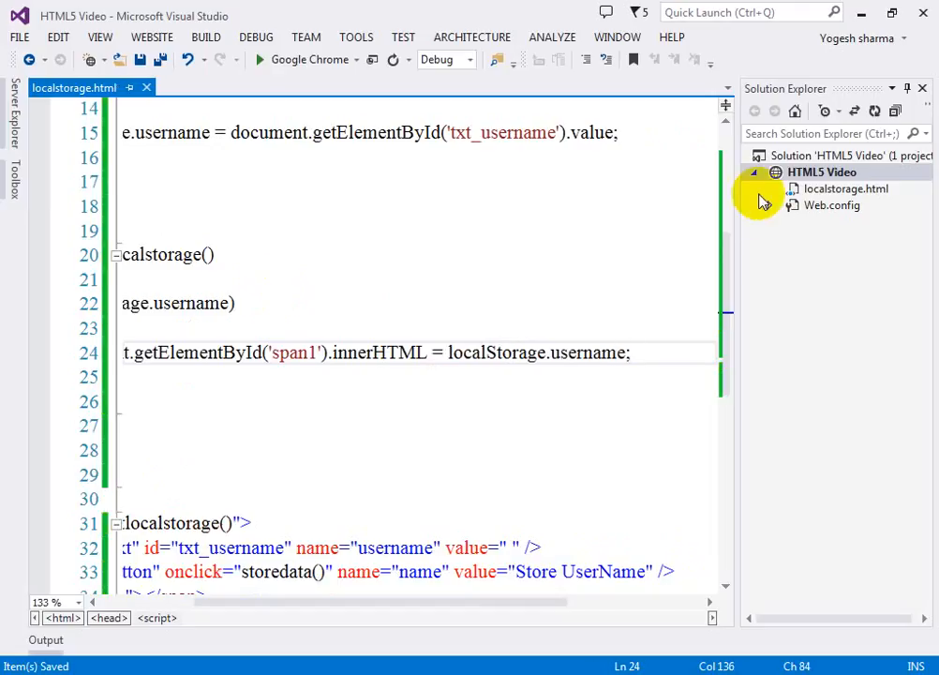
Run the page in Chrome, store the username yogeshdotnet and see it shown beside the button.
{"action": "left_click", "coordinate": [685, 12]}
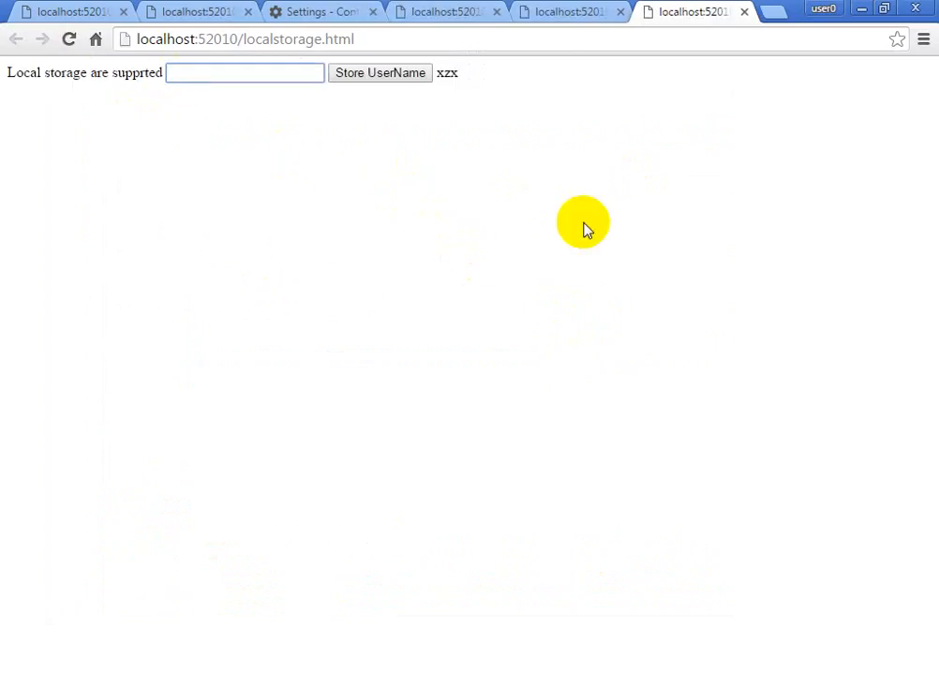
{"action": "type", "text": "yogeshdotnet"}
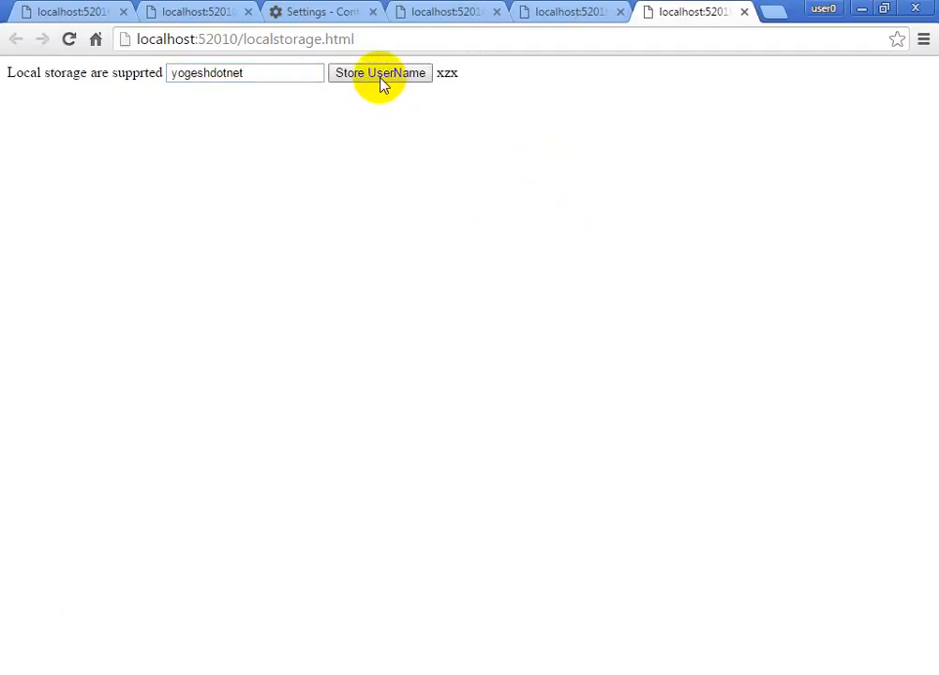
{"action": "left_click", "coordinate": [379, 71]}
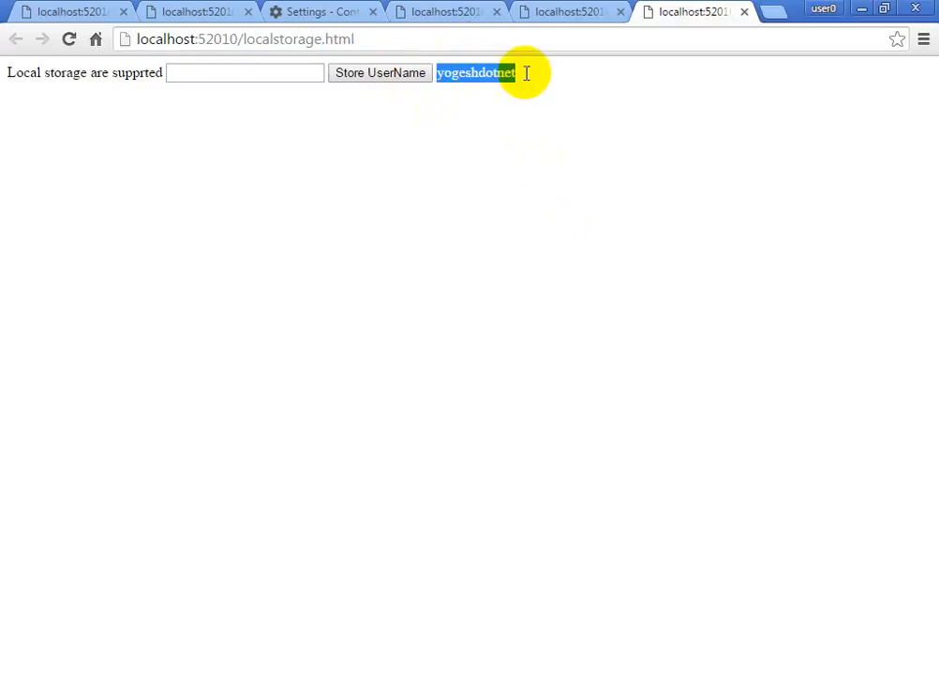
{"action": "left_click", "coordinate": [923, 39]}
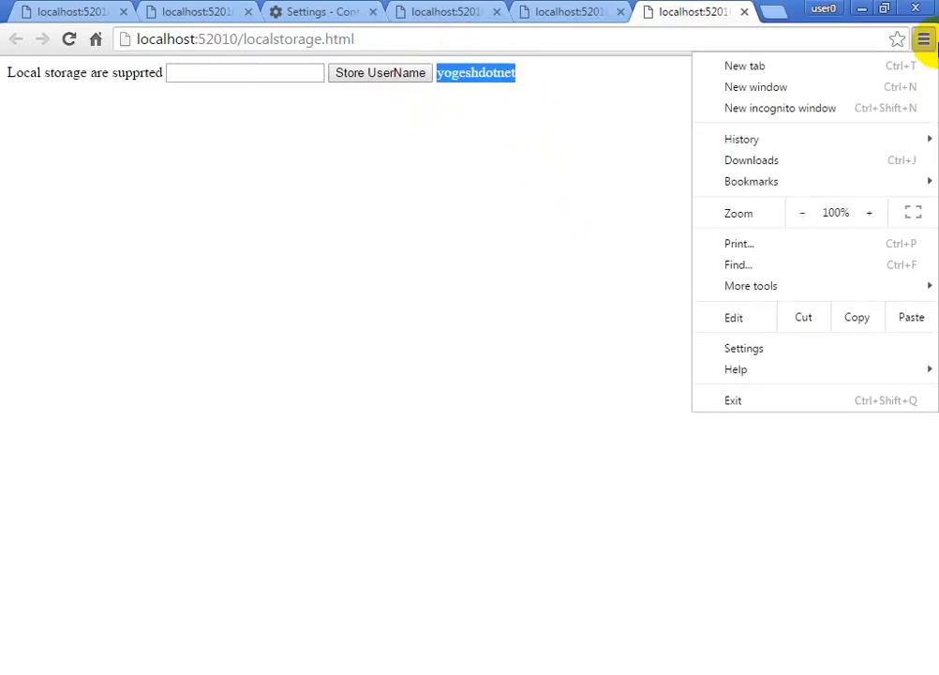
Search Chrome settings for local storage and list all cookies and site data.
{"action": "left_click", "coordinate": [743, 347]}
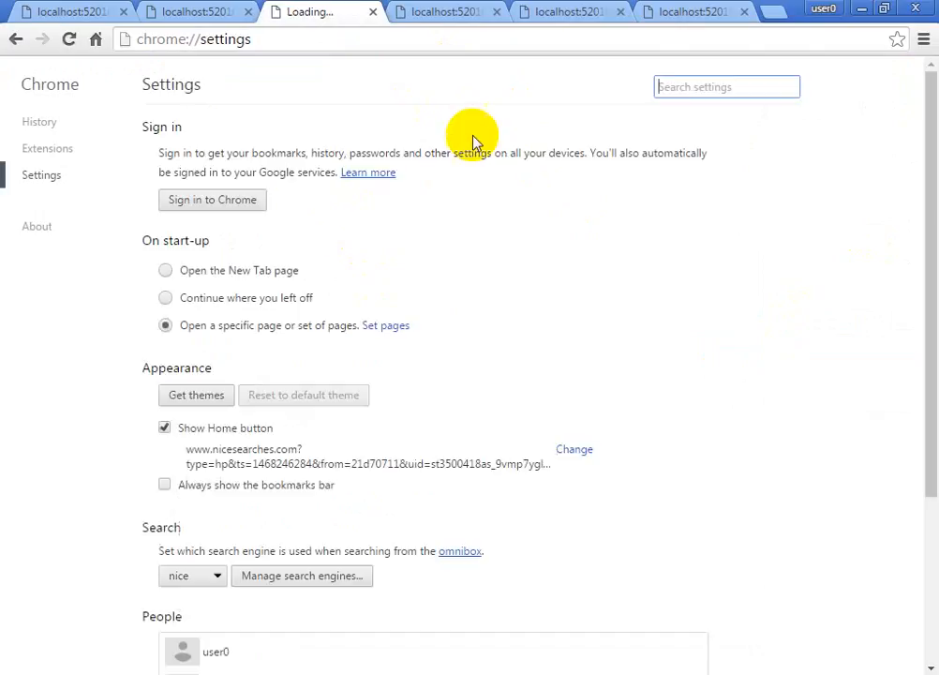
{"action": "left_click", "coordinate": [727, 86]}
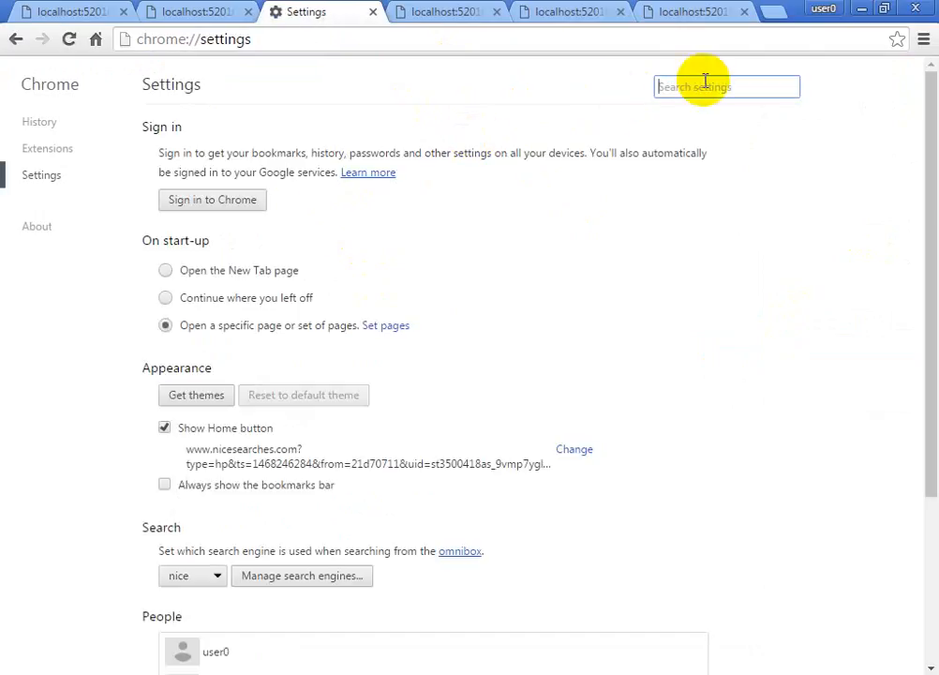
{"action": "type", "text": "loca"}
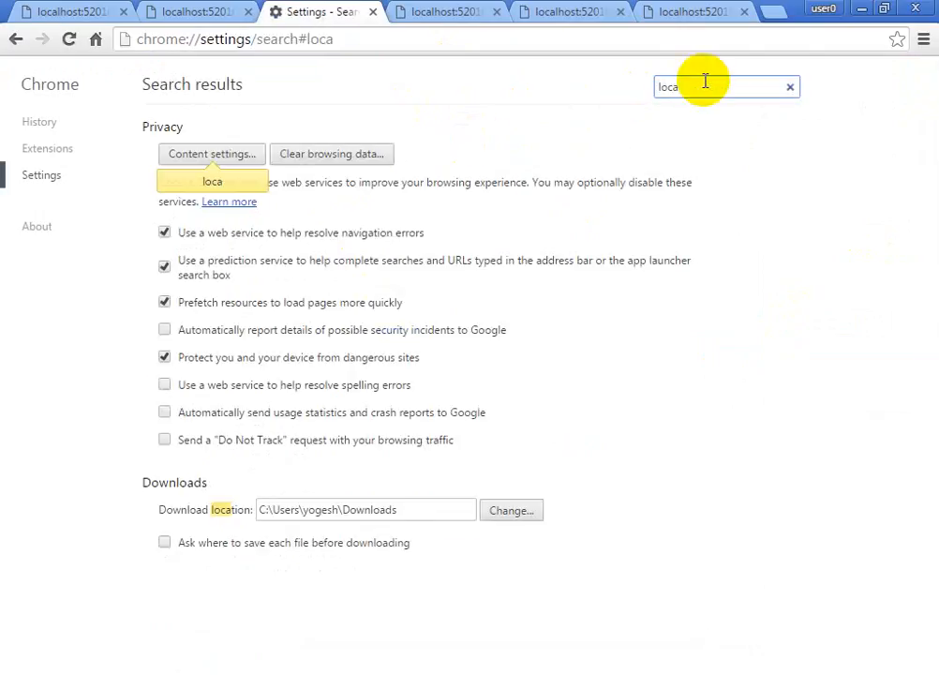
{"action": "left_click", "coordinate": [210, 154]}
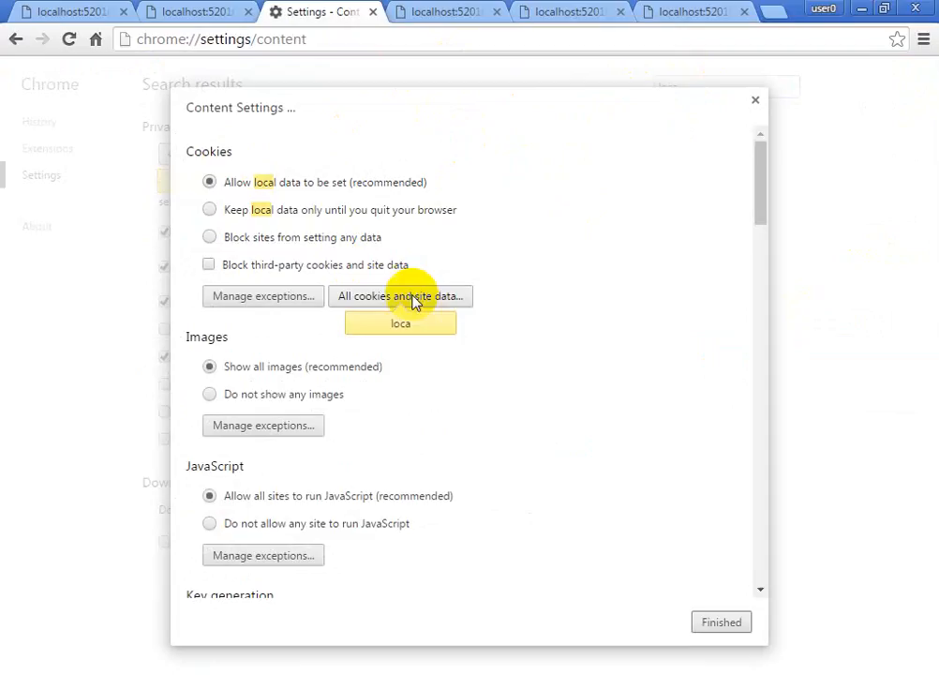
Remove the stored localhost site data and close the list.
{"action": "left_click", "coordinate": [401, 296]}
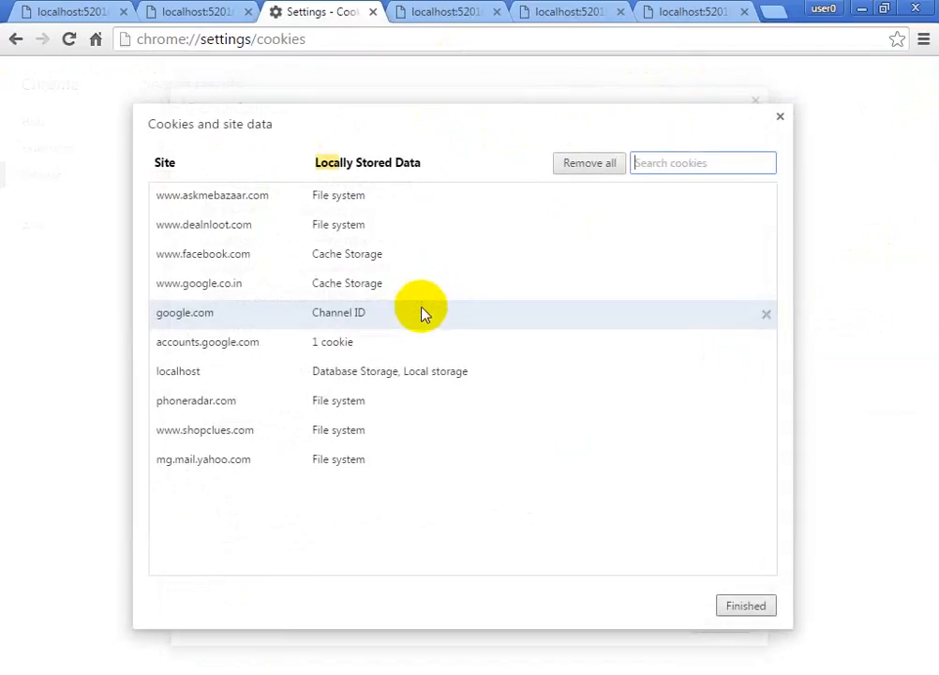
{"action": "mouse_move", "coordinate": [342, 379]}
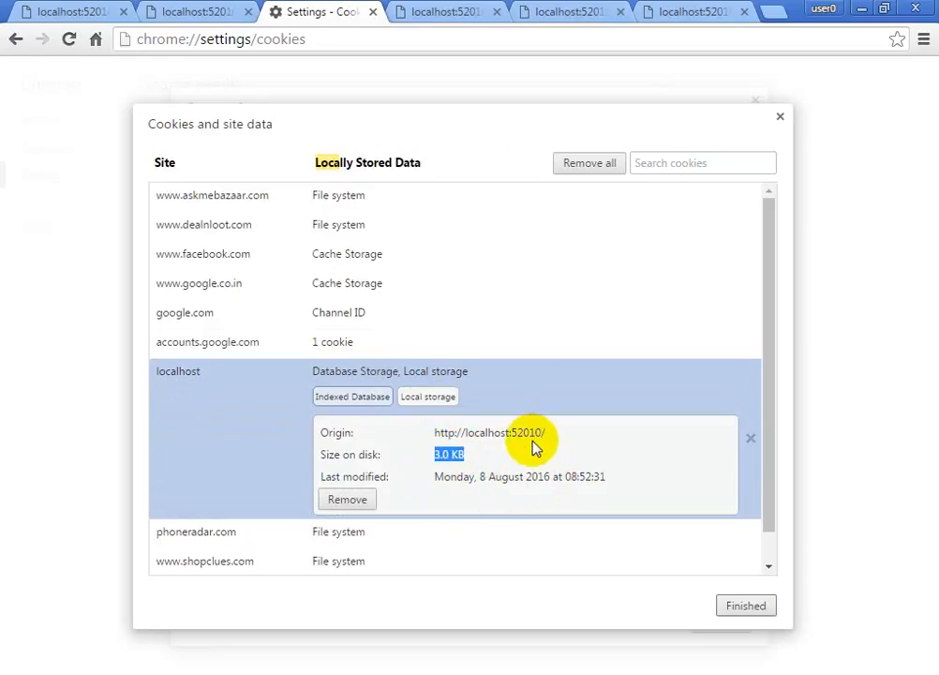
{"action": "mouse_move", "coordinate": [559, 334]}
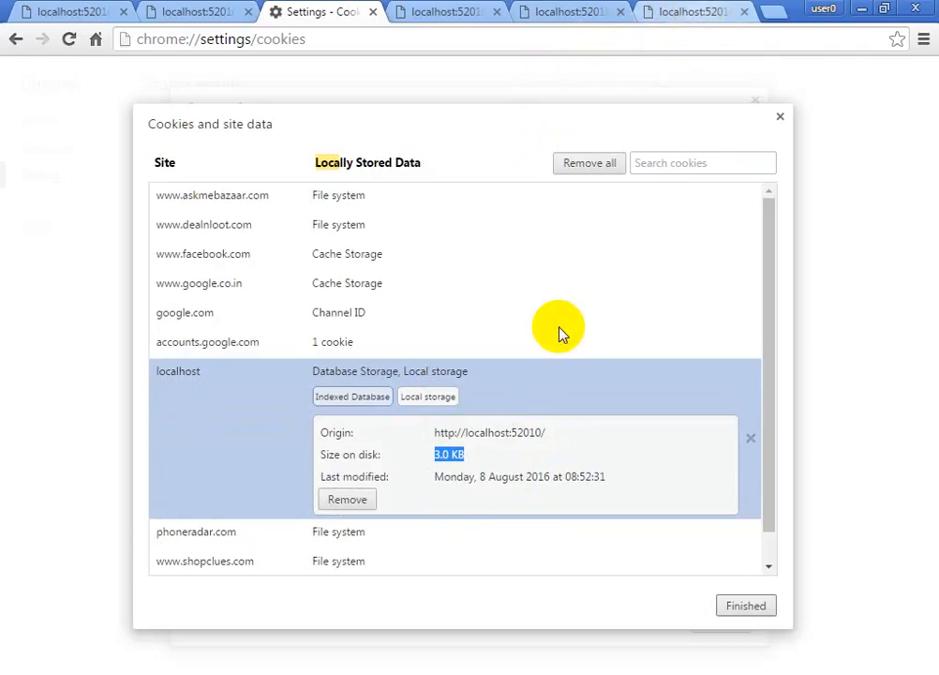
{"action": "mouse_move", "coordinate": [589, 481]}
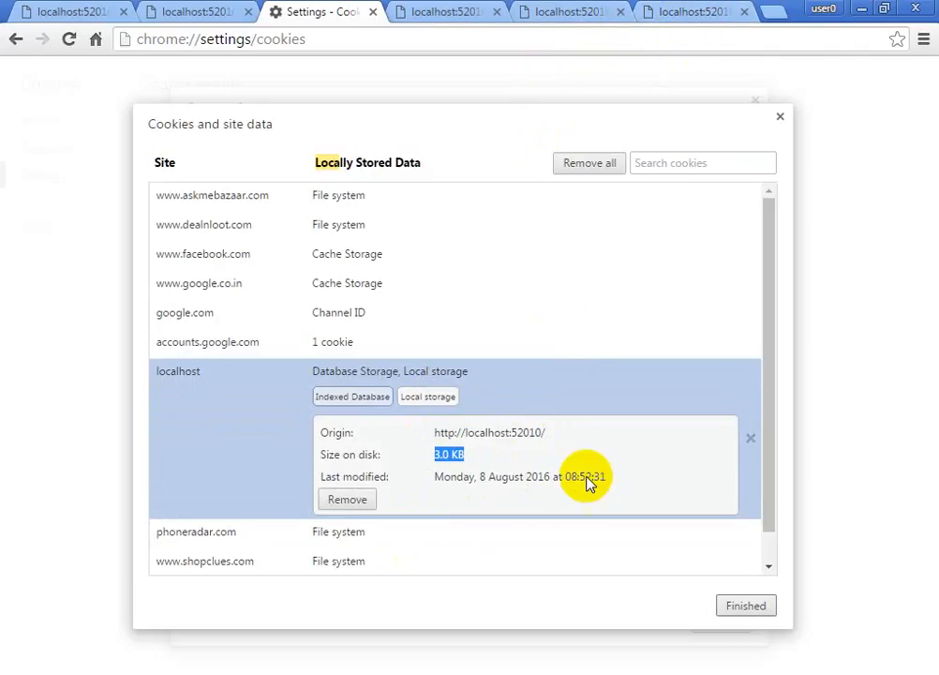
{"action": "left_click", "coordinate": [347, 499]}
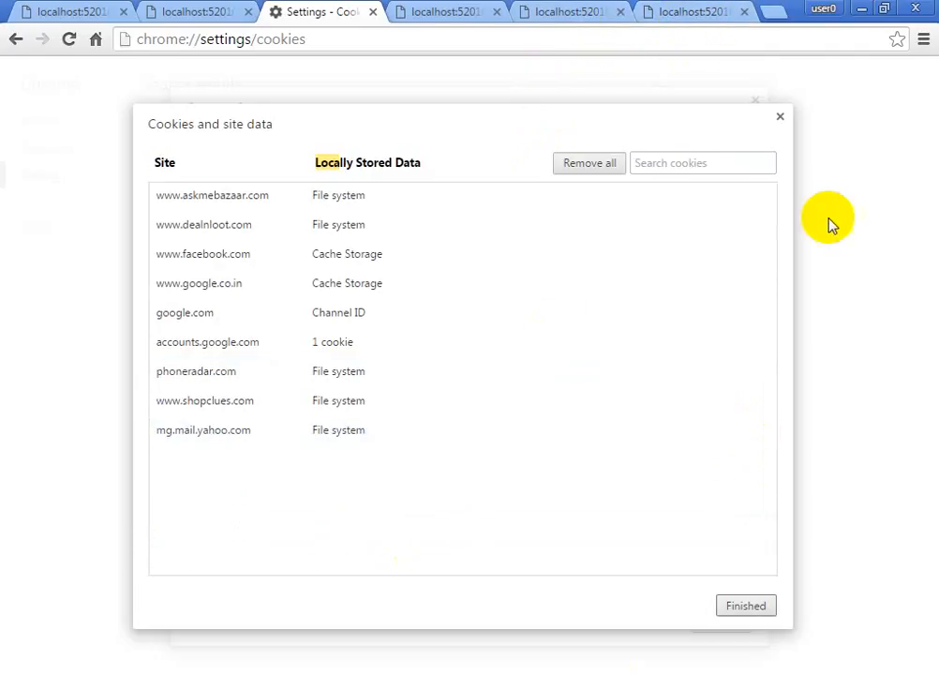
{"action": "left_click", "coordinate": [780, 117]}
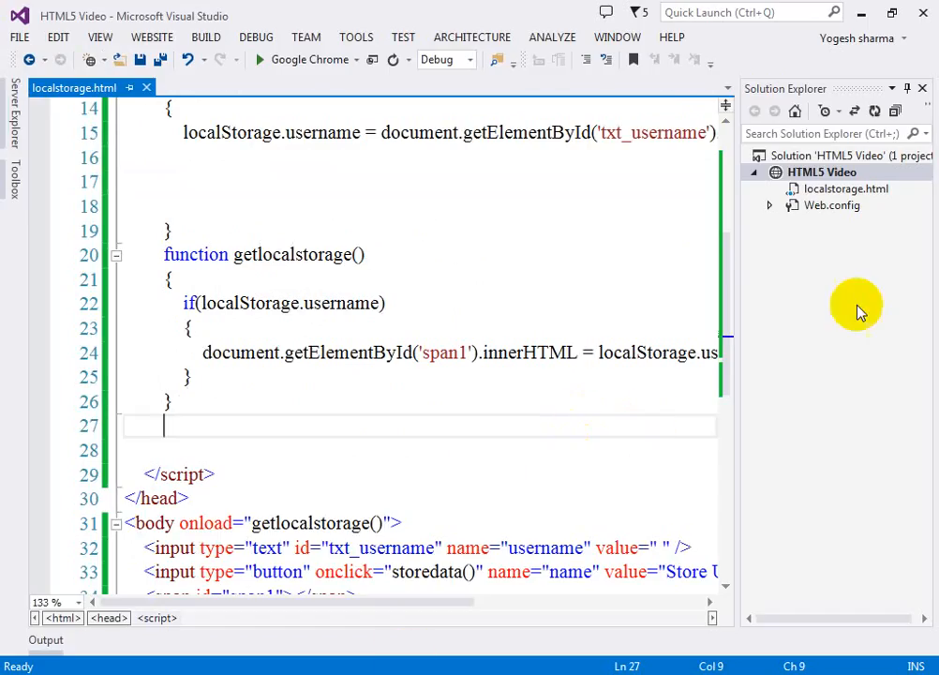
Select the HTML5 Video project in Solution Explorer to add another HTML page.
{"action": "left_click", "coordinate": [821, 172]}
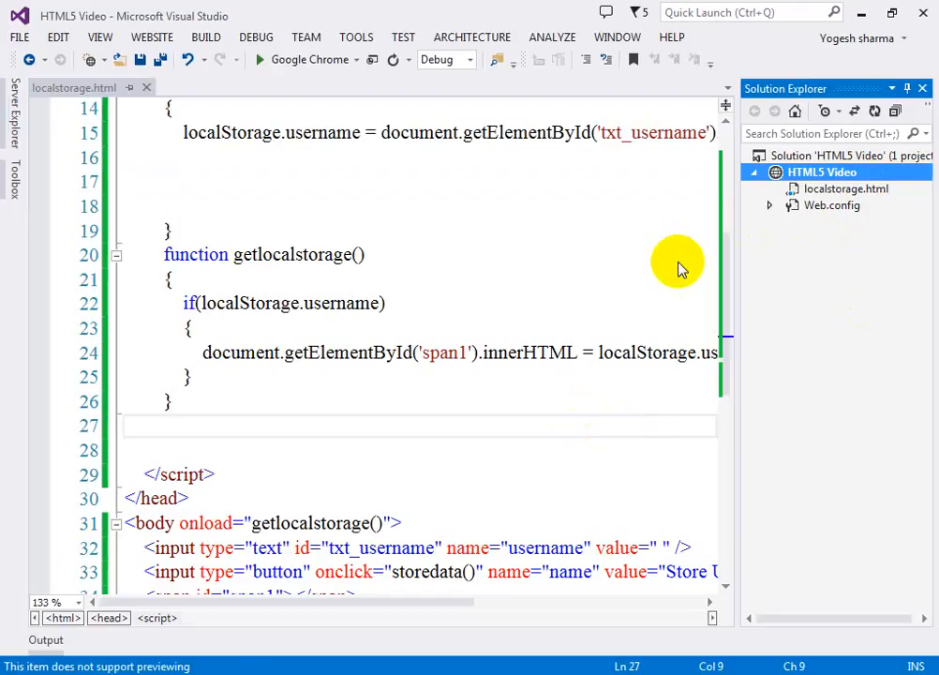
{"action": "mouse_move", "coordinate": [449, 274]}
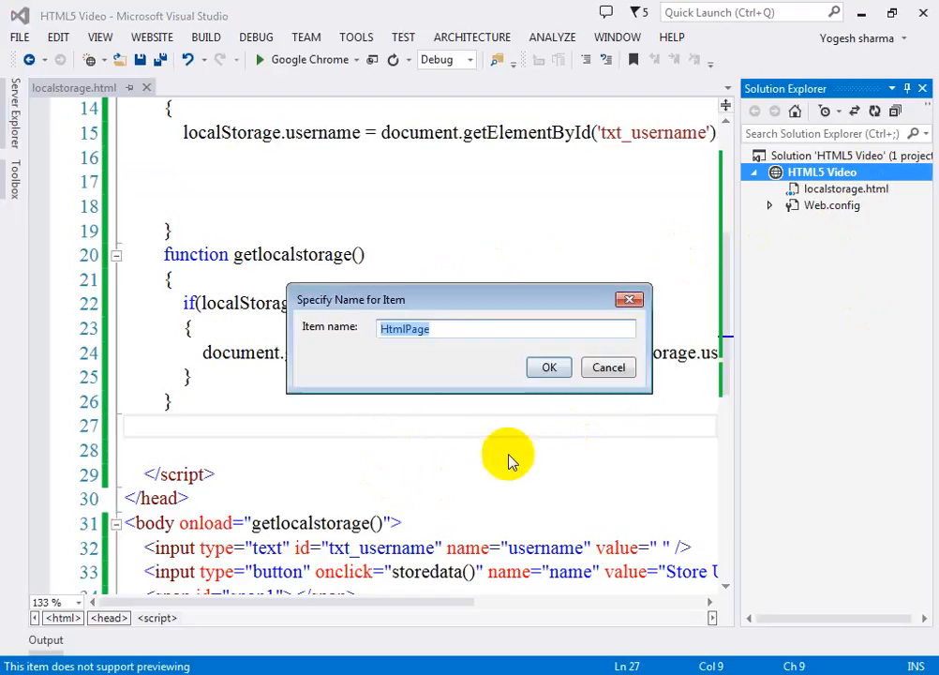
Name the new page sessionstorage, create it, and return to the localstorage.html code.
{"action": "type", "text": "sessionstorag"}
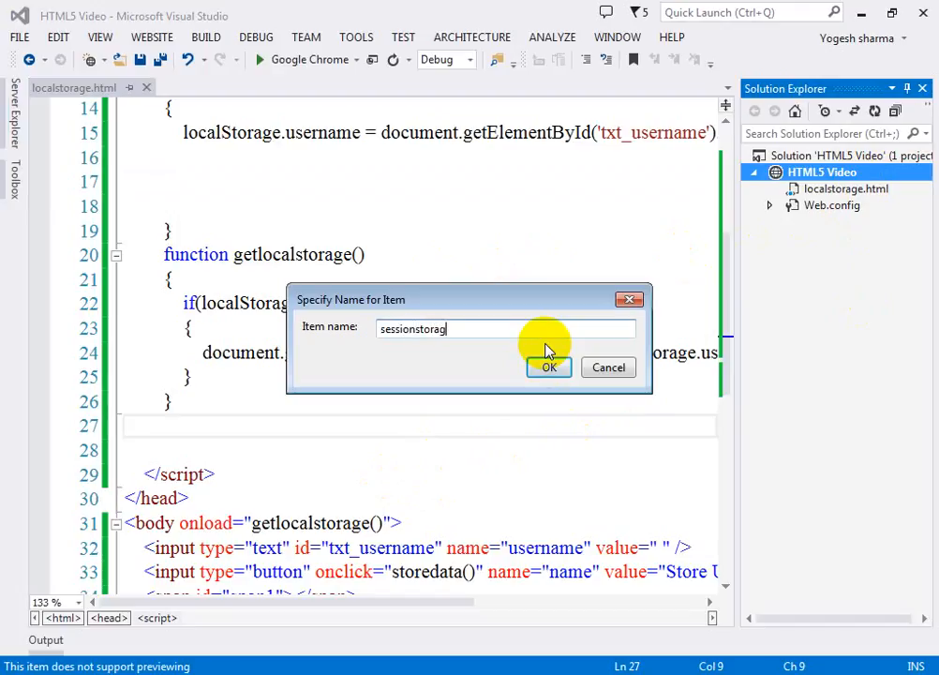
{"action": "left_click", "coordinate": [550, 365]}
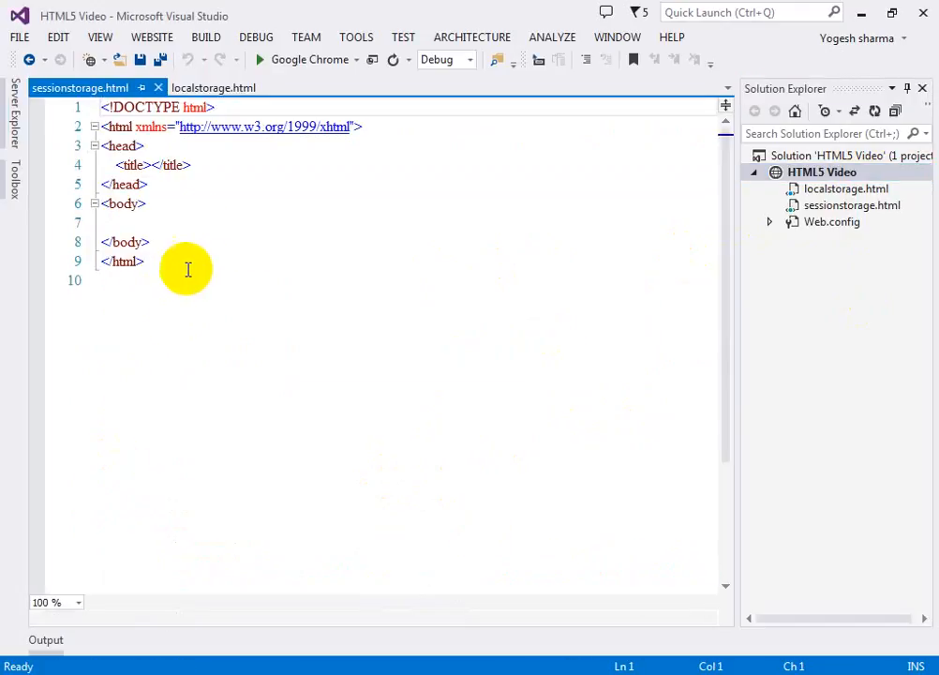
{"action": "left_click", "coordinate": [214, 88]}
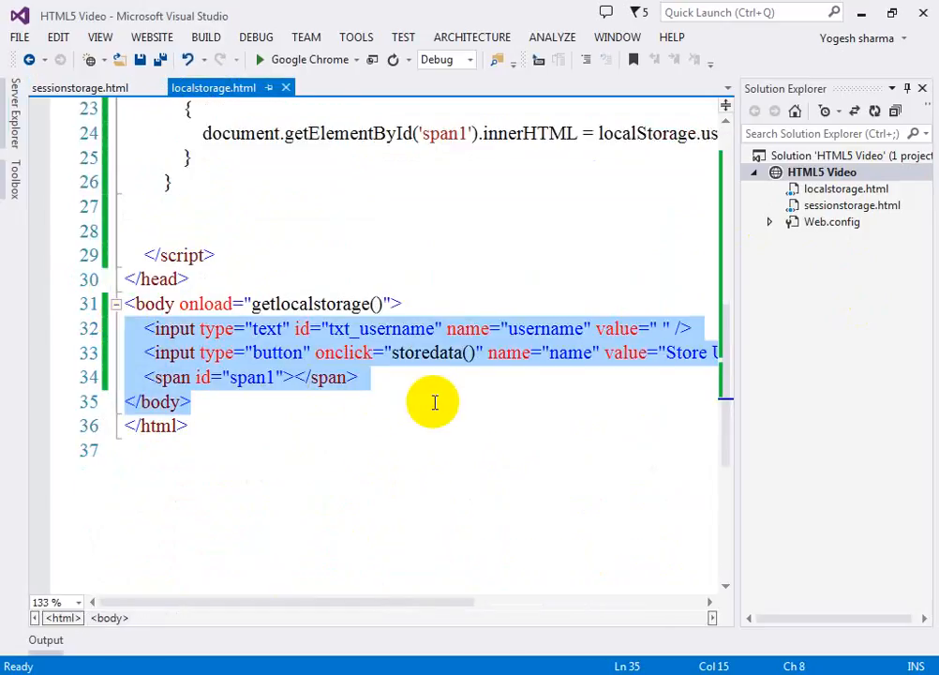
Switch to Chrome and keep only the reloaded localstorage page open, showing no stored name.
{"action": "left_click", "coordinate": [79, 89]}
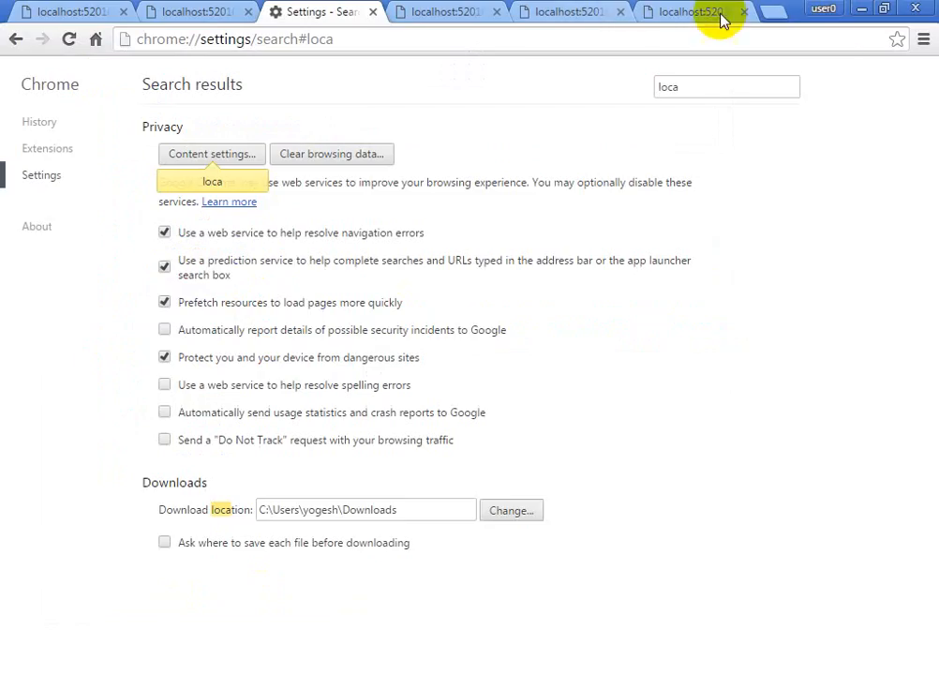
{"action": "left_click", "coordinate": [694, 11]}
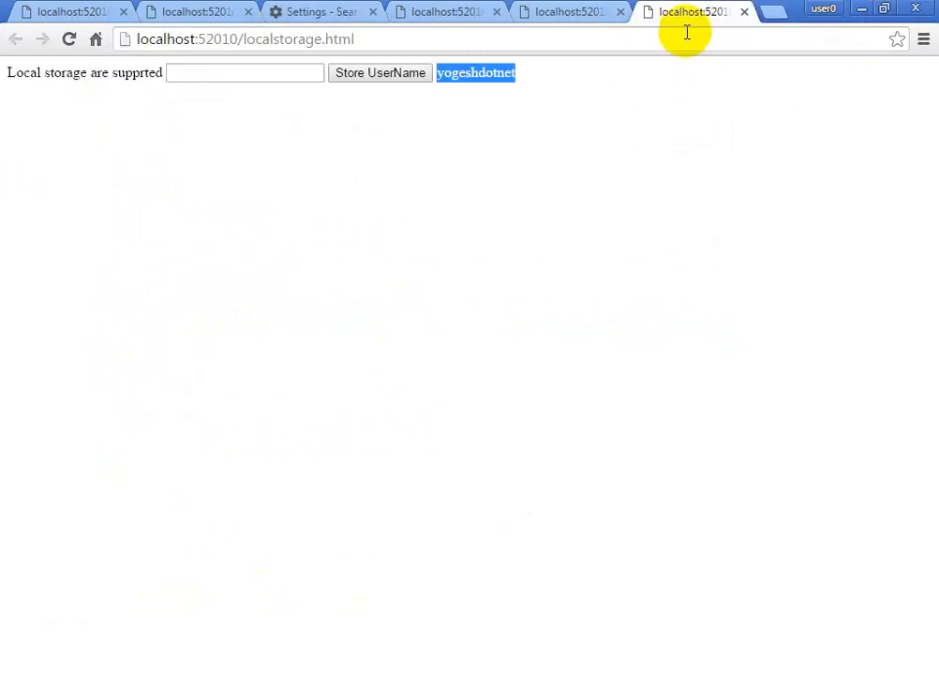
{"action": "left_click", "coordinate": [244, 37]}
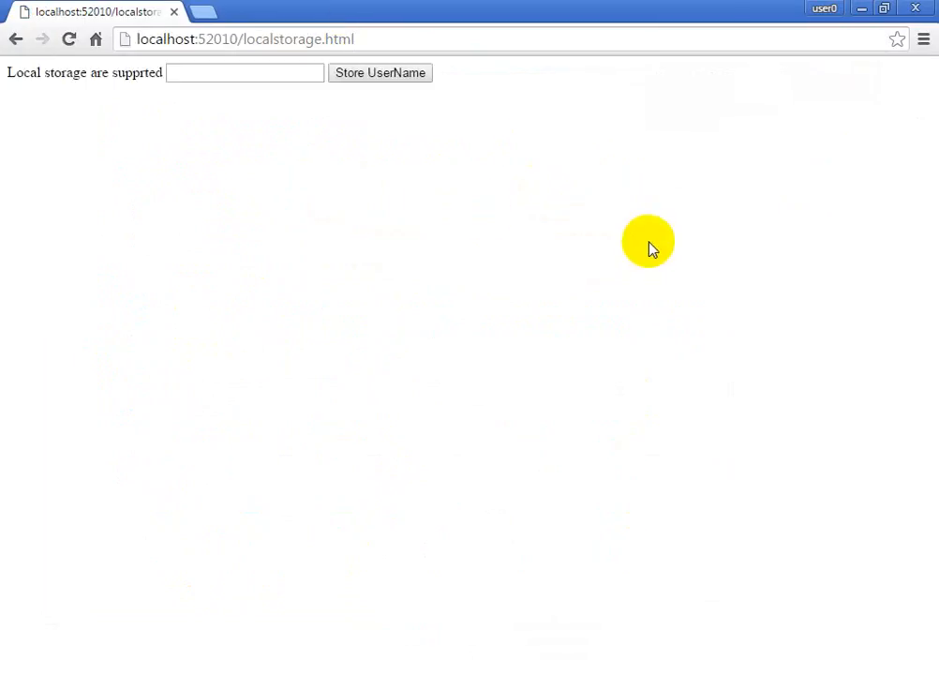
Enter dd in the username box and submit it with Store UserName.
{"action": "left_click", "coordinate": [244, 71]}
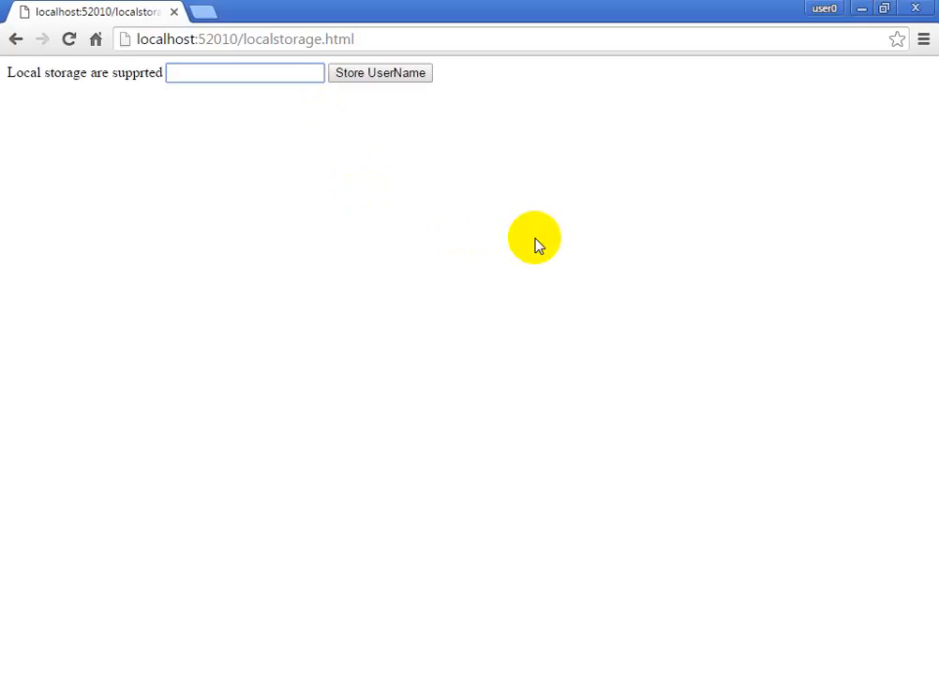
{"action": "type", "text": "d"}
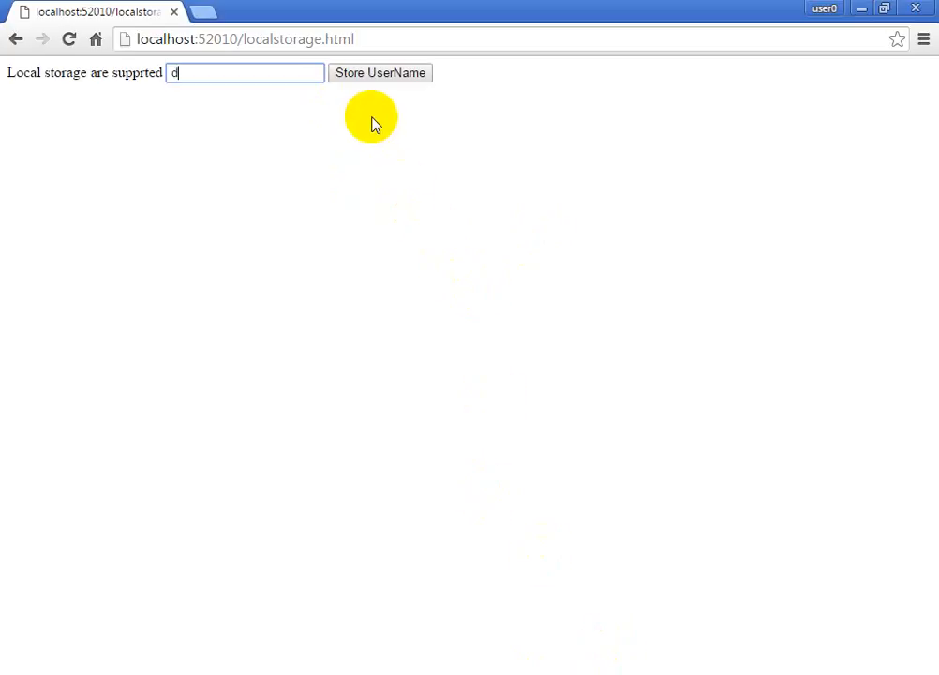
{"action": "type", "text": "d"}
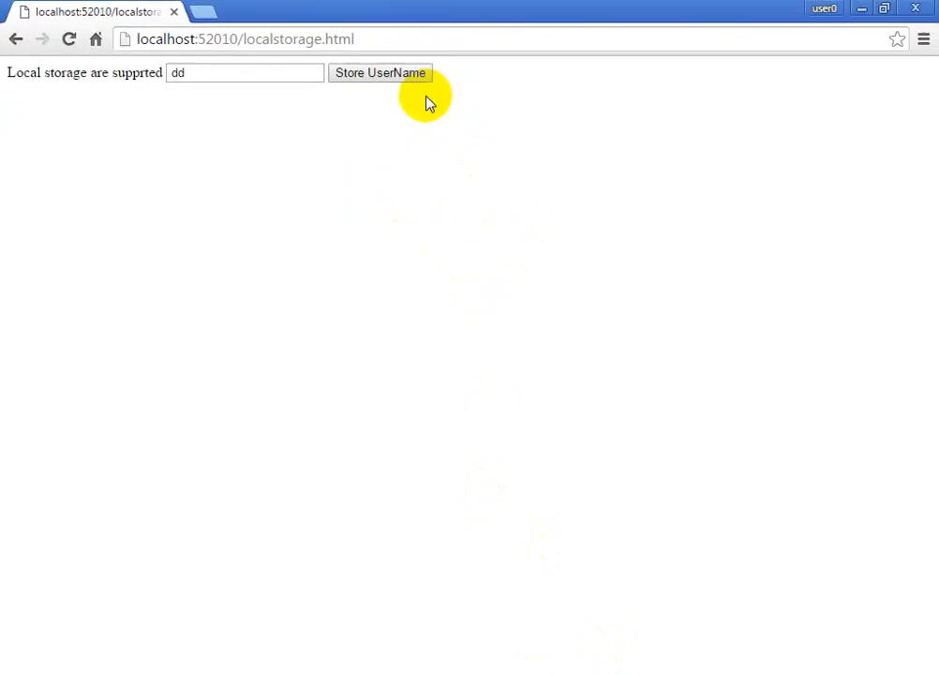
{"action": "left_click", "coordinate": [379, 72]}
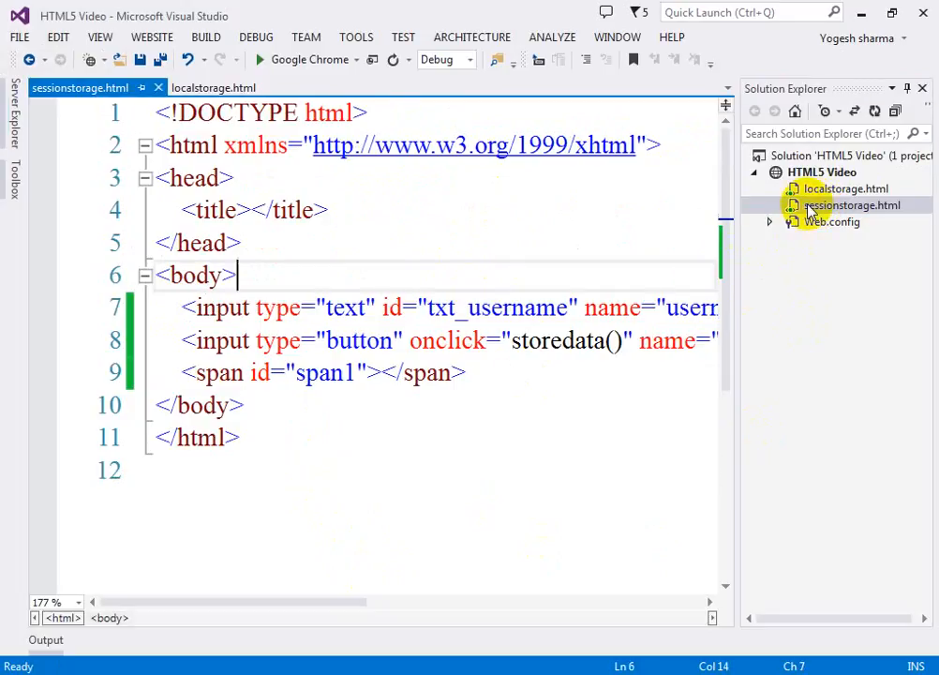
Add a script block in the head declaring an empty storedata() function.
{"action": "left_click", "coordinate": [432, 308]}
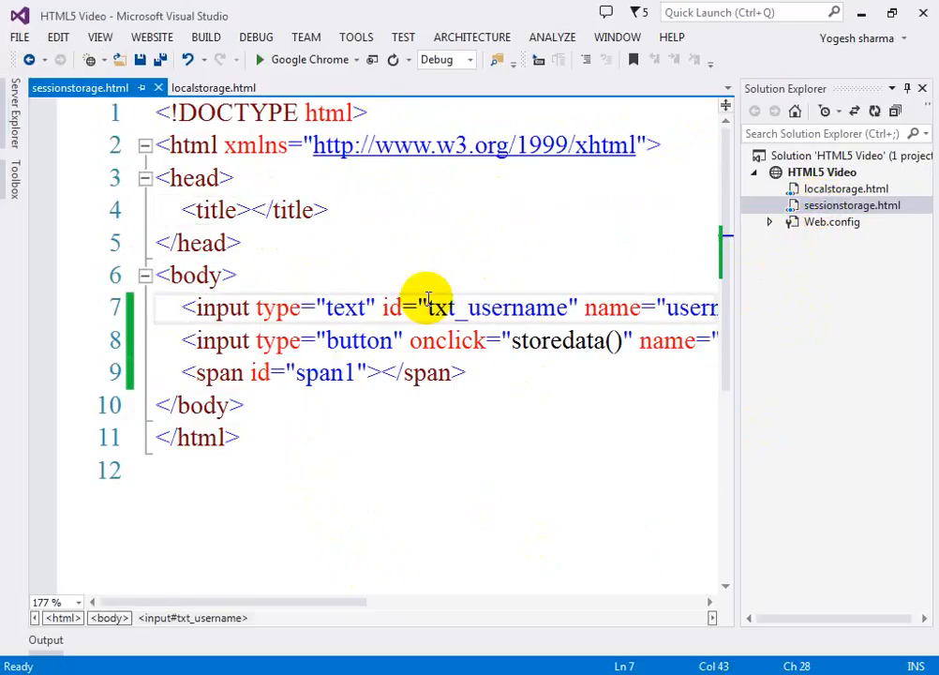
{"action": "type", "text": "<script>"}
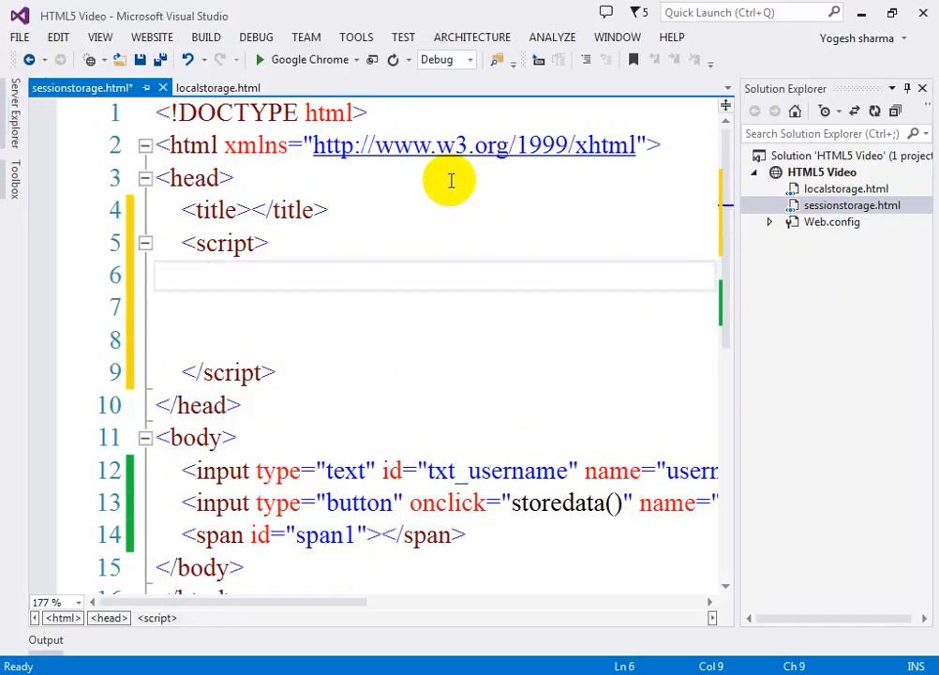
{"action": "type", "text": "function"}
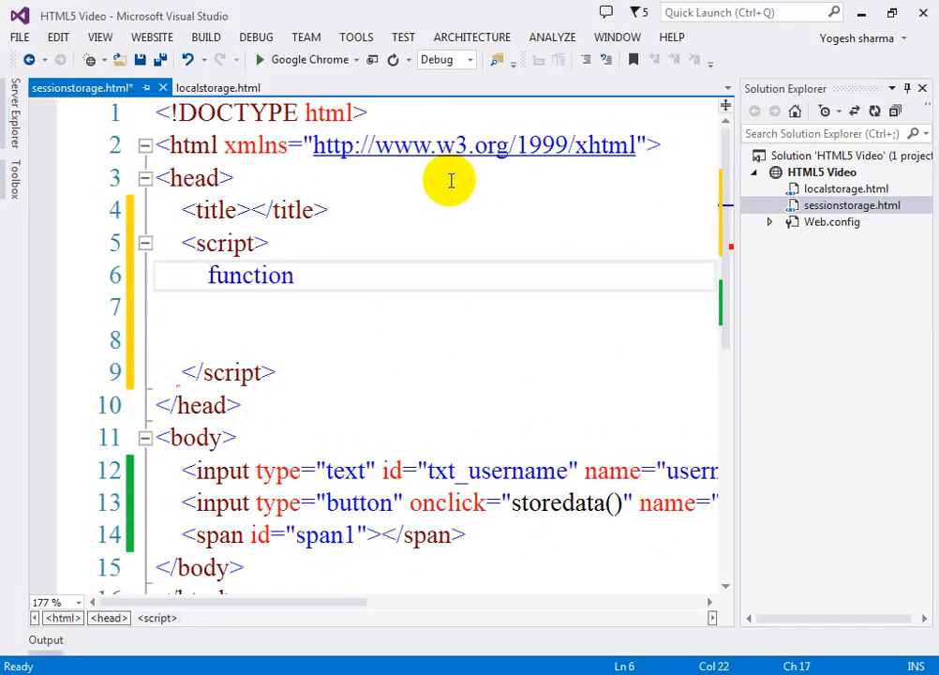
{"action": "type", "text": "storefdat"}
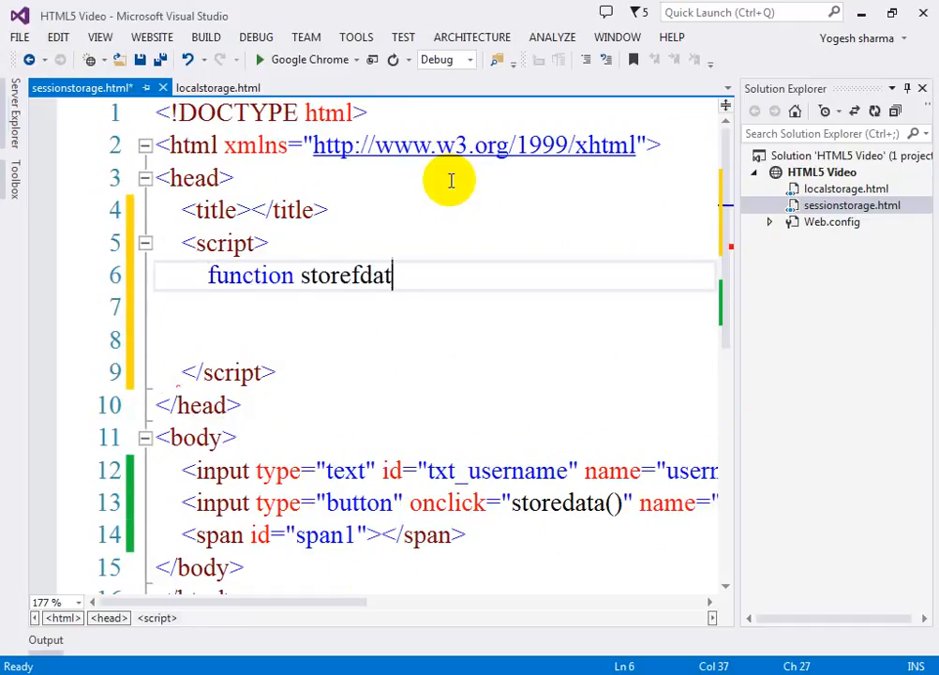
{"action": "key", "text": "backspace"}
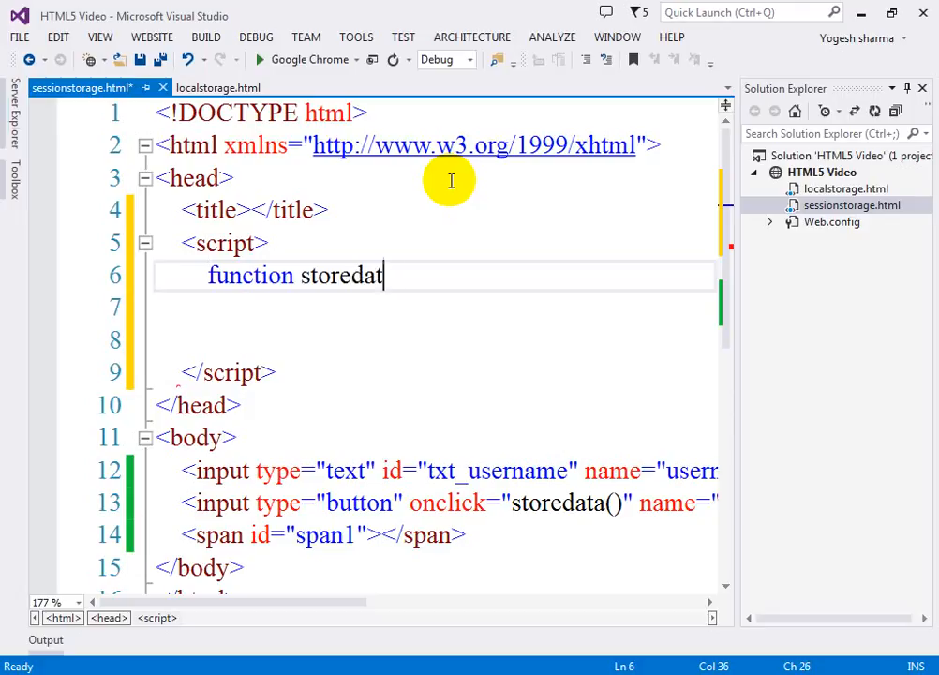
{"action": "type", "text": "a()"}
{"action": "type", "text": "{"}
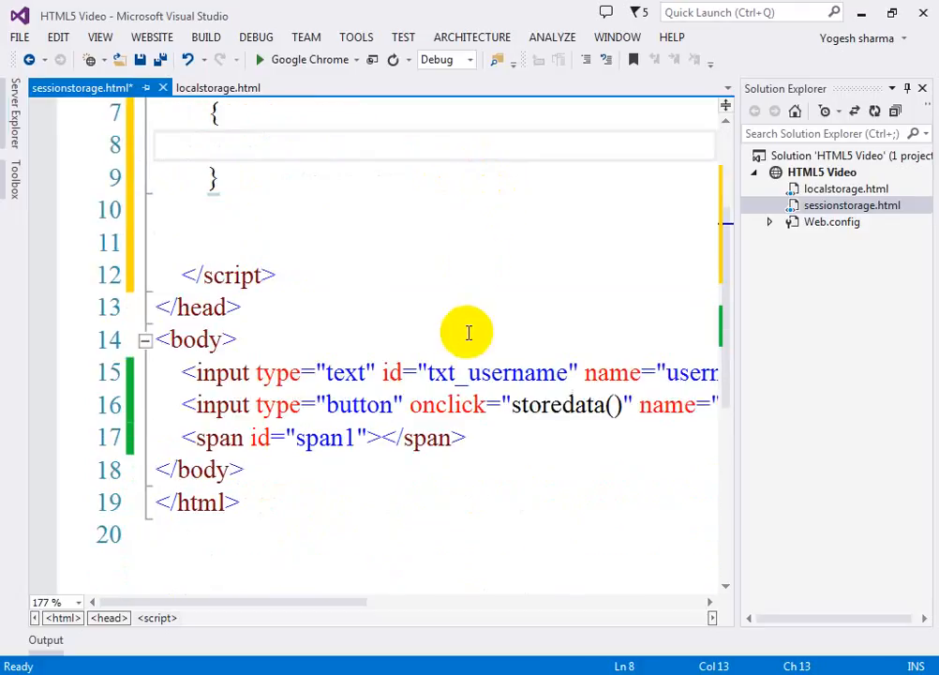
{"action": "scroll", "scroll_direction": "up", "scroll_amount": 3}
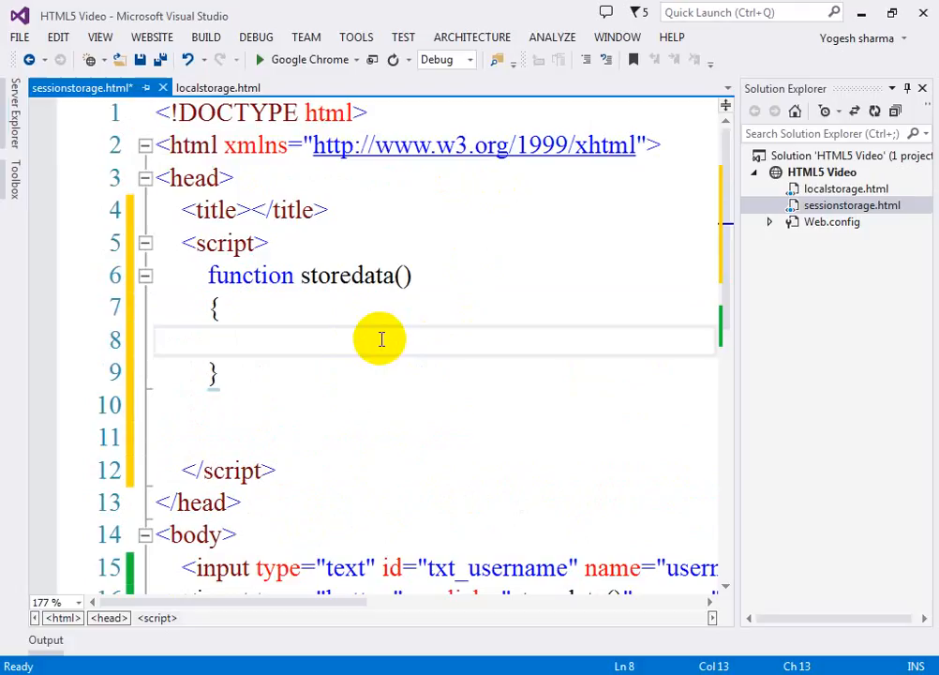
Write sessionStorage.setItem('uname', document.getElementById('txt_username').value) inside storedata().
{"action": "type", "text": "s"}
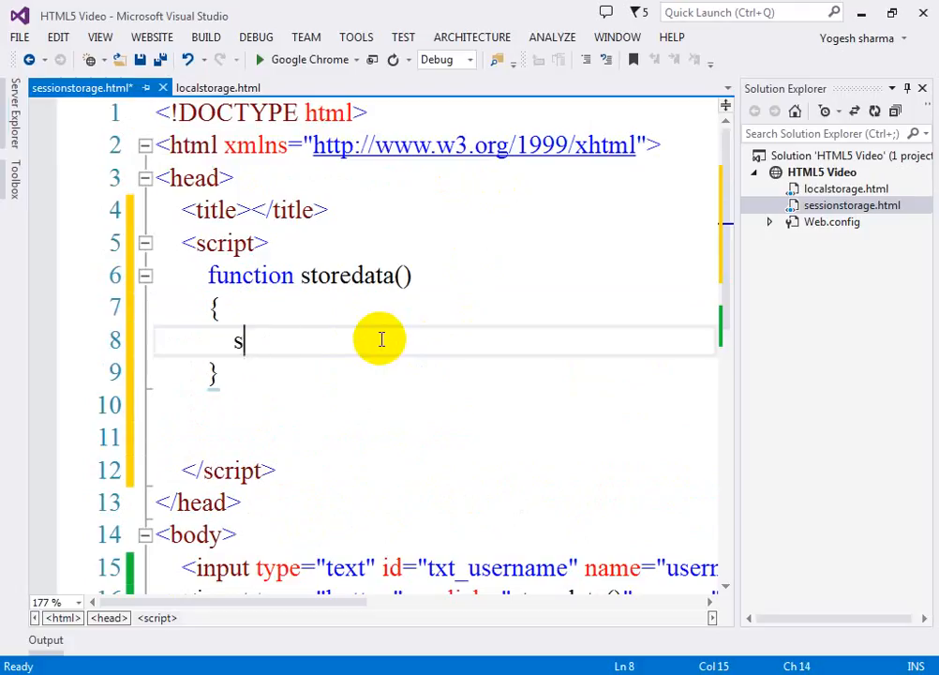
{"action": "type", "text": "essionStorage."}
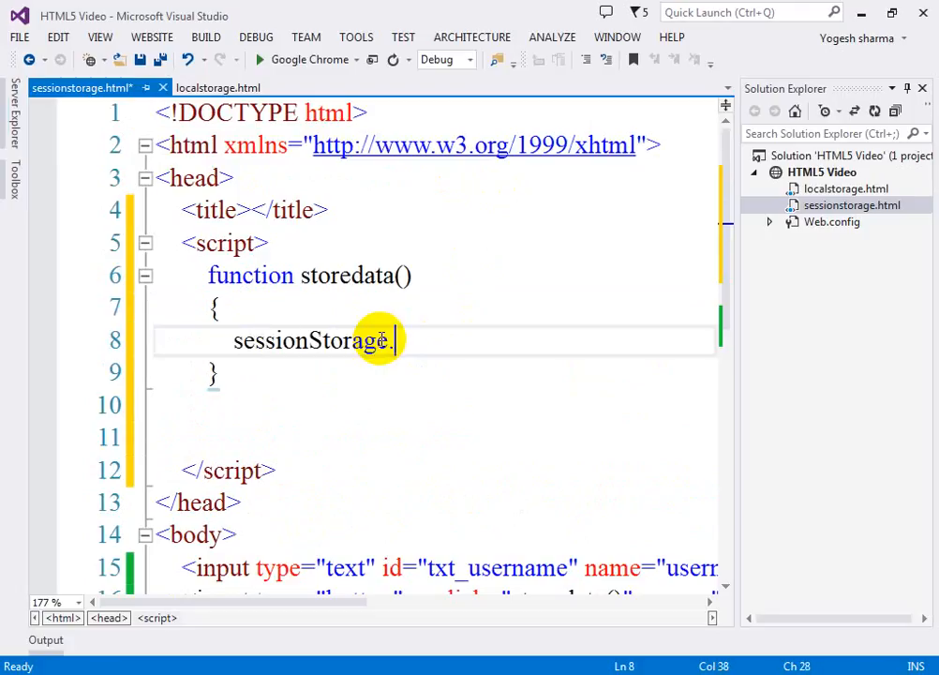
{"action": "type", "text": "setItem"}
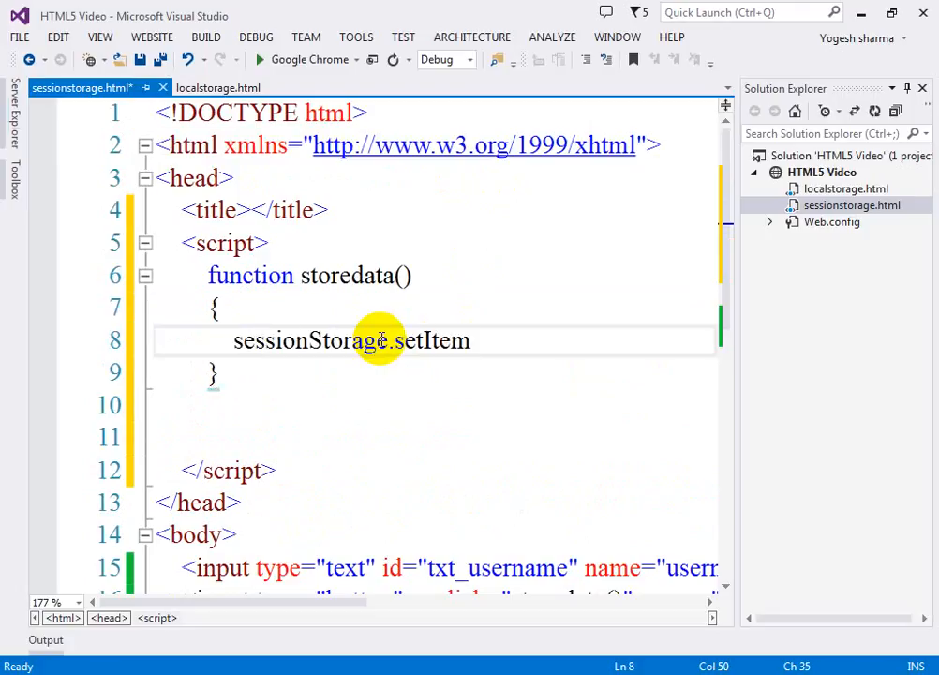
{"action": "type", "text": "()"}
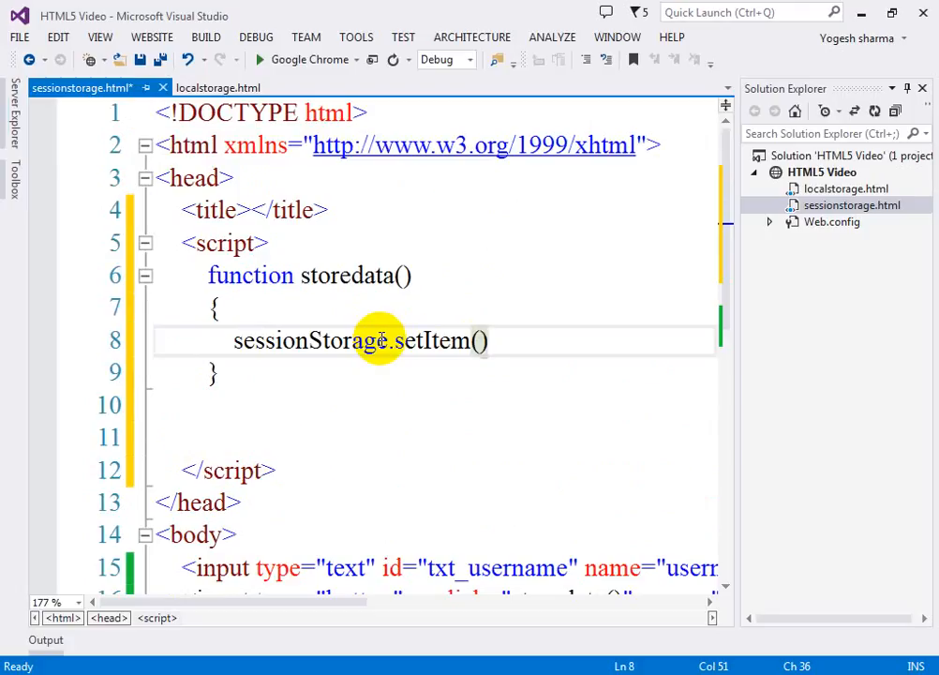
{"action": "type", "text": "\""}
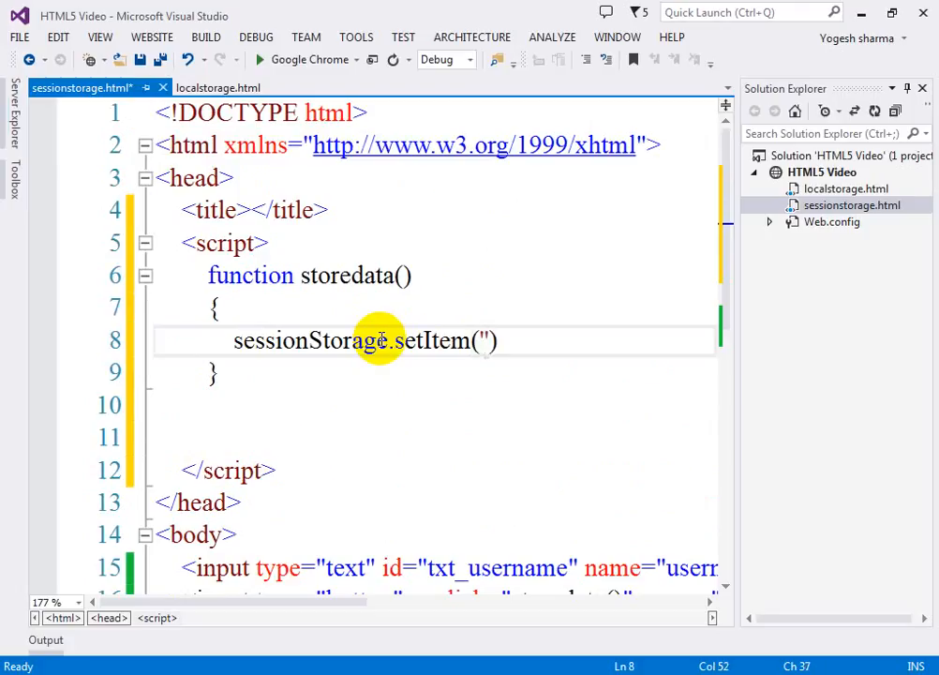
{"action": "type", "text": "uname"}
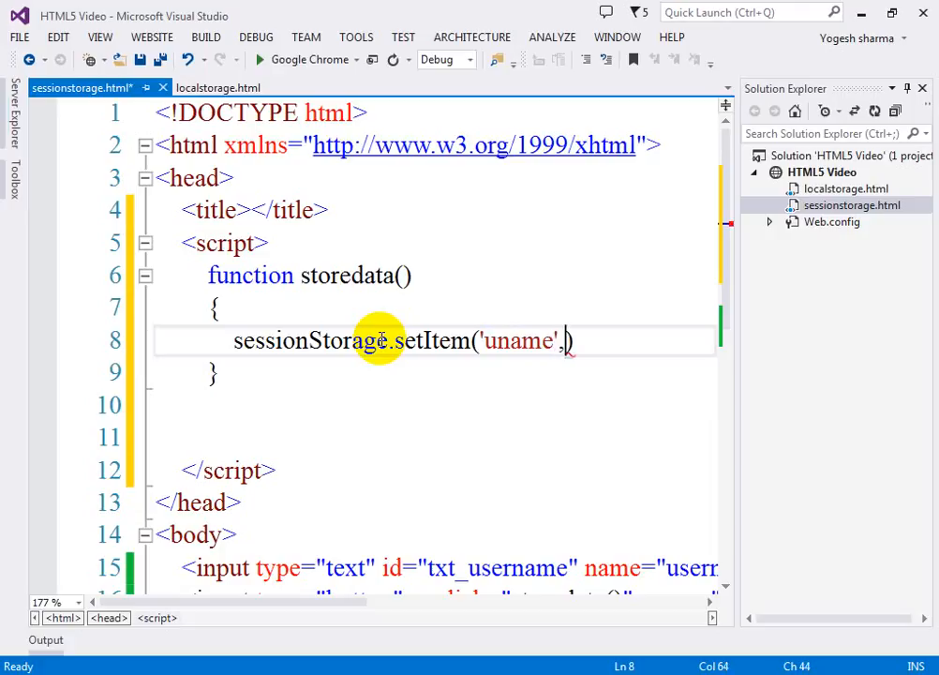
{"action": "type", "text": ",document.getElementById)"}
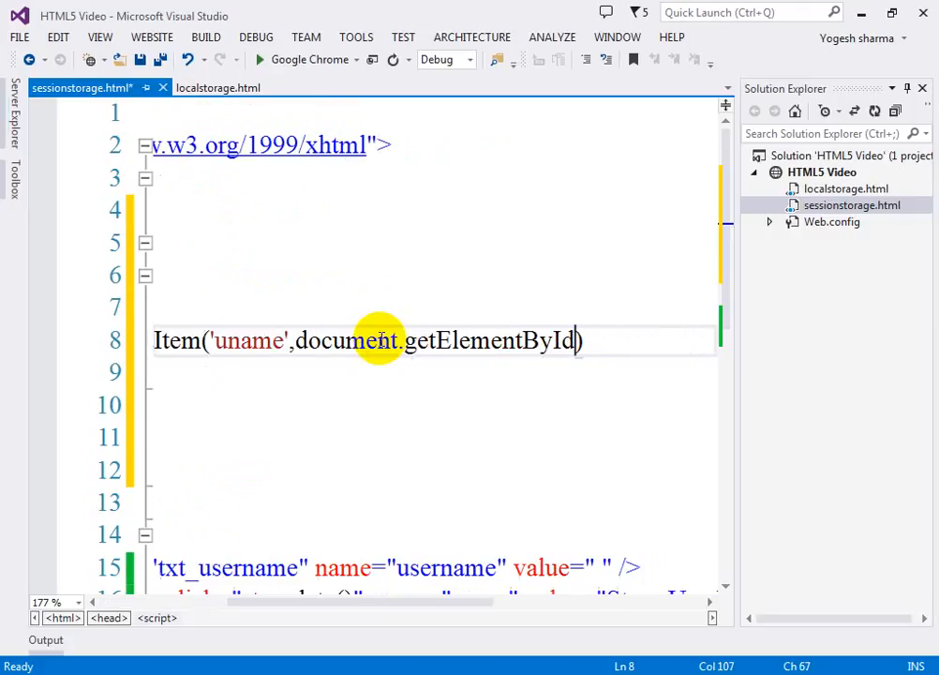
{"action": "type", "text": "('txt'"}
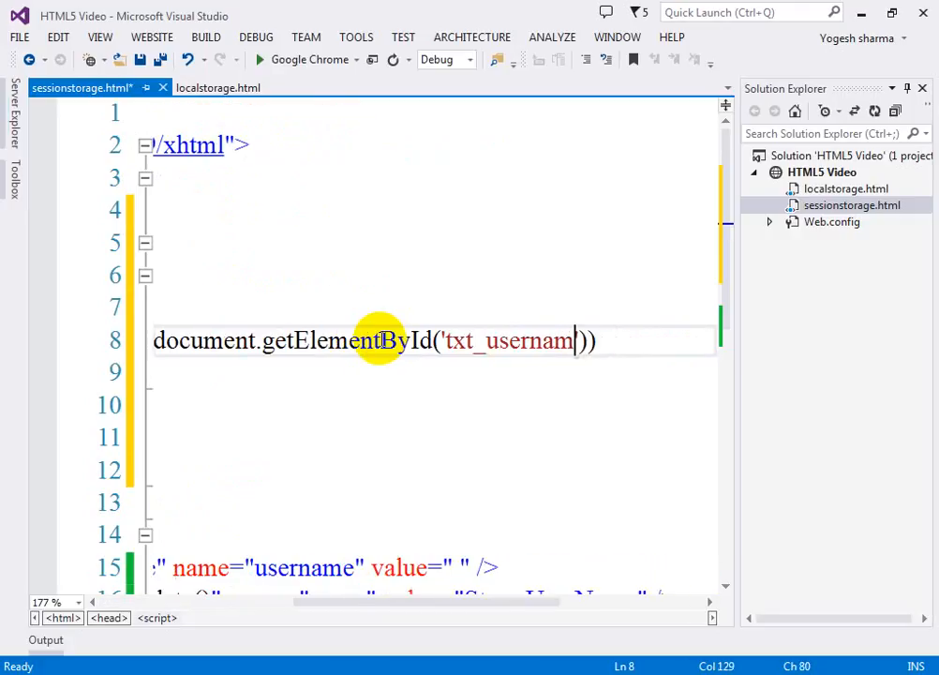
{"action": "type", "text": ").v"}
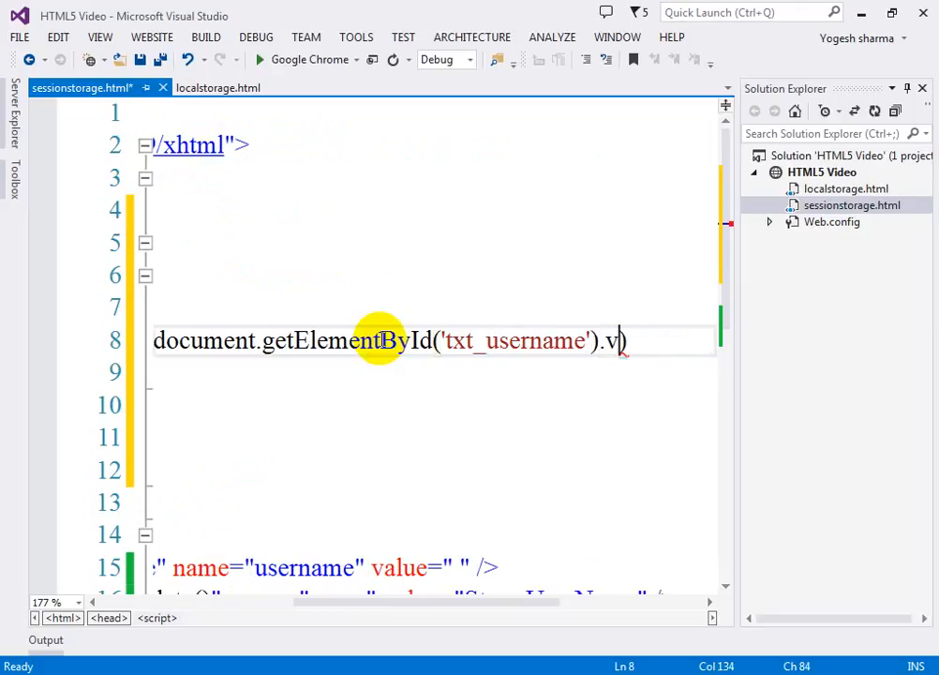
{"action": "type", "text": "a"}
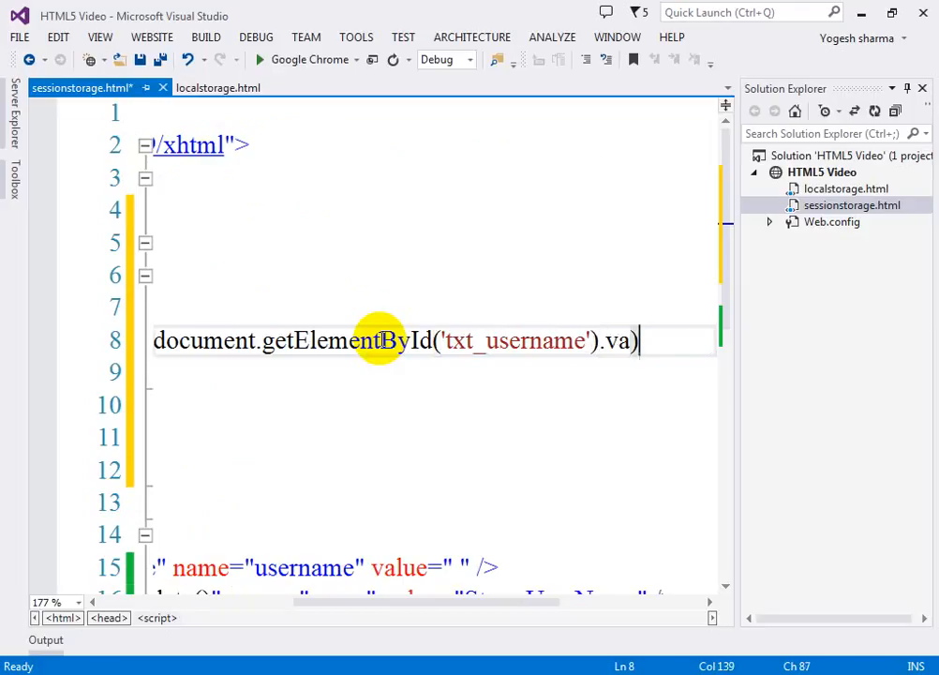
{"action": "type", "text": "lue"}
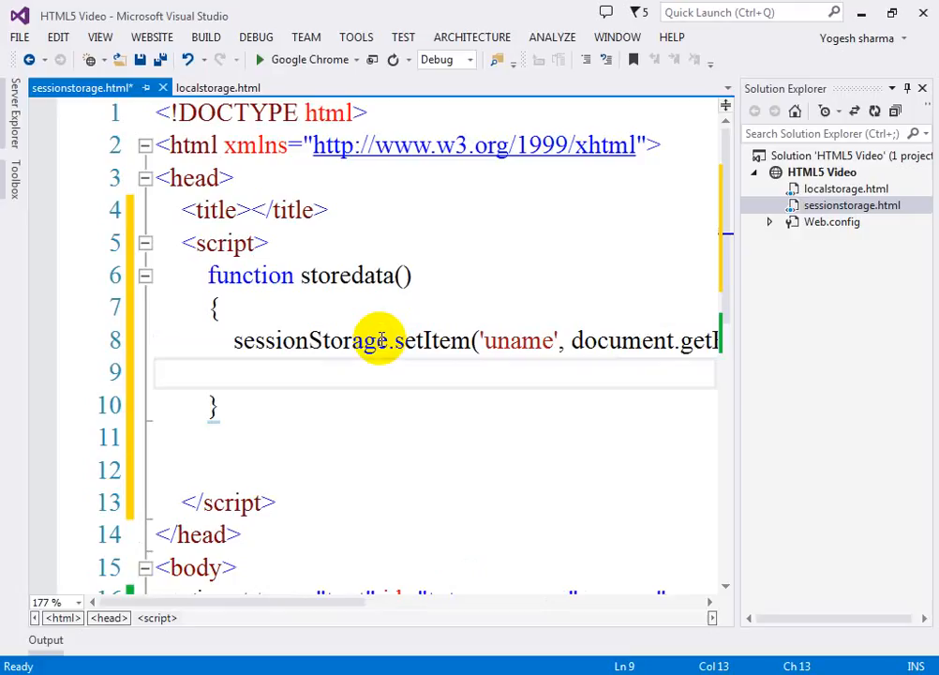
{"action": "scroll", "scroll_direction": "down", "scroll_amount": 3}
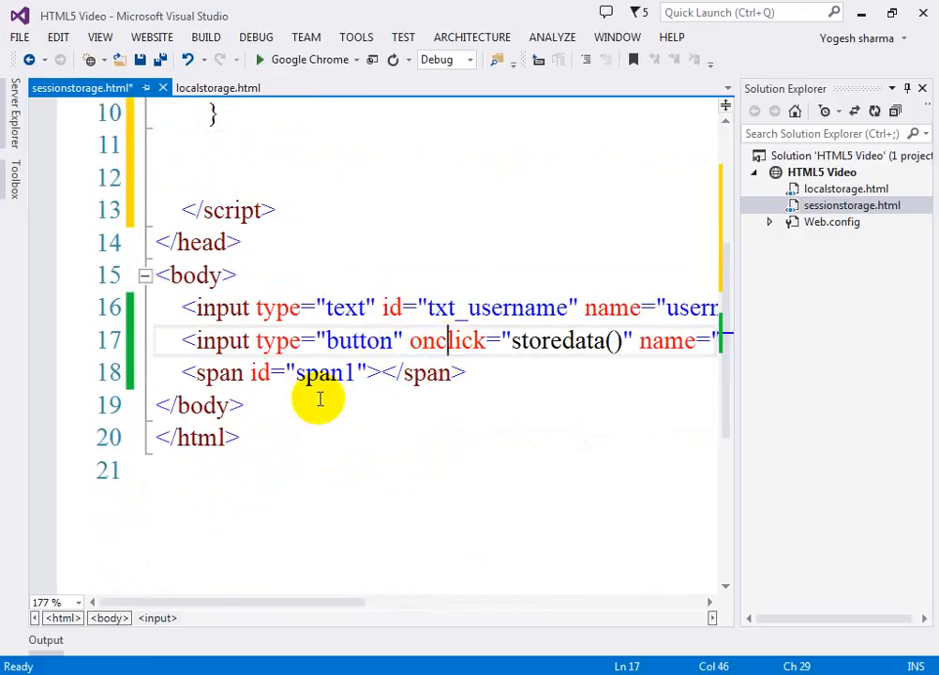
Duplicate the store button line and relabel the copy Get UserName.
{"action": "key", "text": "enter"}
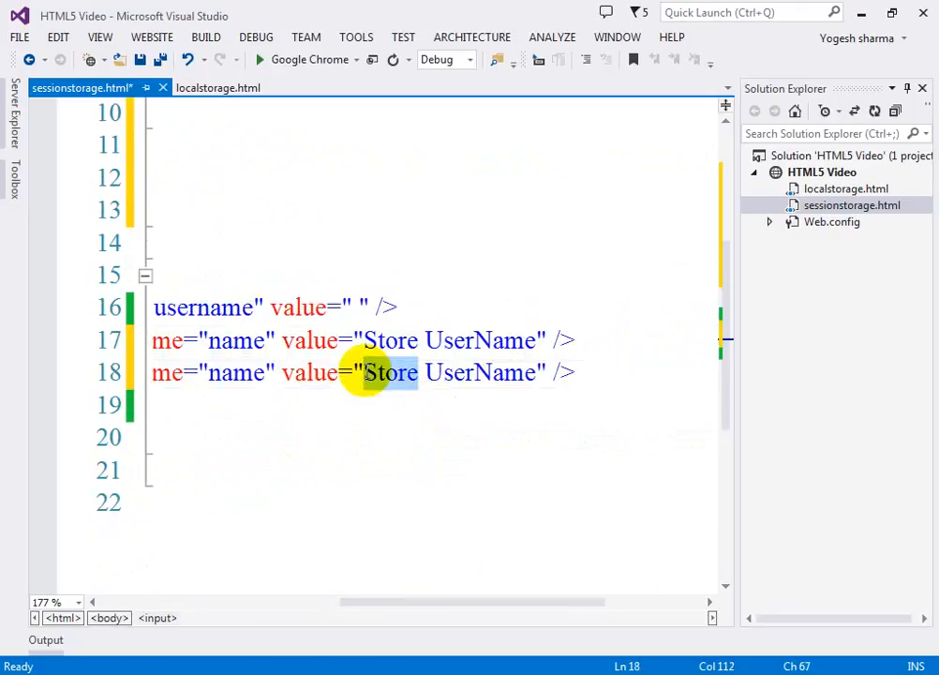
{"action": "type", "text": "Get"}
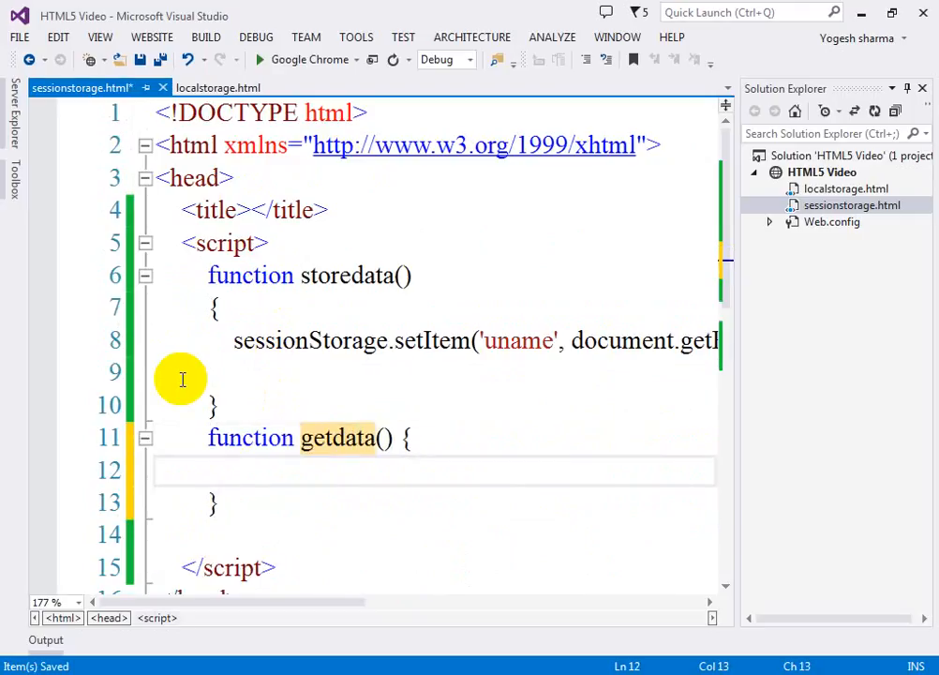
Add getdata() setting span1's innerHTML to sessionStorage.getItem('uname').
{"action": "type", "text": "loca"}
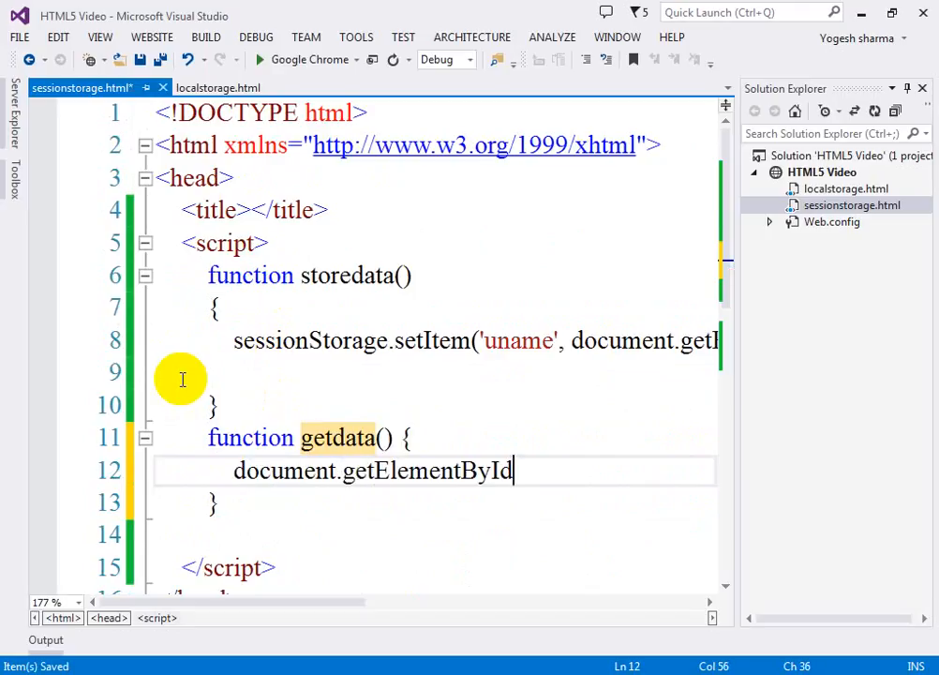
{"action": "type", "text": "('span'"}
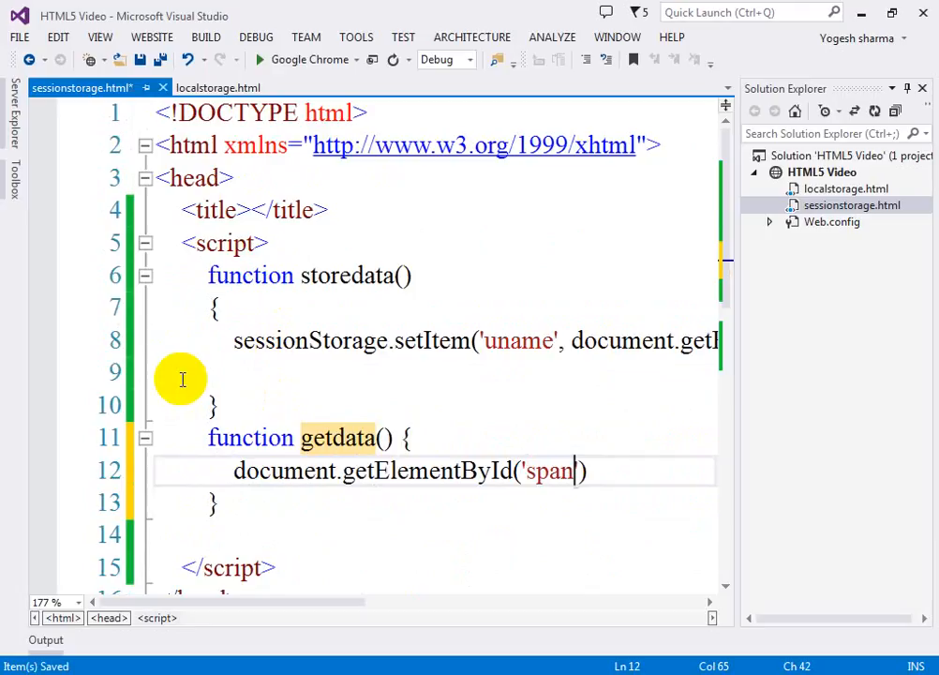
{"action": "type", "text": "1').innerHTML=sessionStorage"}
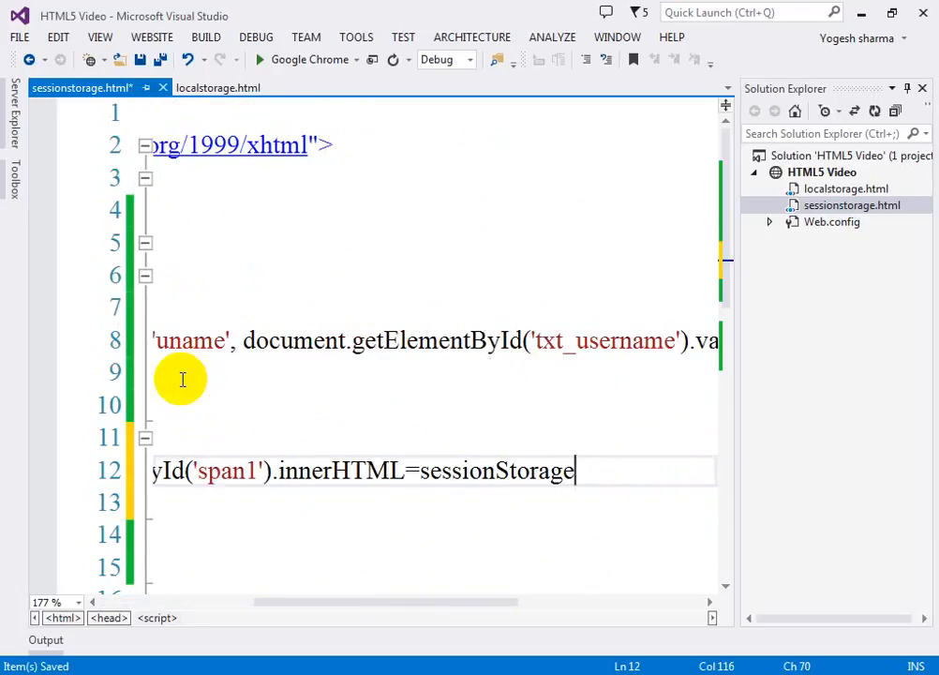
{"action": "type", "text": ".getItem"}
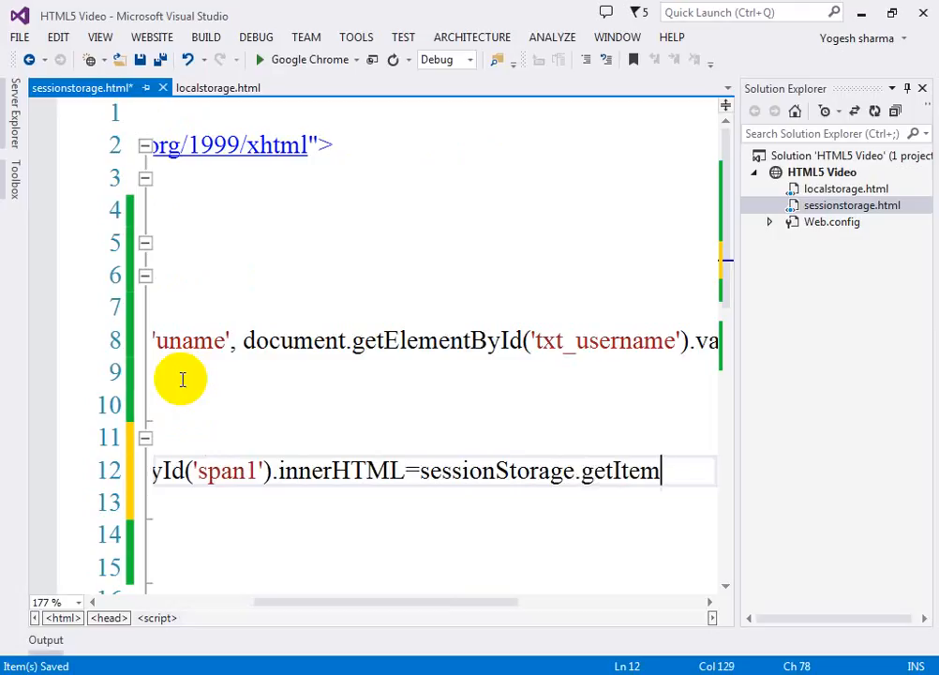
{"action": "type", "text": "()"}
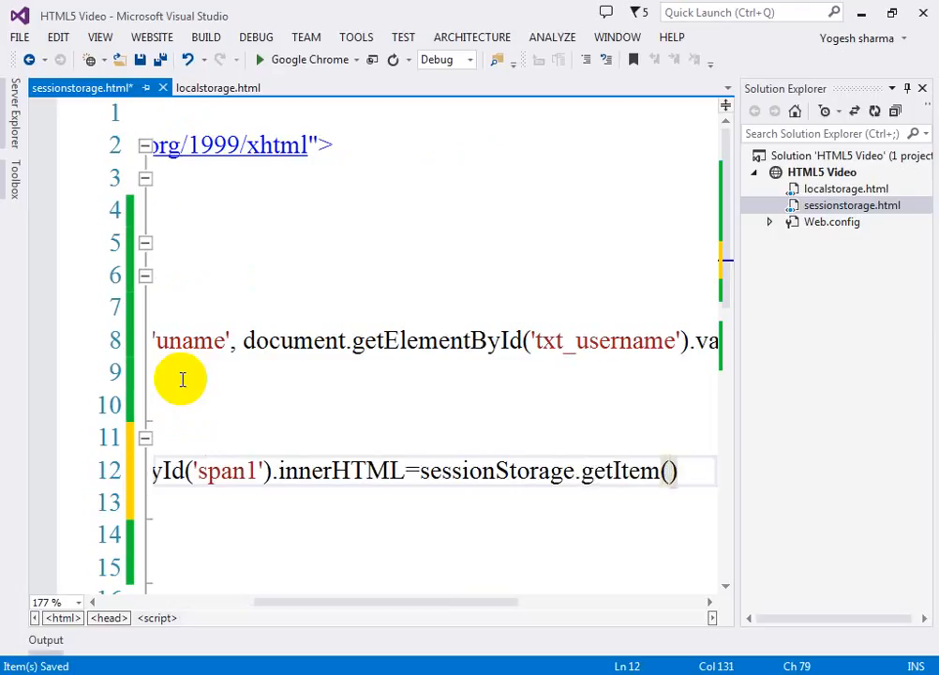
{"action": "type", "text": "unmame"}
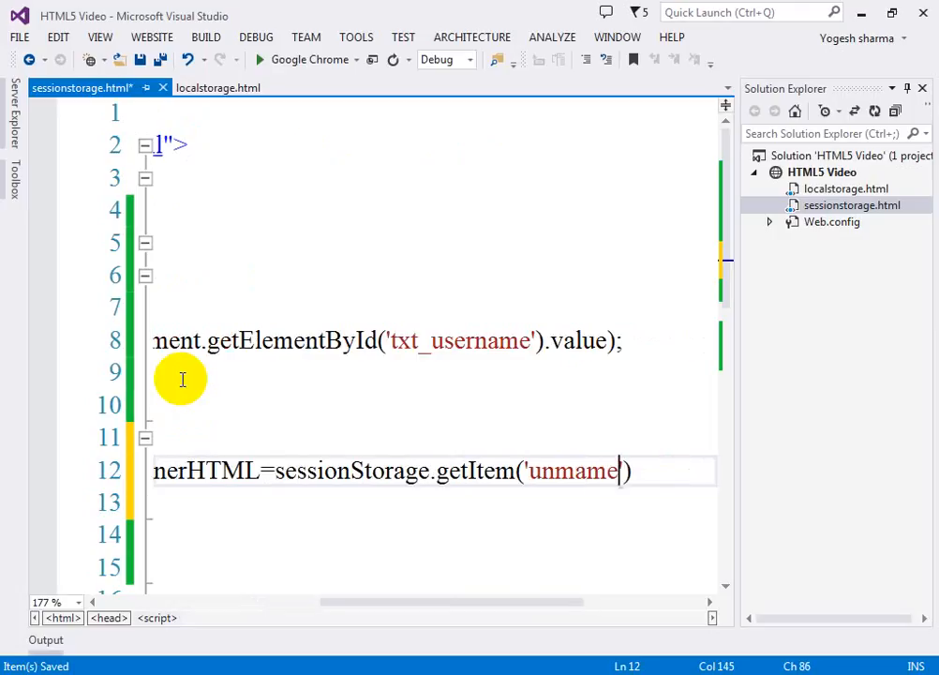
{"action": "key", "text": "Backspace"}
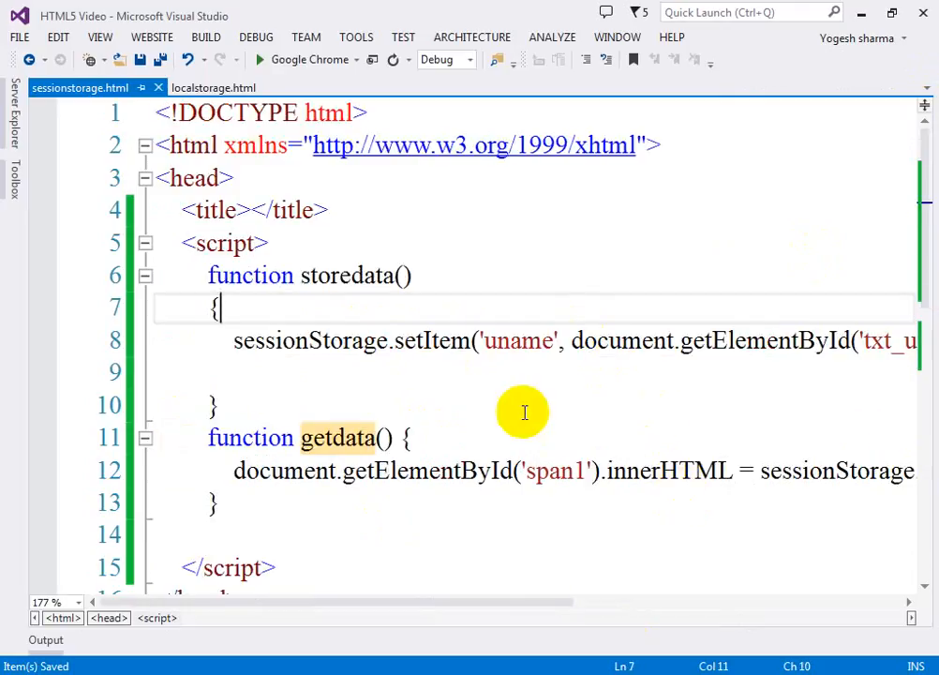
Run sessionstorage.html in Chrome, enter vijay and store it with Store UserName.
{"action": "left_click", "coordinate": [259, 59]}
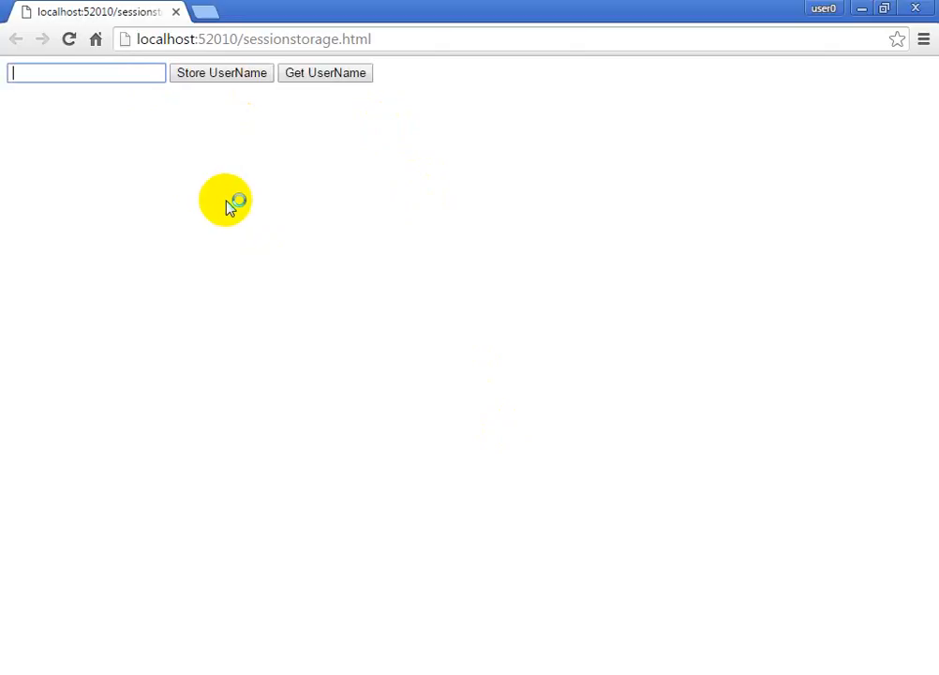
{"action": "type", "text": "vijay"}
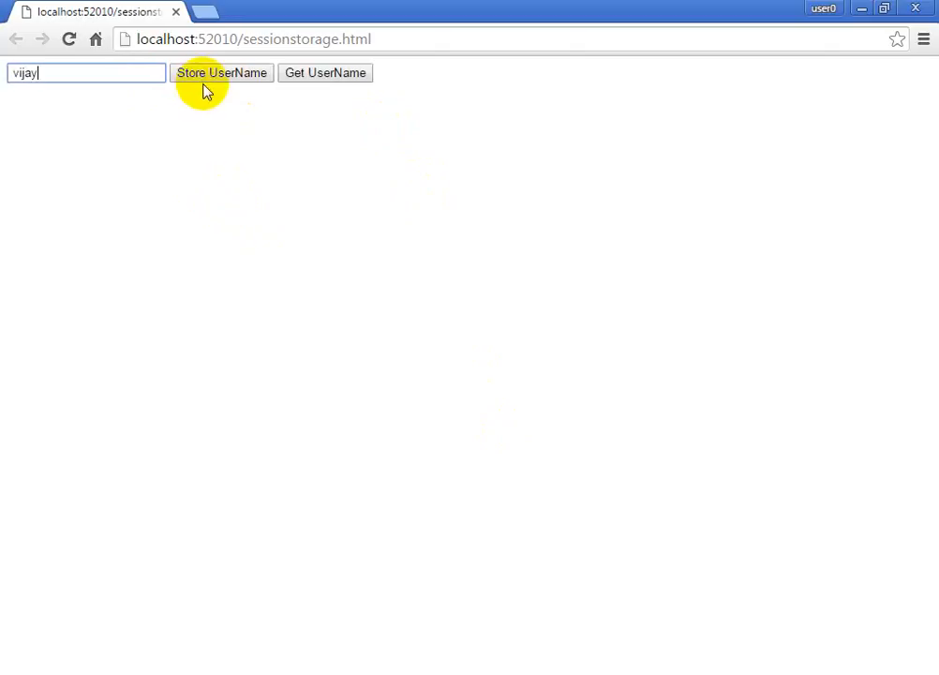
{"action": "left_click", "coordinate": [326, 73]}
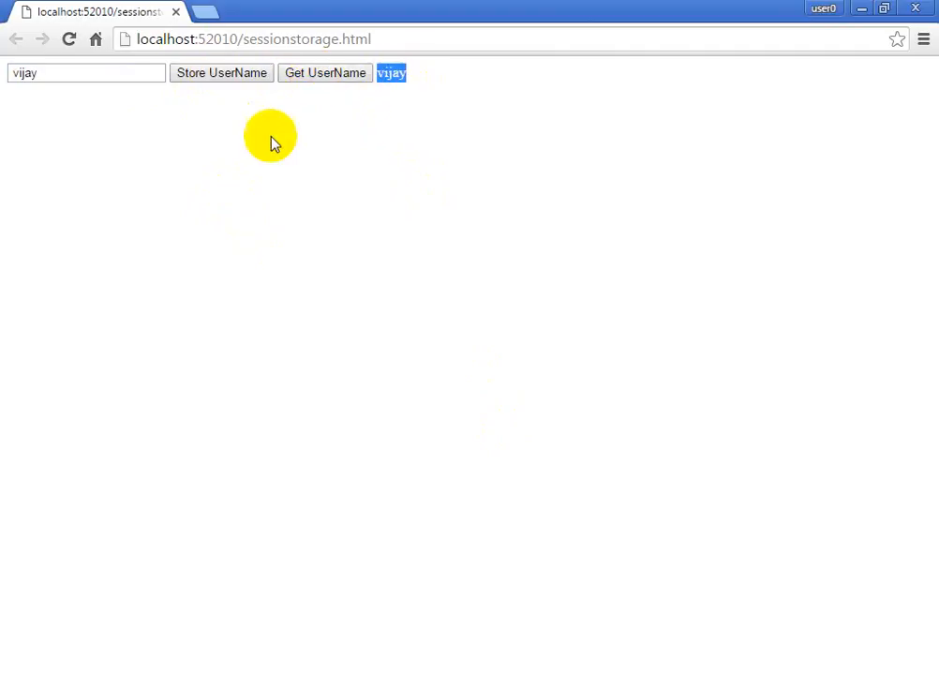
{"action": "mouse_move", "coordinate": [221, 71]}
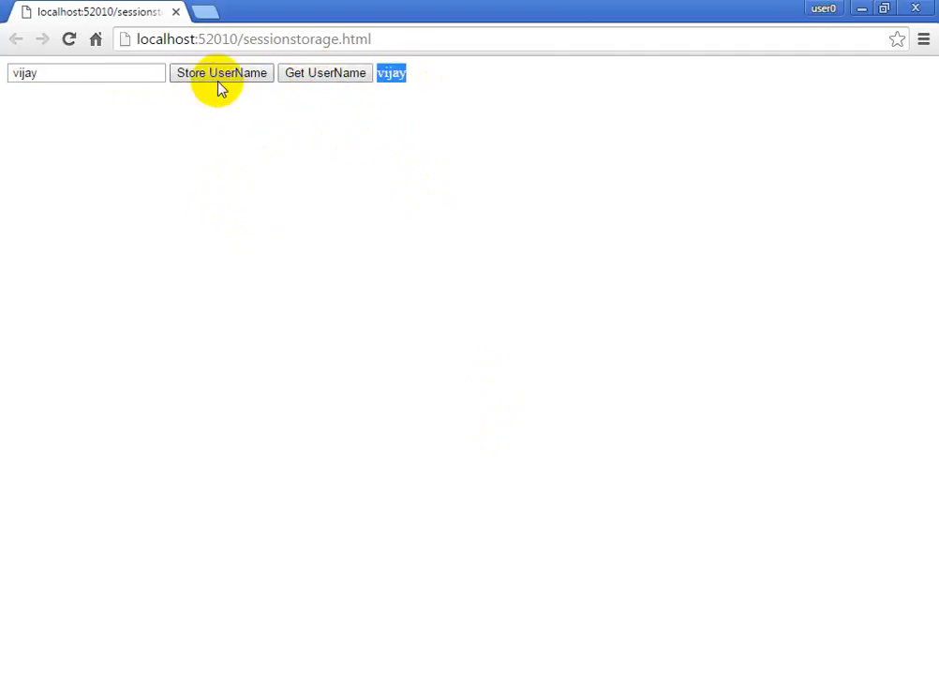
{"action": "mouse_move", "coordinate": [628, 487]}
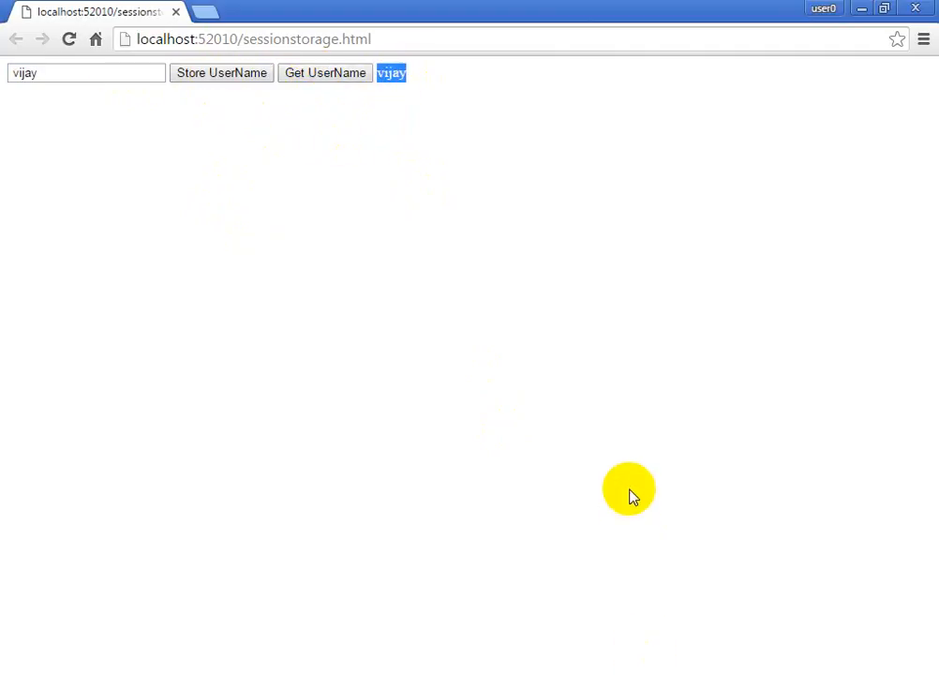